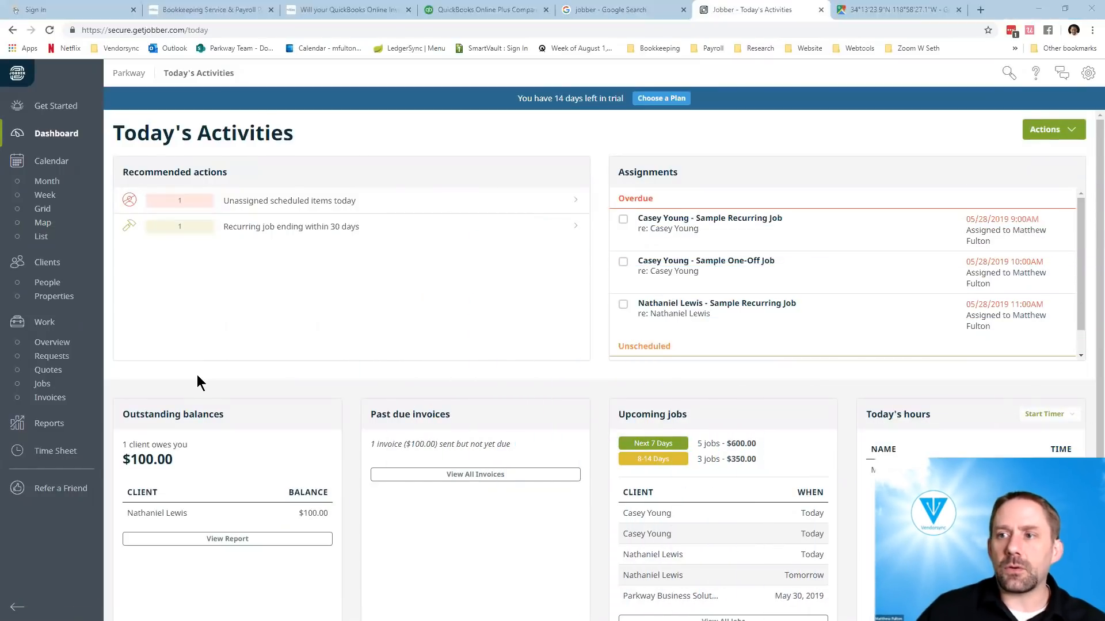
pyautogui.moveTo(456, 225)
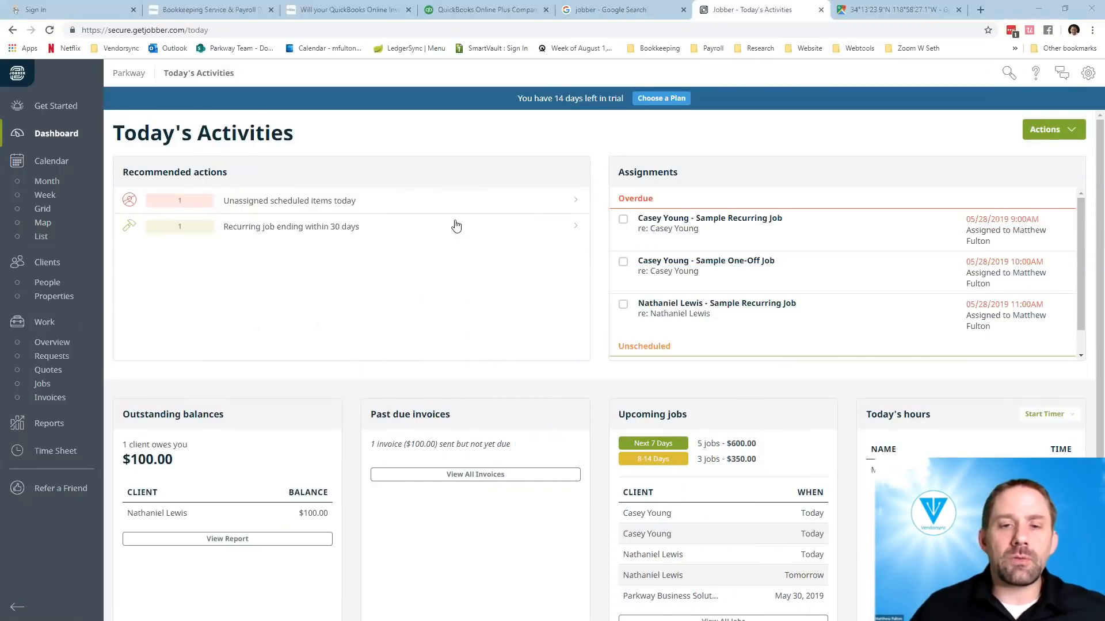
pyautogui.moveTo(456, 226)
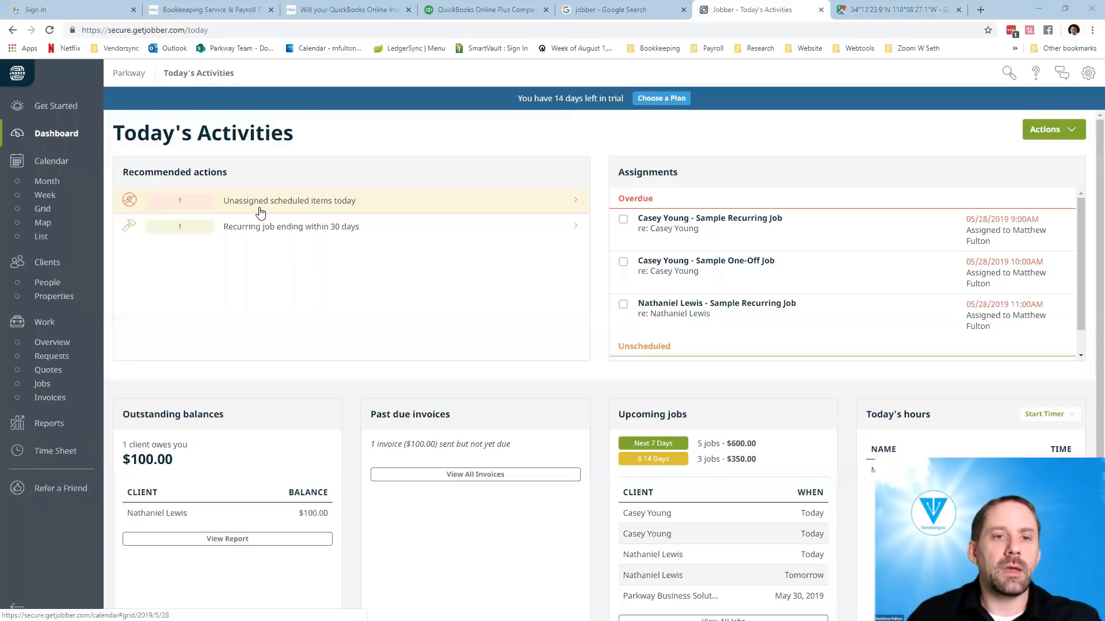
pyautogui.moveTo(304, 210)
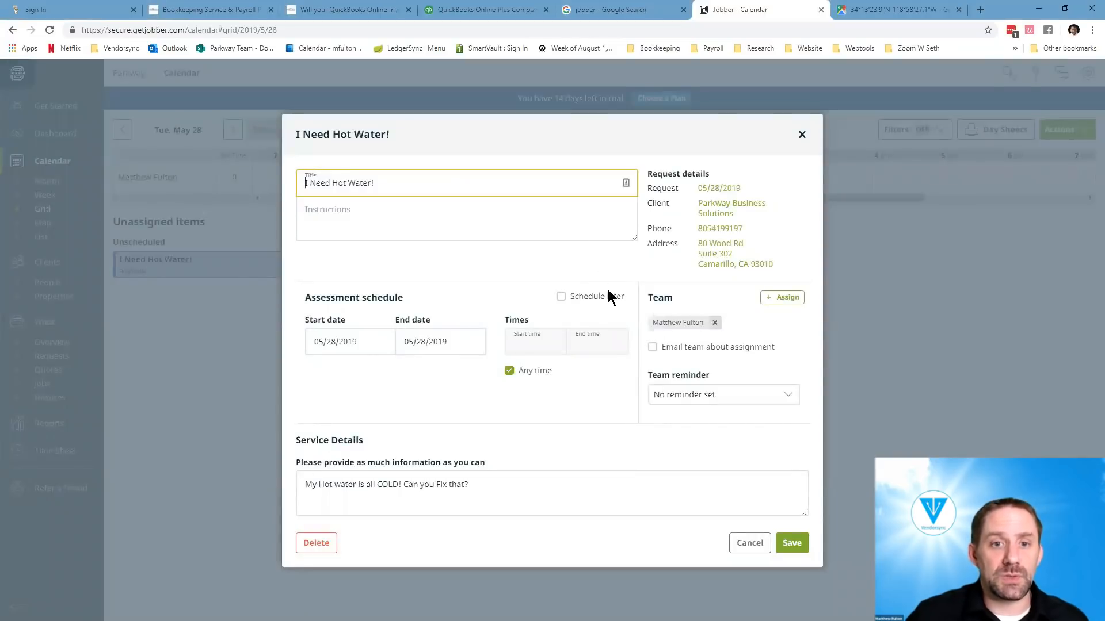
pyautogui.moveTo(734, 309)
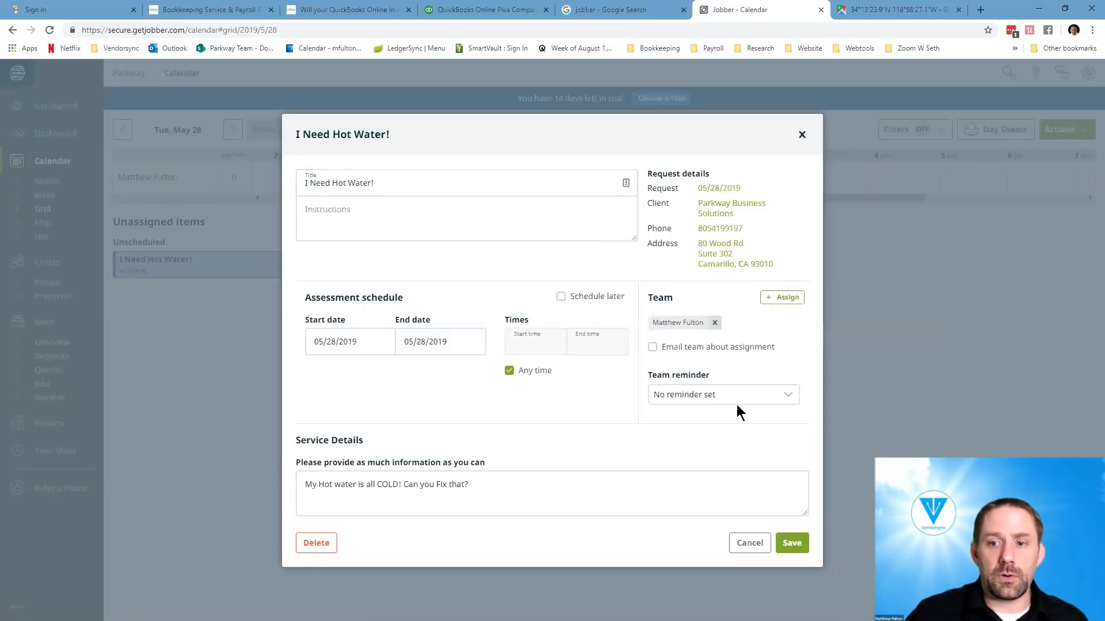
# - Open the unassigned I Need Hot Water! request dated 05/28/2019 from today's calendar
pyautogui.click(791, 542)
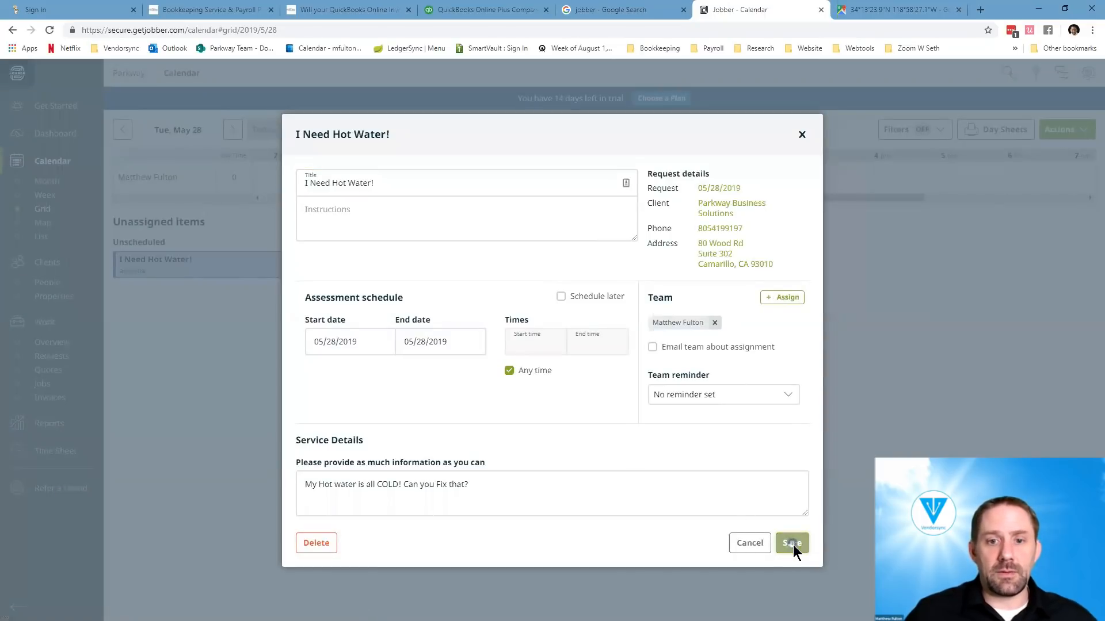
# - Save the hot water request and browse the calendar in Month, Week and Map views
pyautogui.click(791, 543)
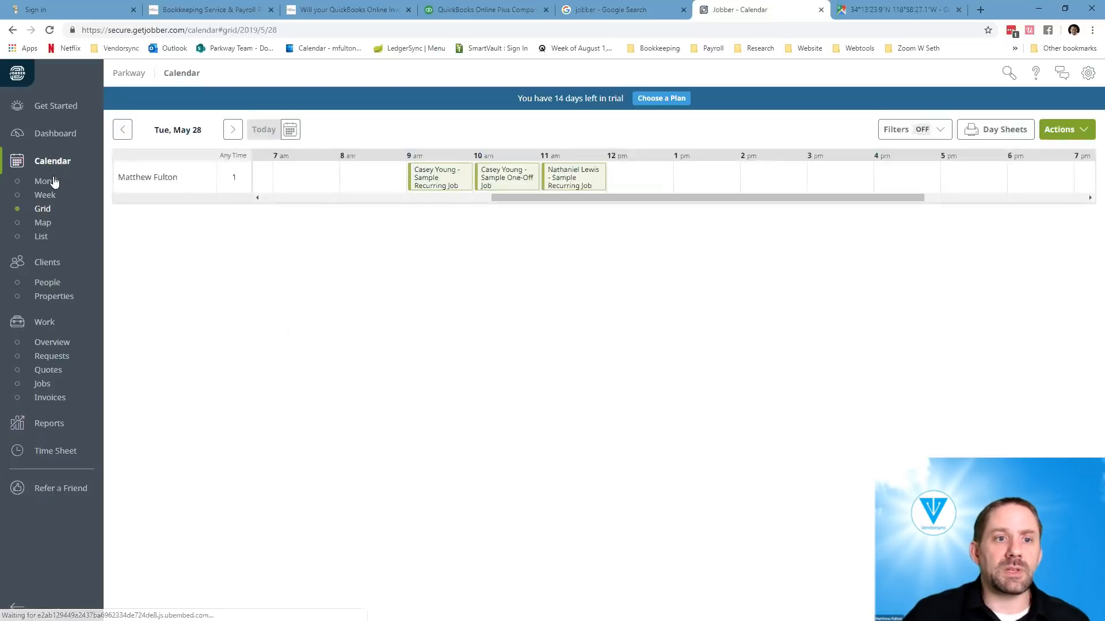
pyautogui.click(46, 181)
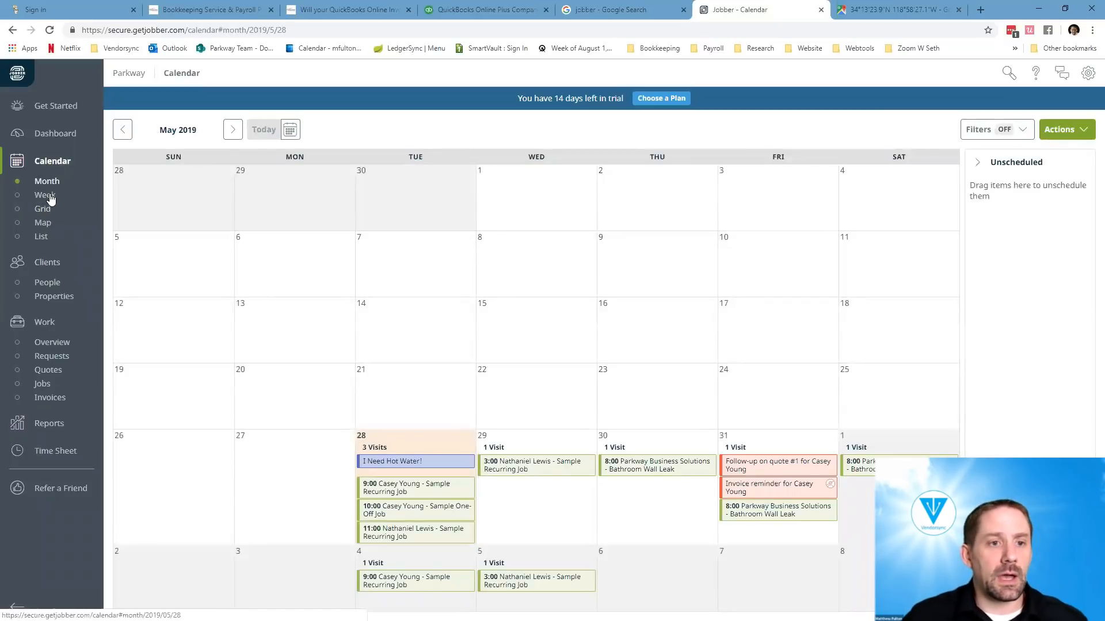
pyautogui.click(45, 195)
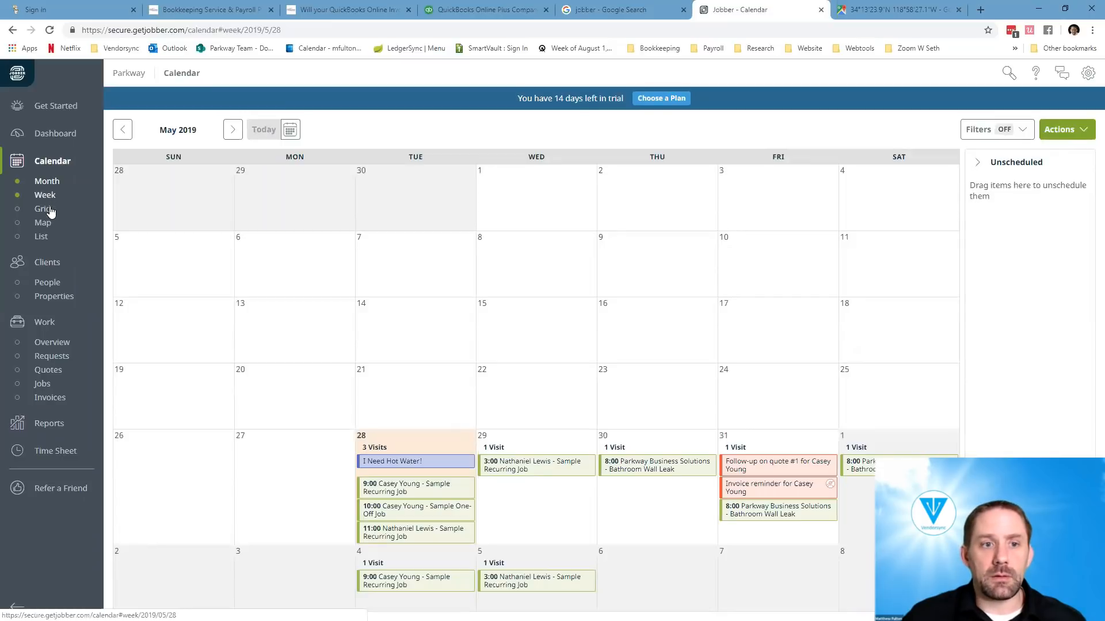
pyautogui.click(45, 195)
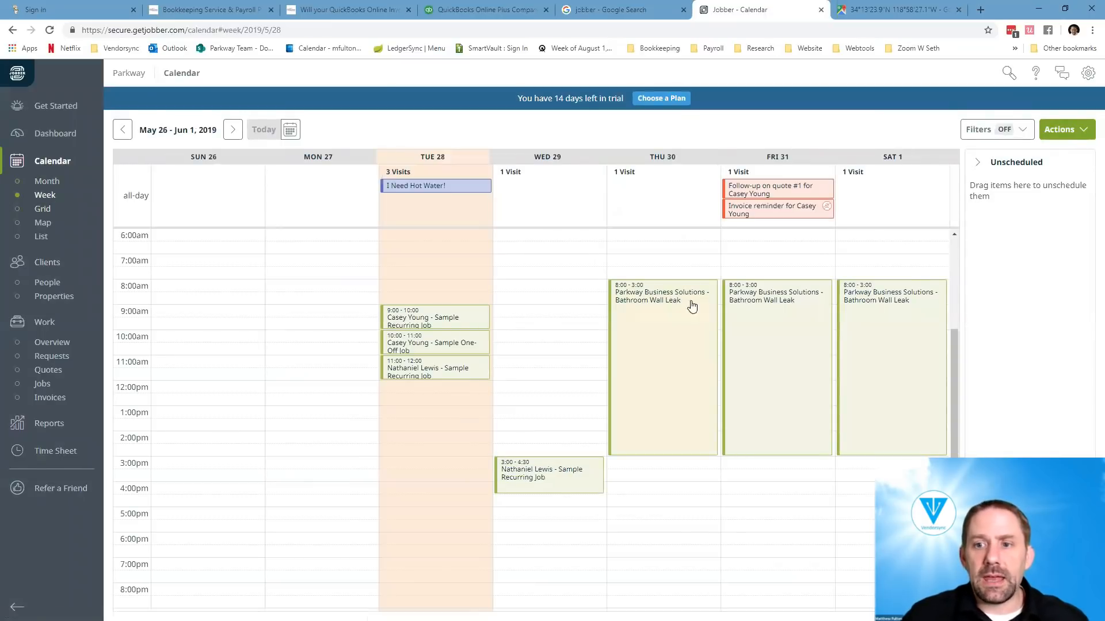
pyautogui.moveTo(647, 312)
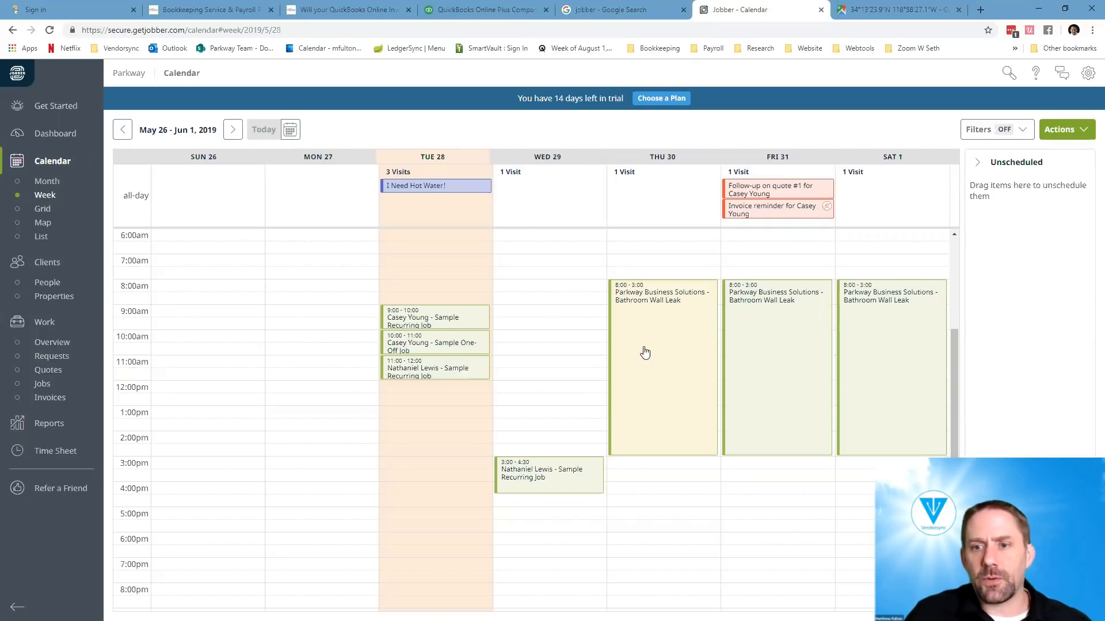
pyautogui.moveTo(878, 329)
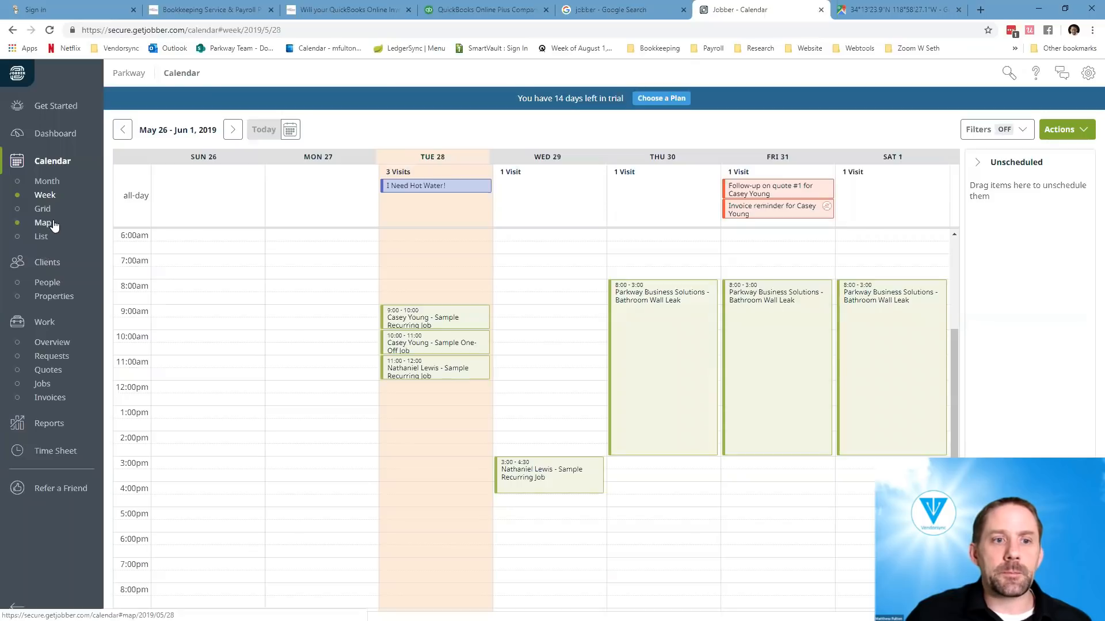
pyautogui.click(42, 209)
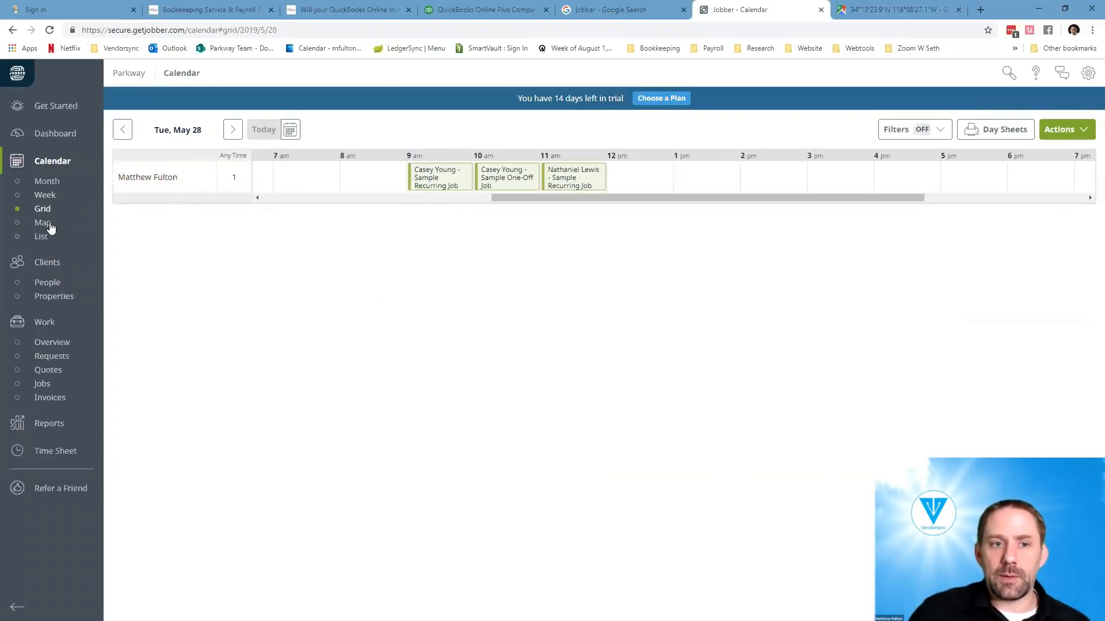
# - Check the hot water request's popup on today's map, then switch the calendar to List
pyautogui.click(42, 223)
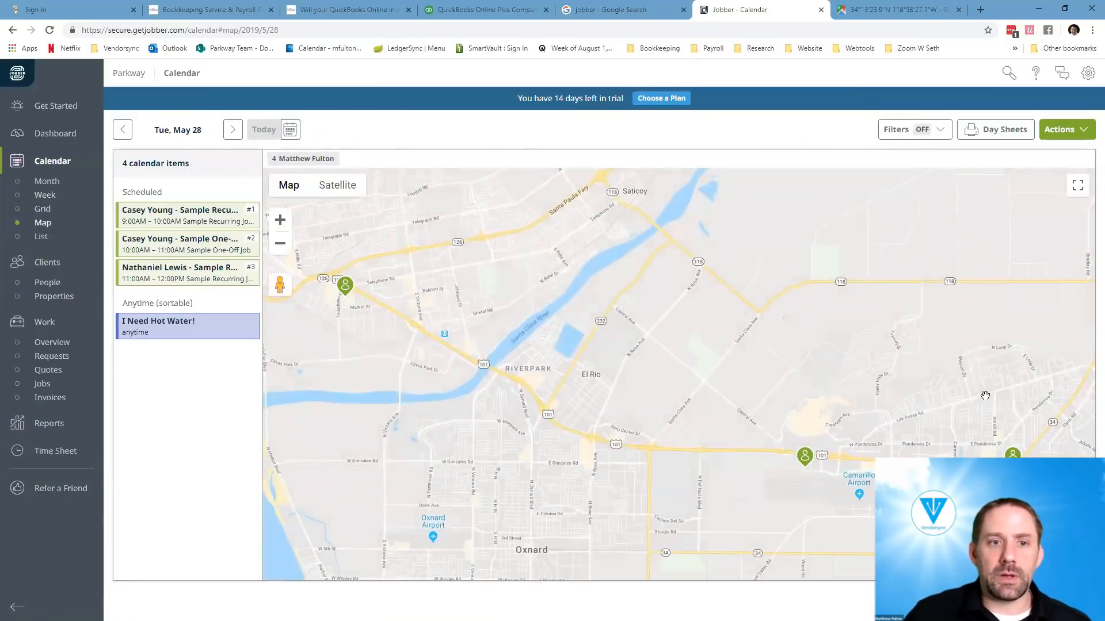
pyautogui.moveTo(154, 139)
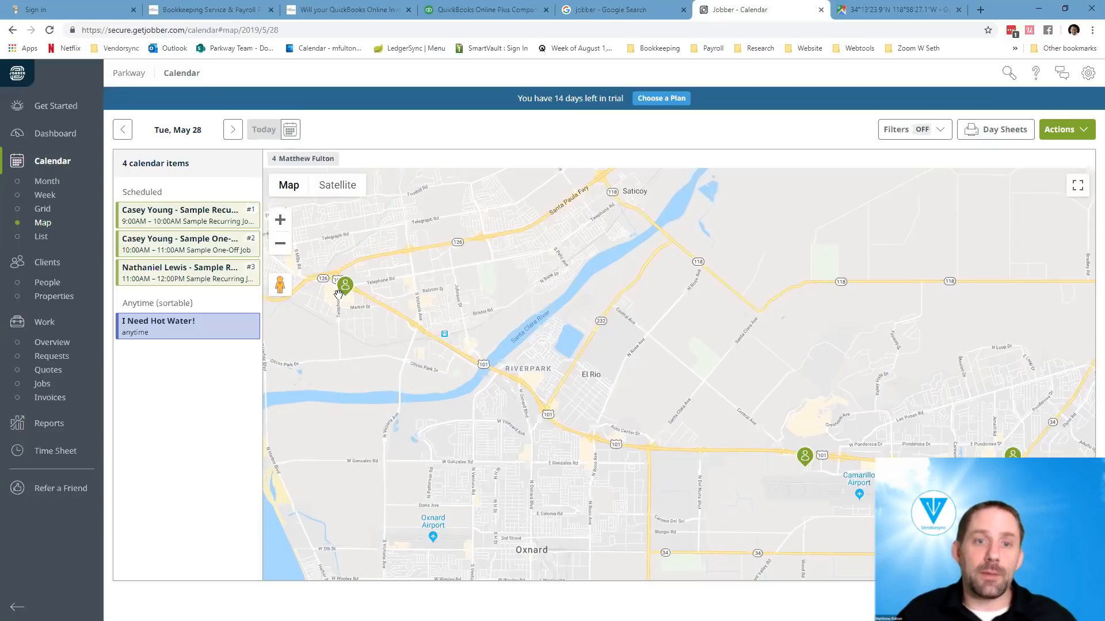
pyautogui.moveTo(64, 394)
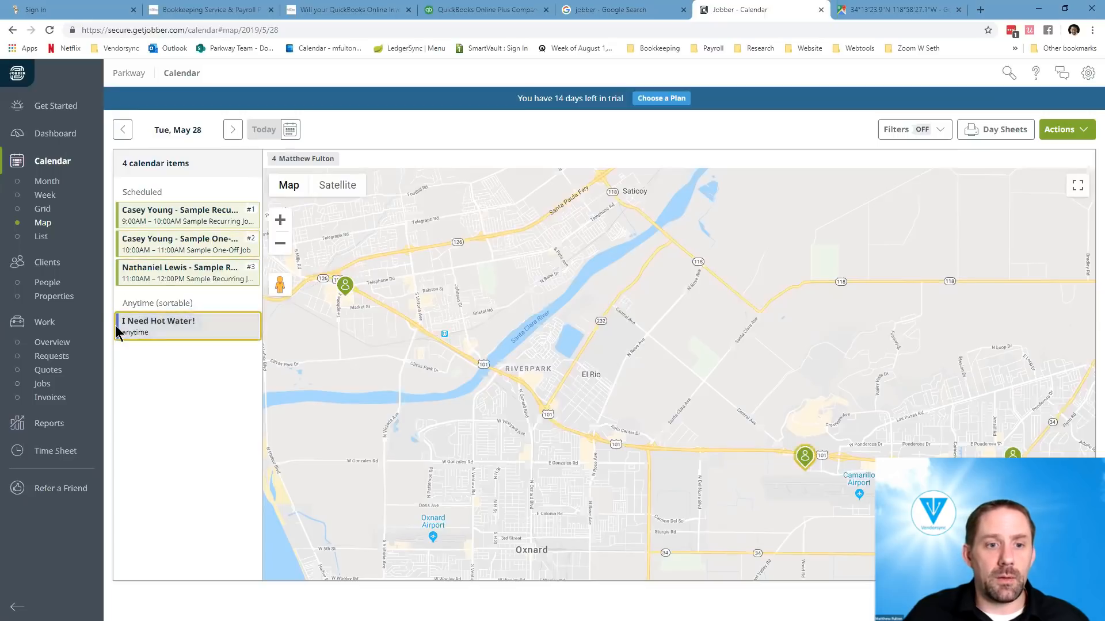
pyautogui.click(187, 244)
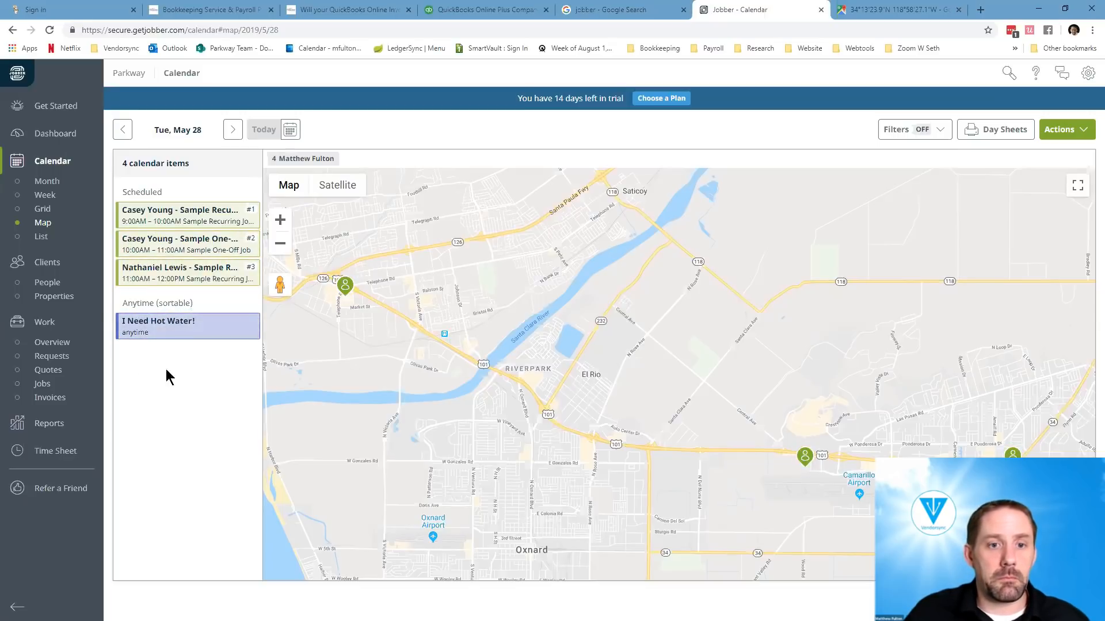
pyautogui.click(158, 326)
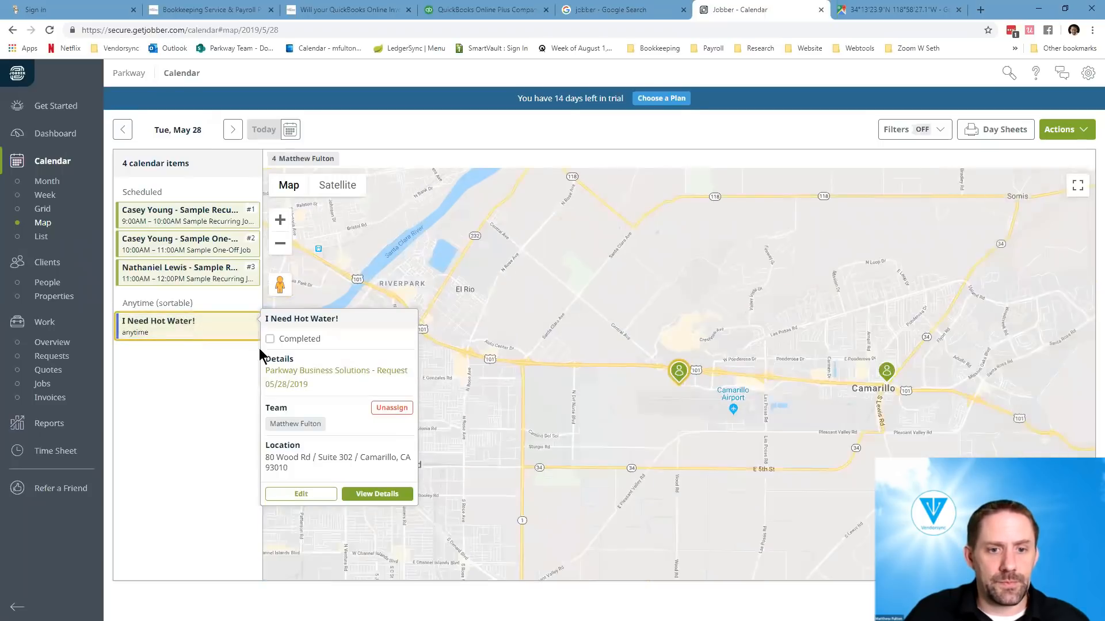
pyautogui.click(187, 326)
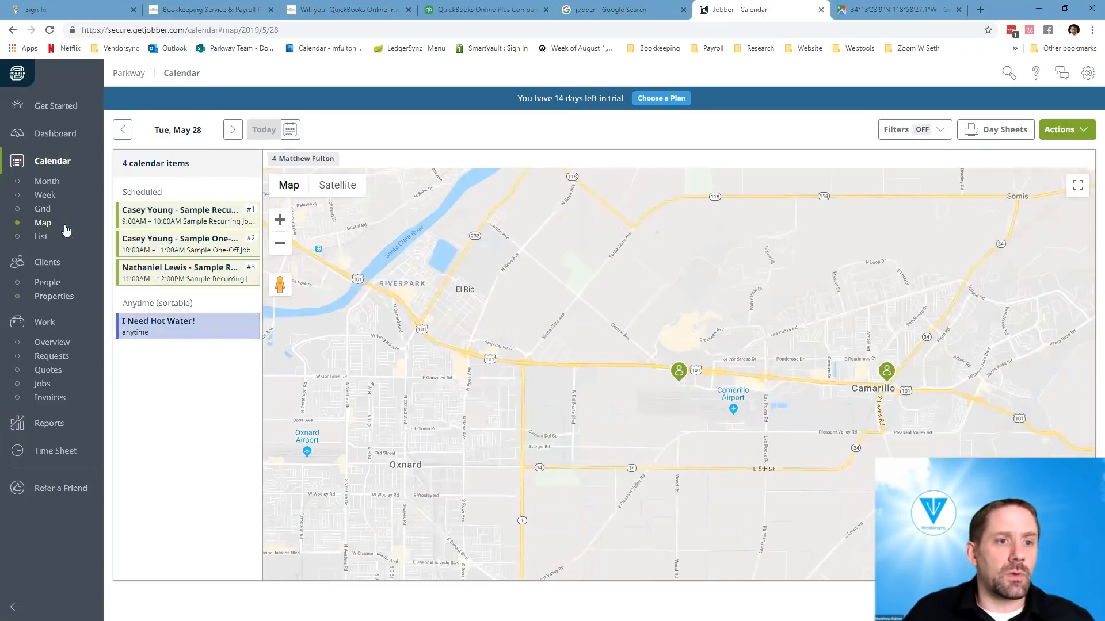
pyautogui.click(40, 236)
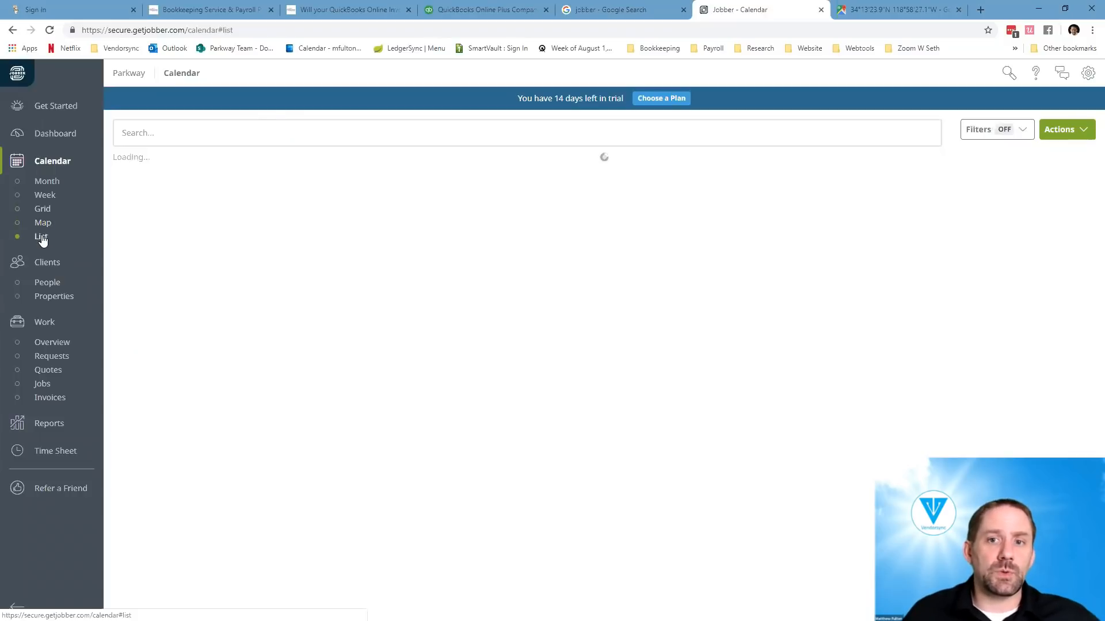
pyautogui.click(41, 236)
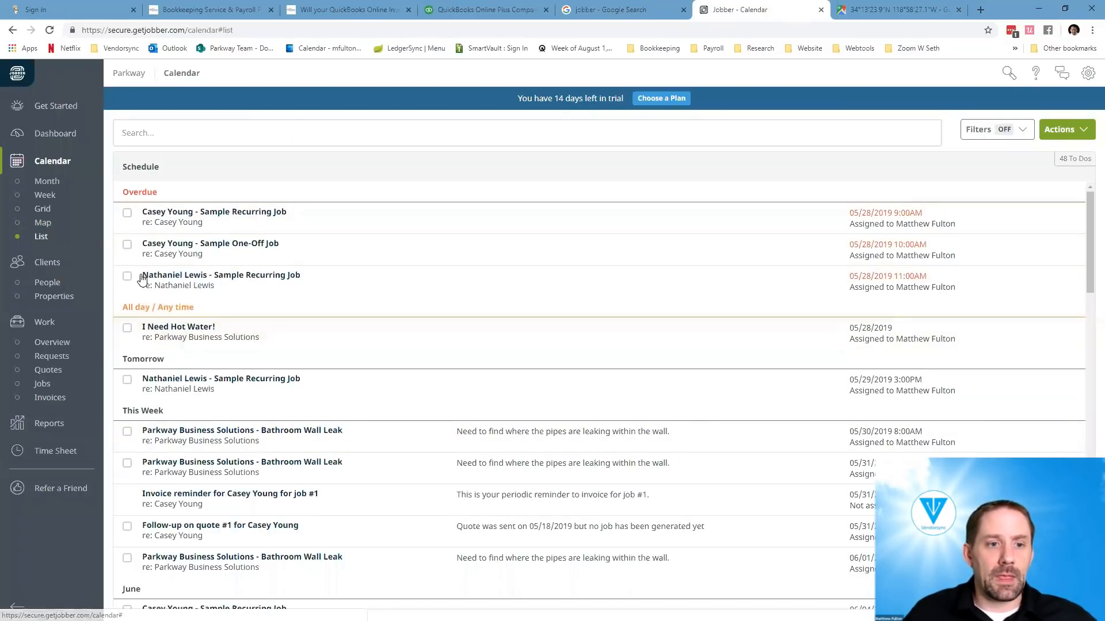
# - Browse sample client Casey Young's property, active jobs, quote, draft invoice and overdue visits
pyautogui.click(47, 262)
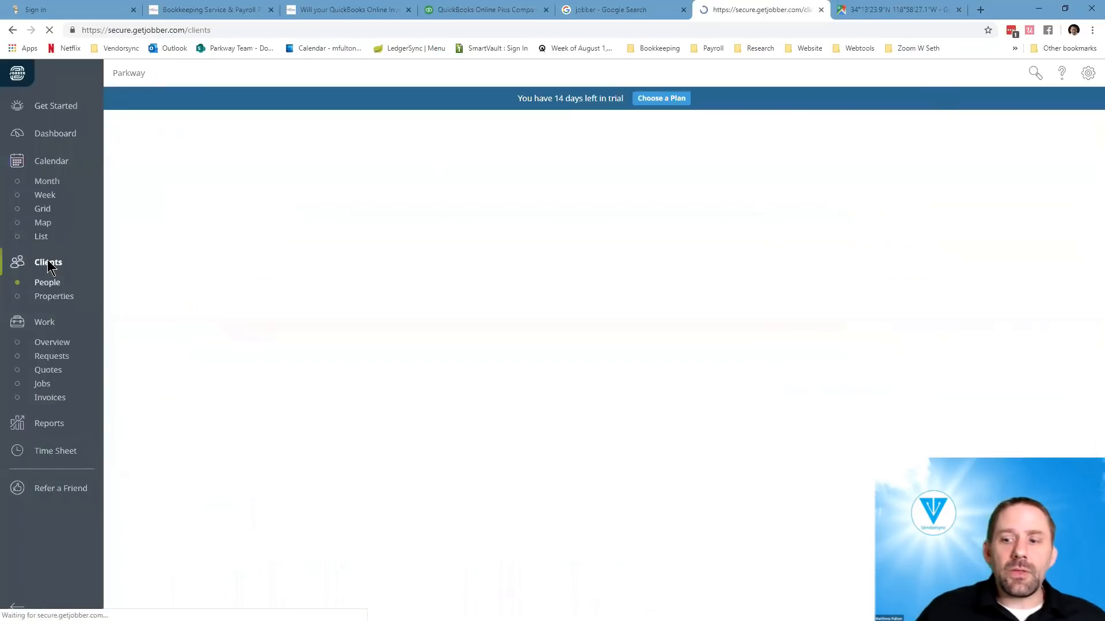
pyautogui.click(48, 262)
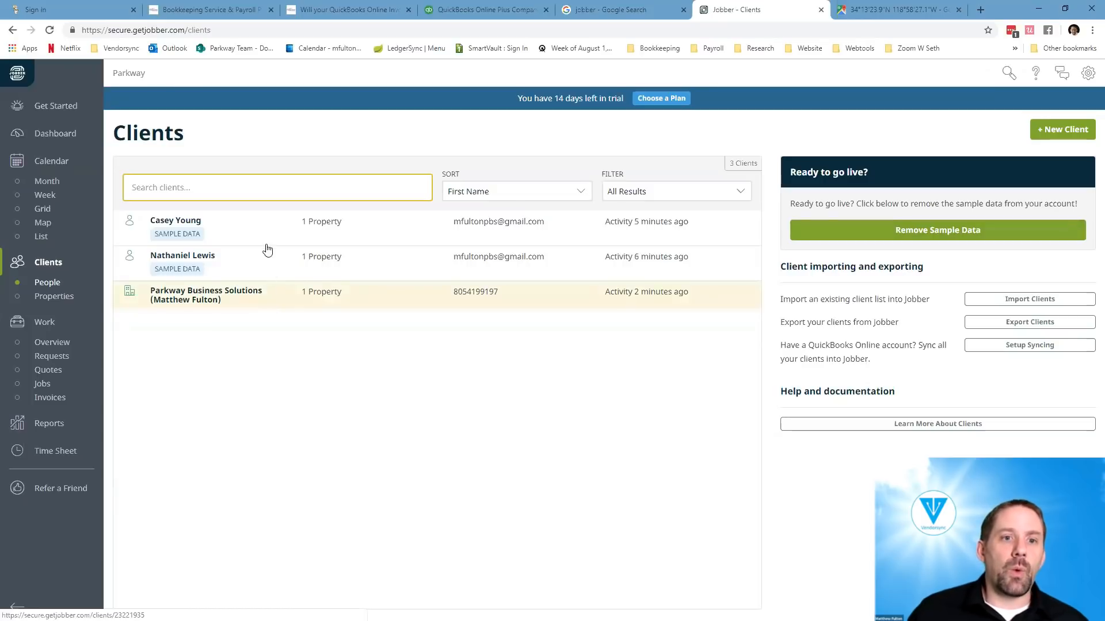
pyautogui.click(176, 221)
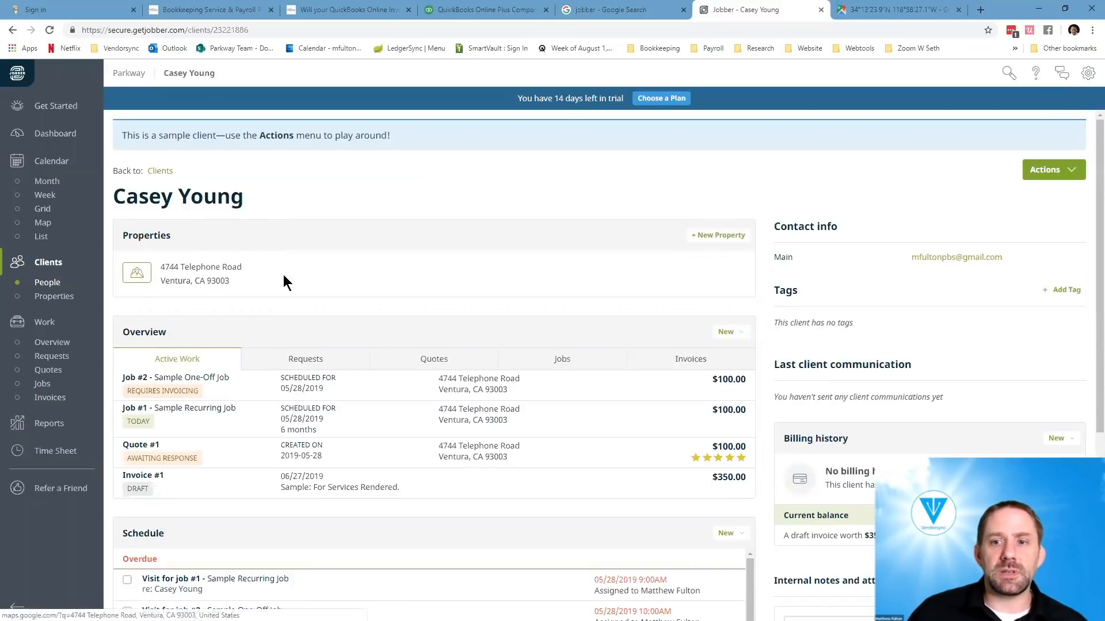
pyautogui.scroll(-3)
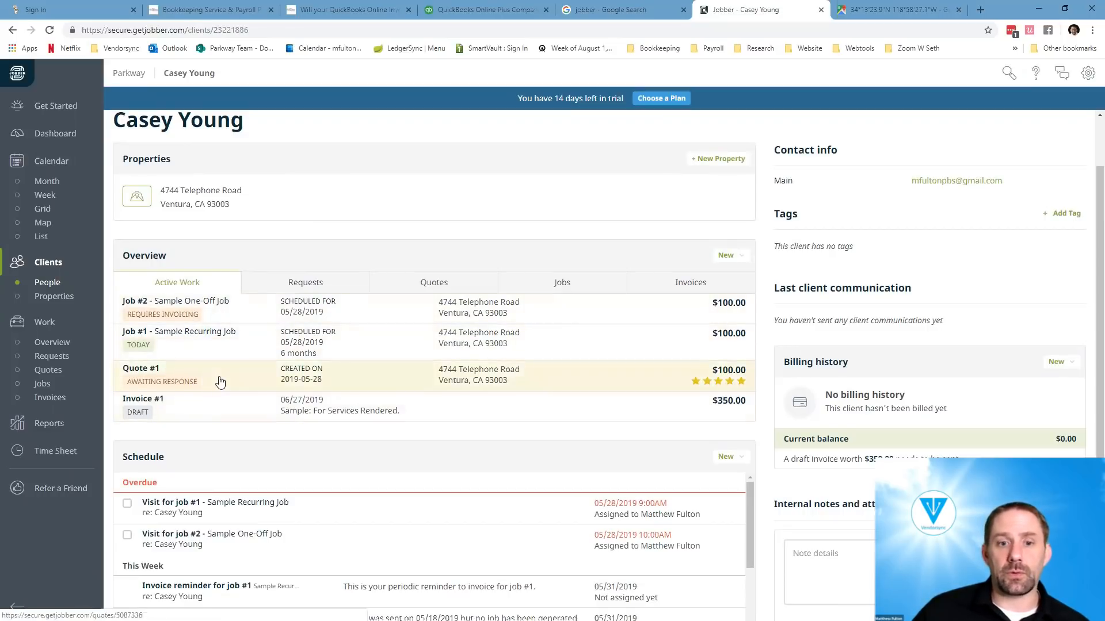
pyautogui.click(141, 369)
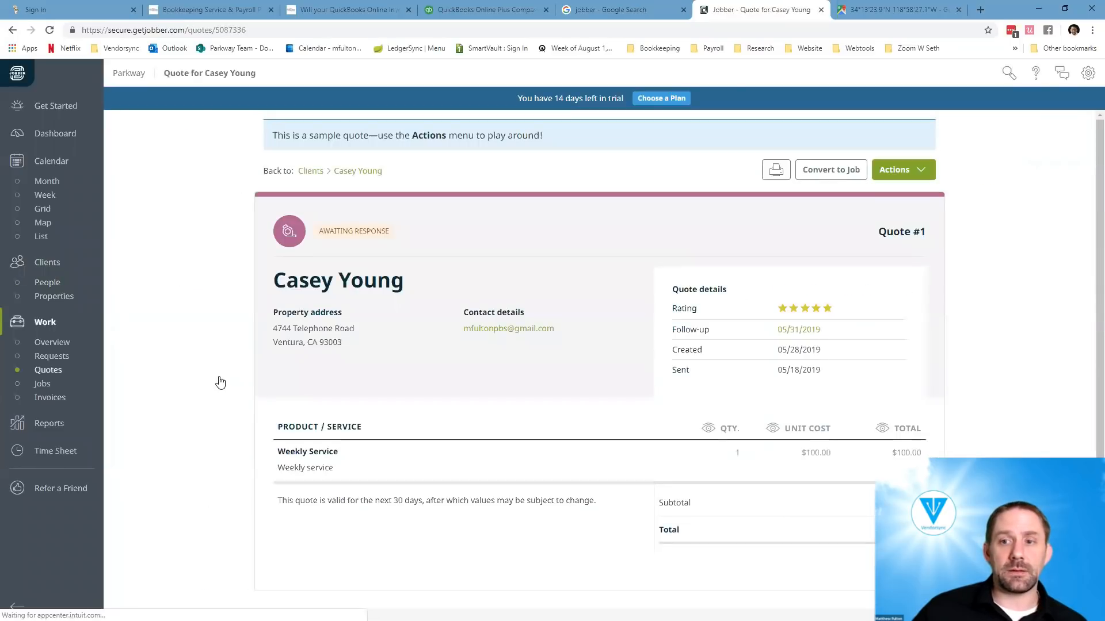
pyautogui.moveTo(647, 331)
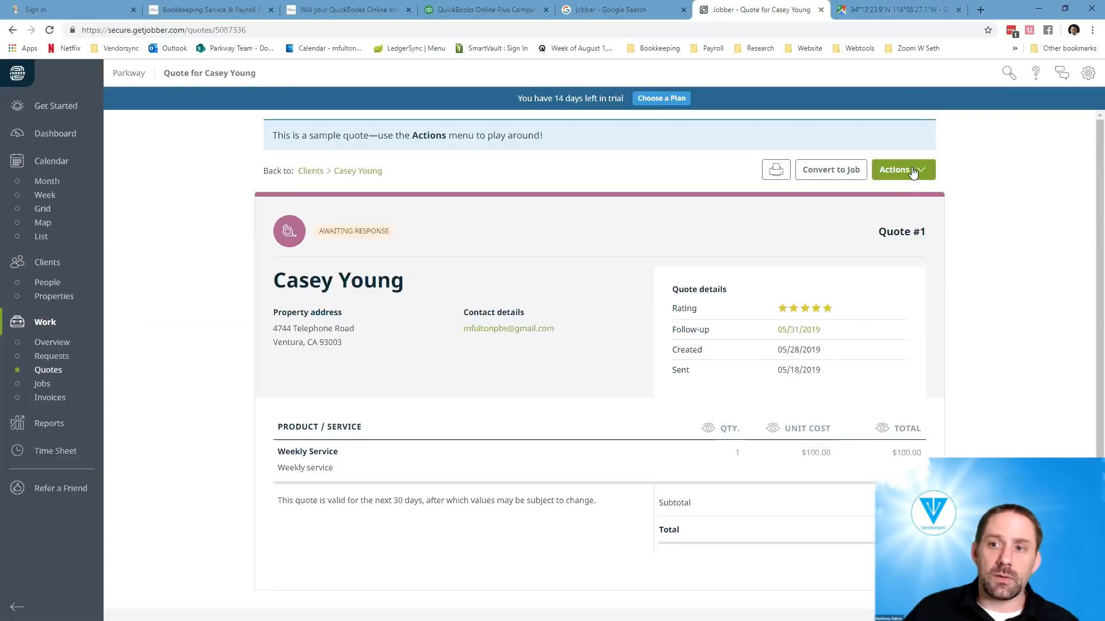
pyautogui.click(903, 170)
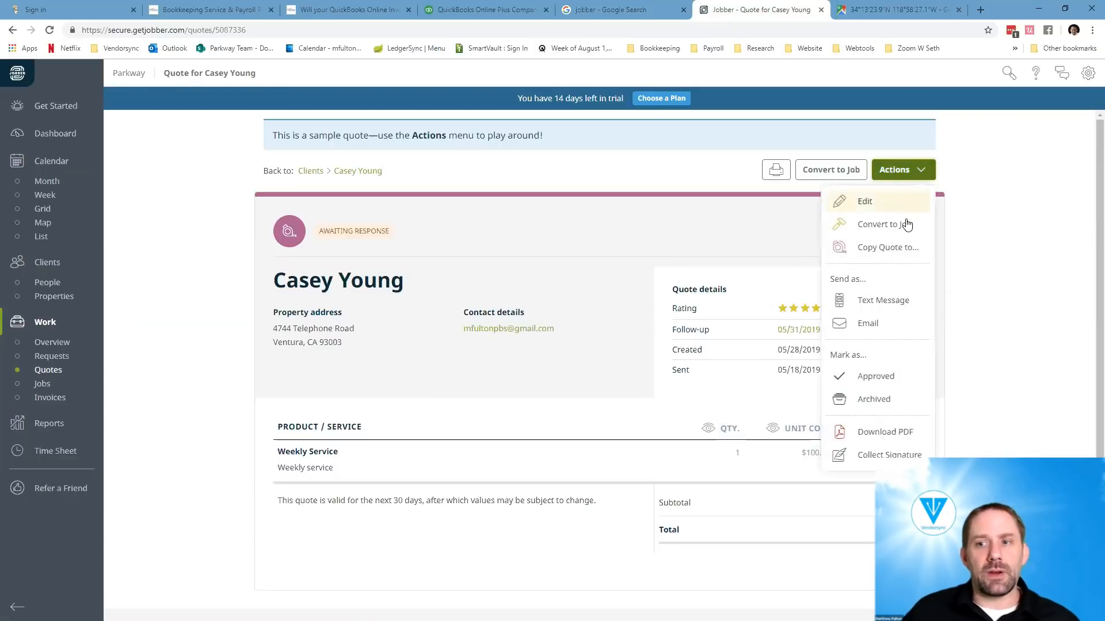
pyautogui.moveTo(882, 224)
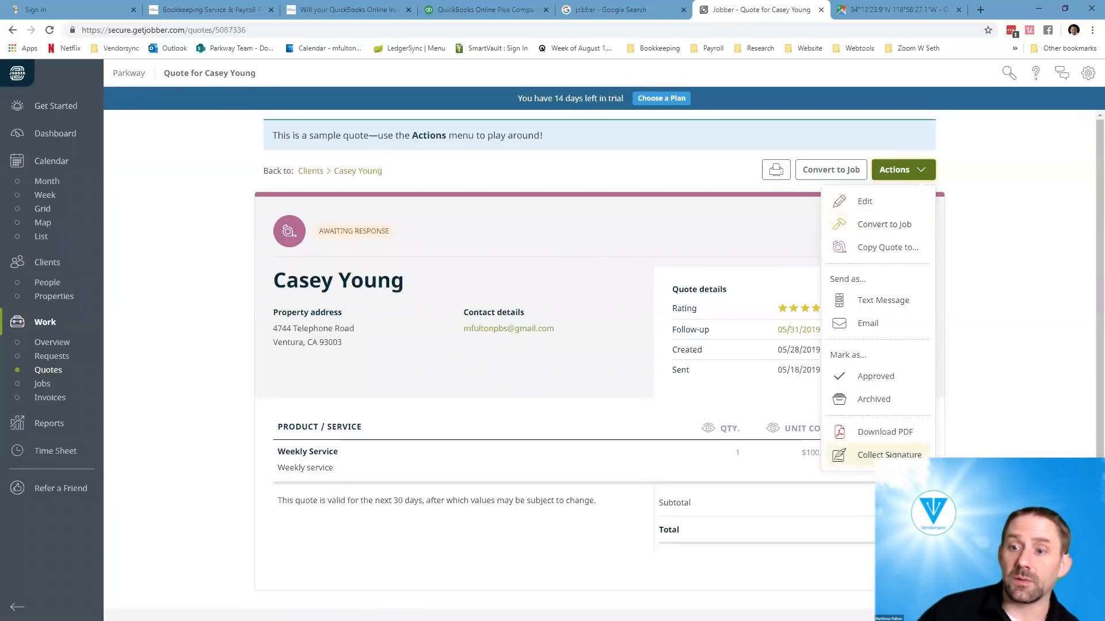
pyautogui.click(889, 455)
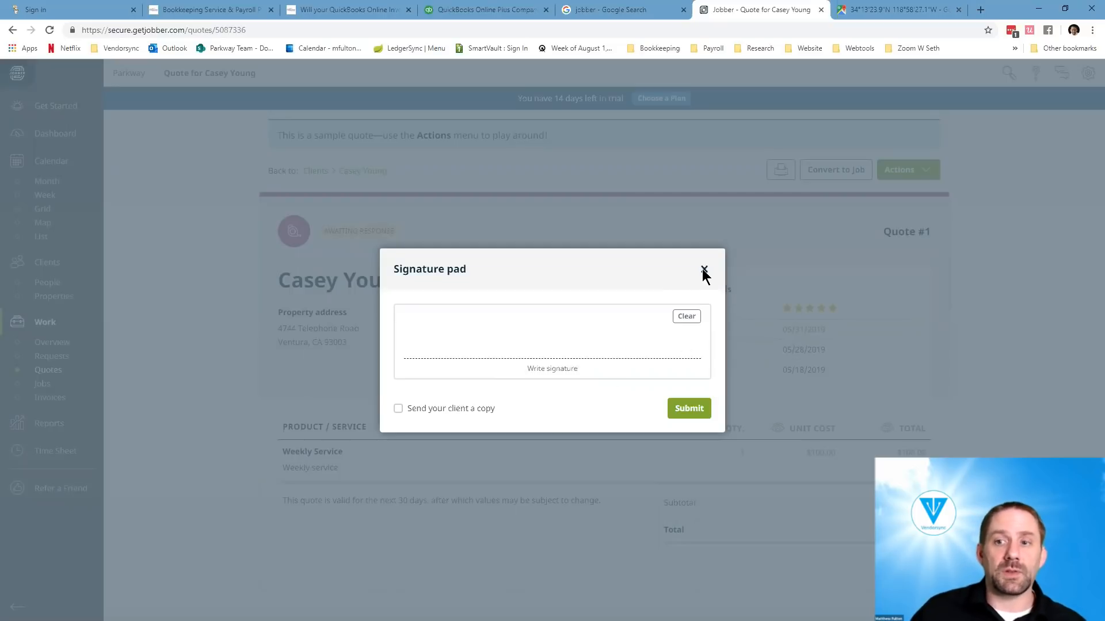
pyautogui.click(704, 274)
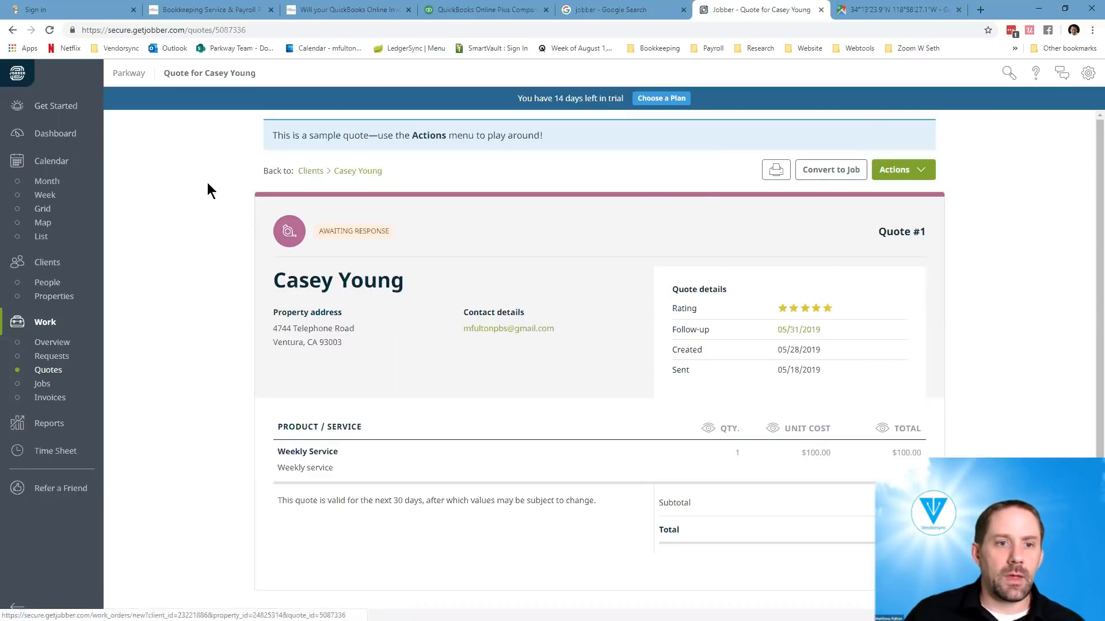
pyautogui.click(52, 343)
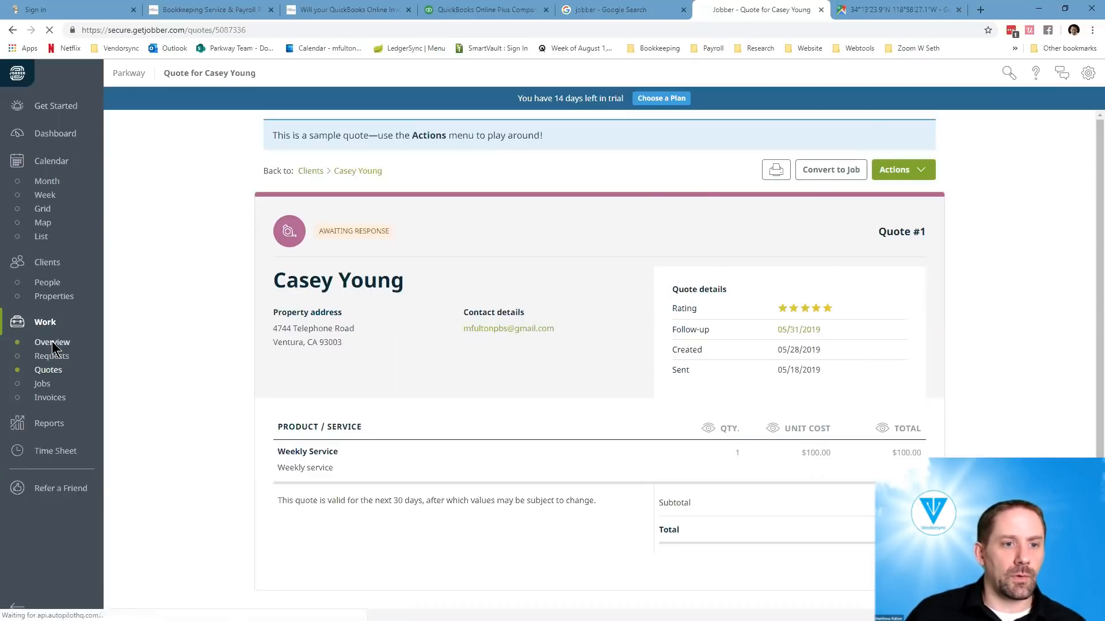
pyautogui.click(51, 342)
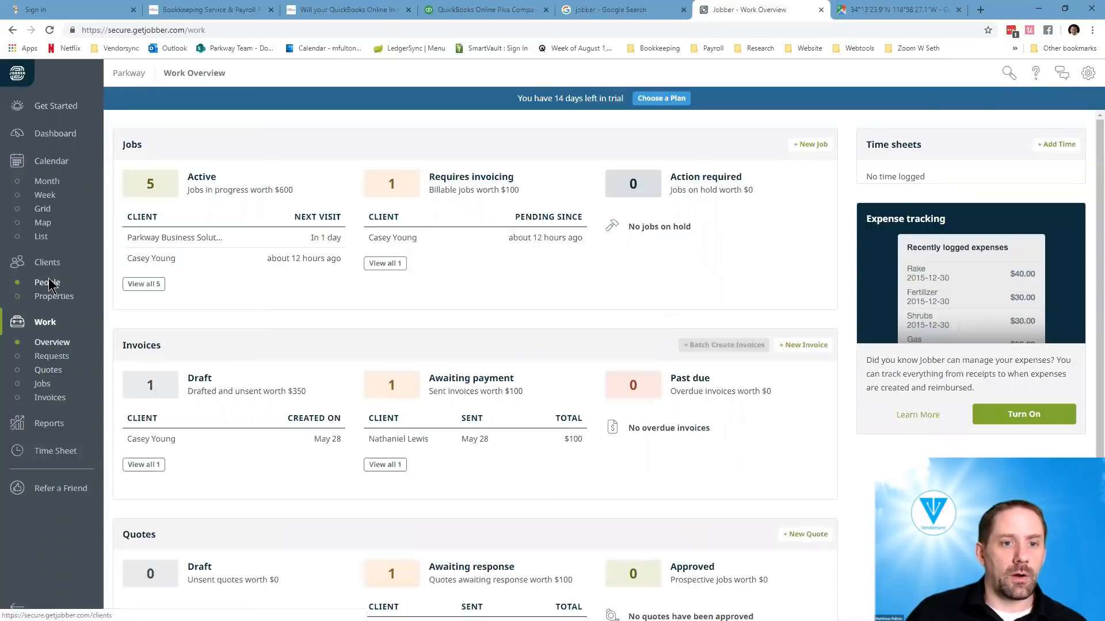
pyautogui.click(47, 261)
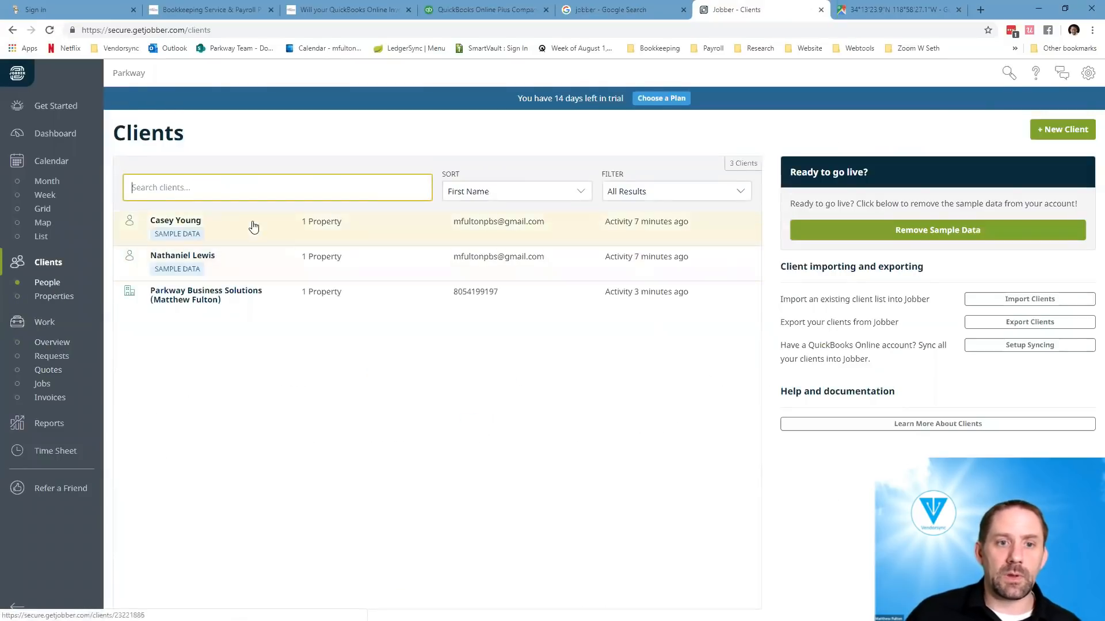
pyautogui.click(175, 220)
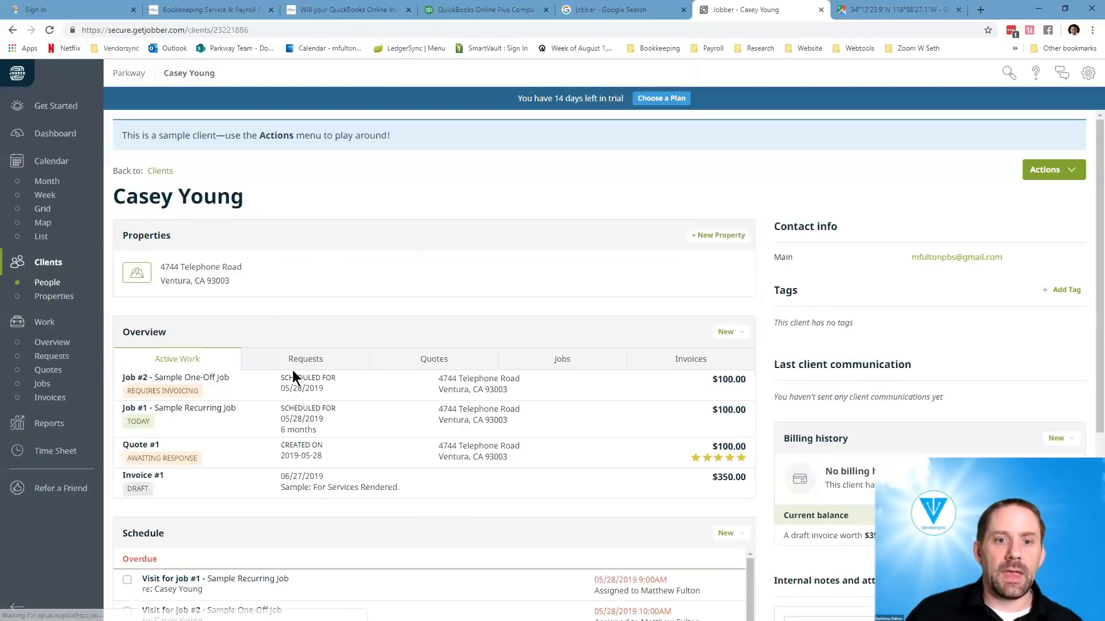
pyautogui.click(305, 359)
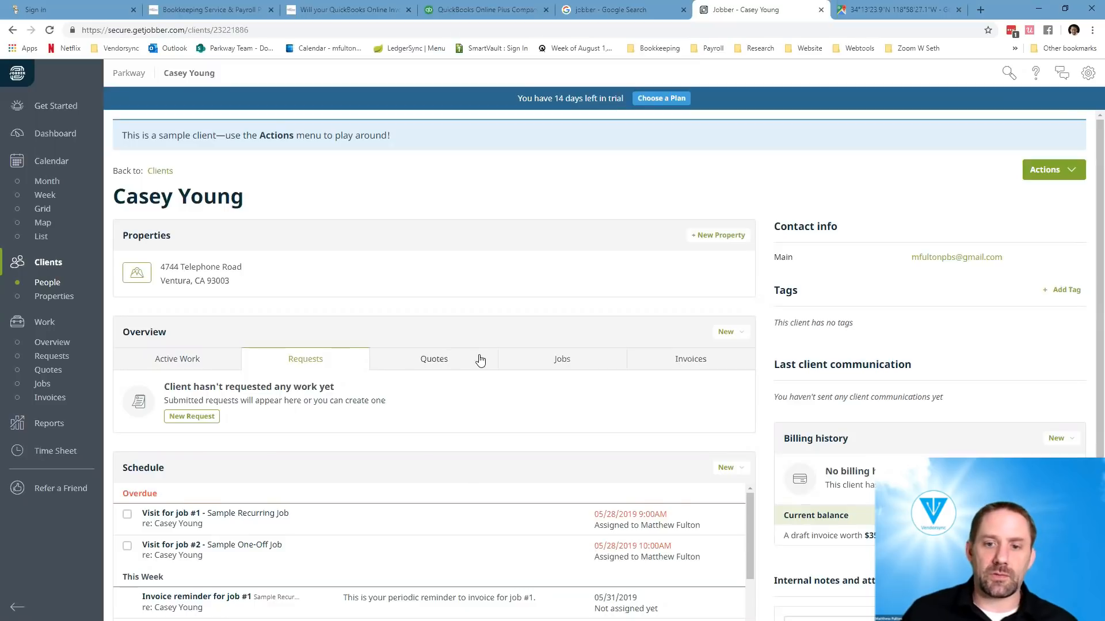
pyautogui.click(434, 358)
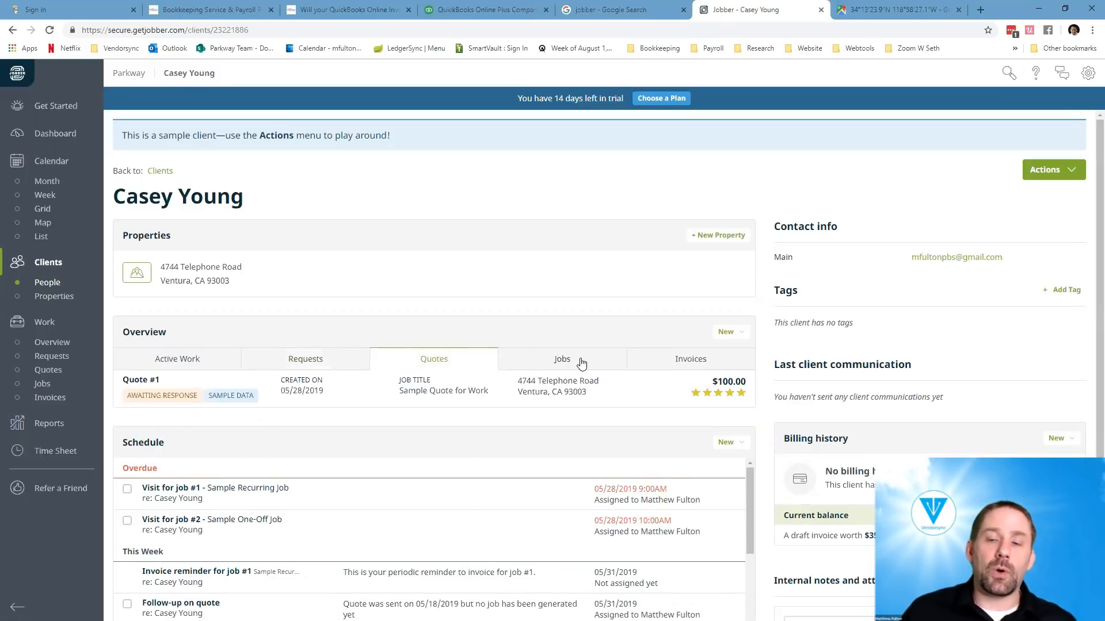
pyautogui.click(562, 359)
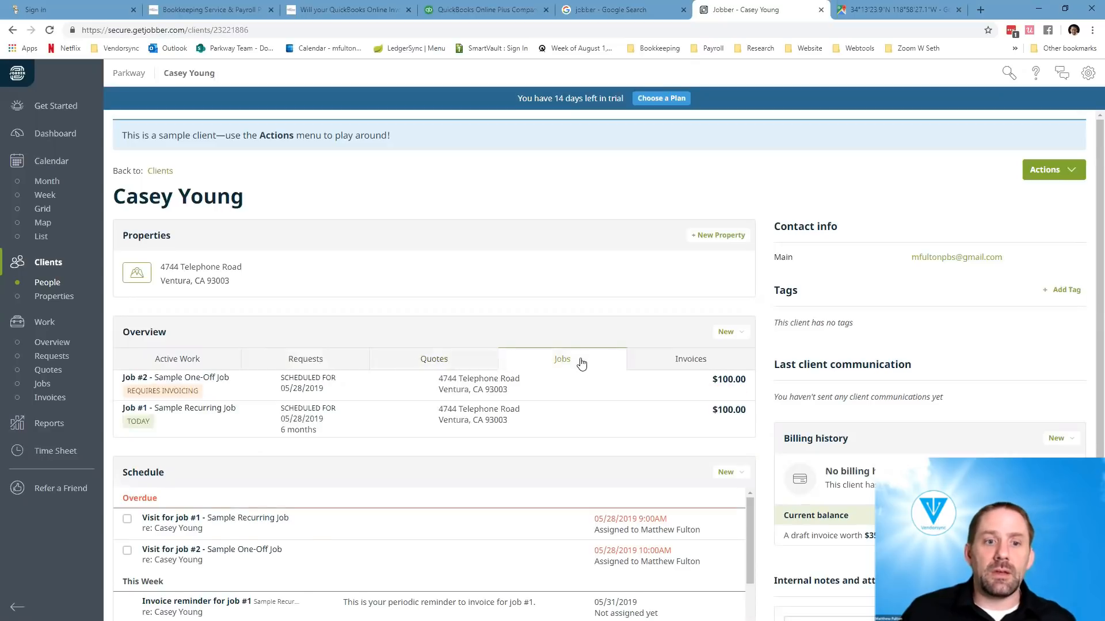
pyautogui.click(691, 359)
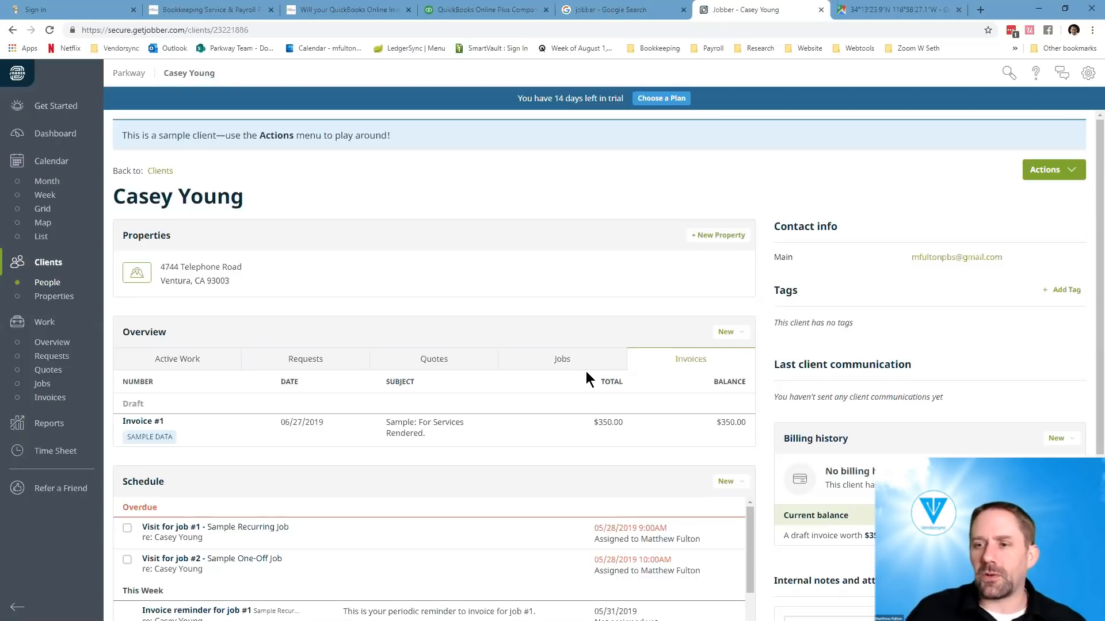
pyautogui.scroll(-3)
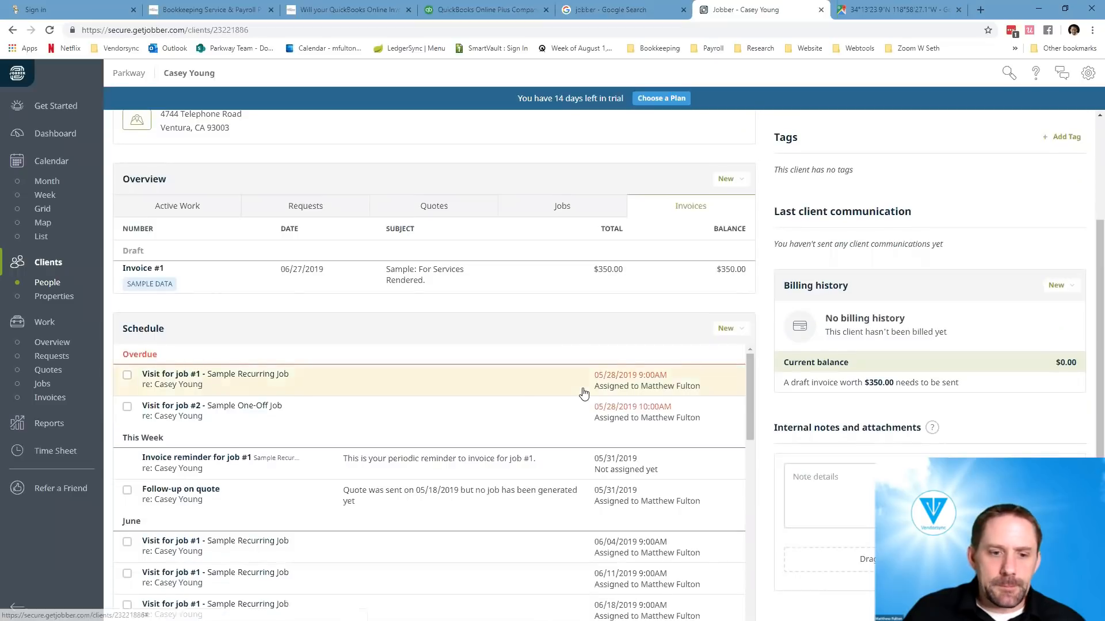
pyautogui.scroll(-3)
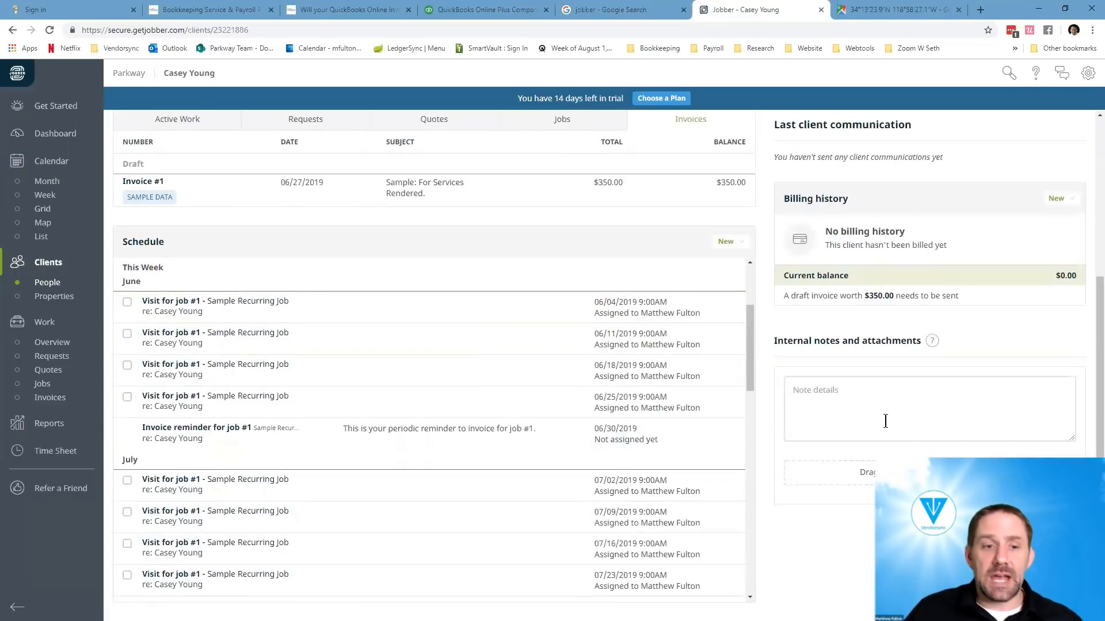
pyautogui.click(54, 296)
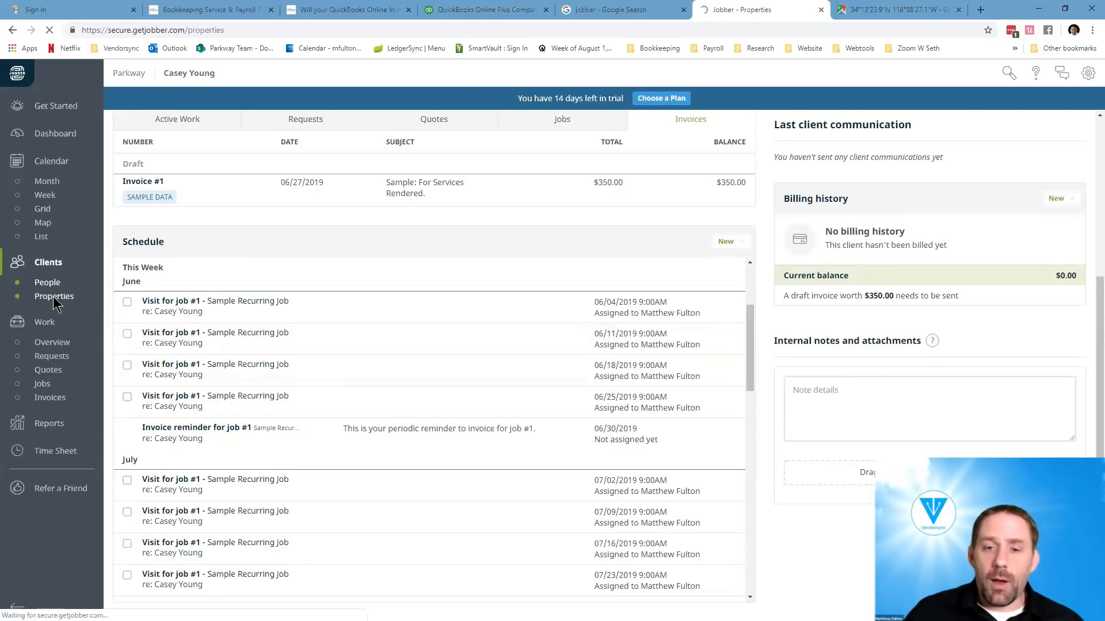
pyautogui.click(54, 296)
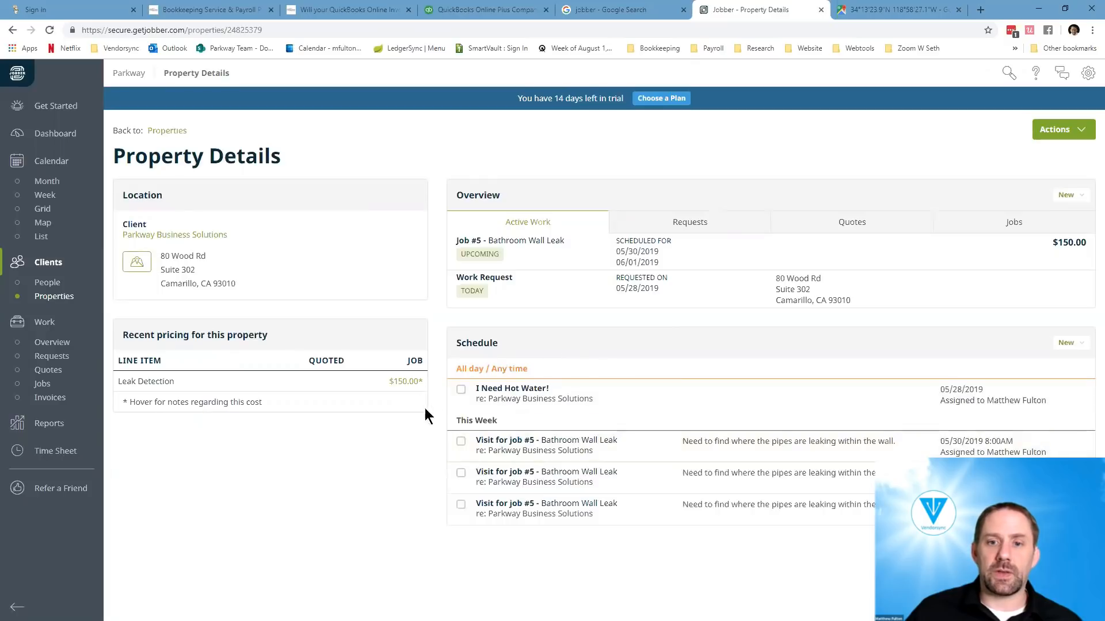
pyautogui.moveTo(578, 420)
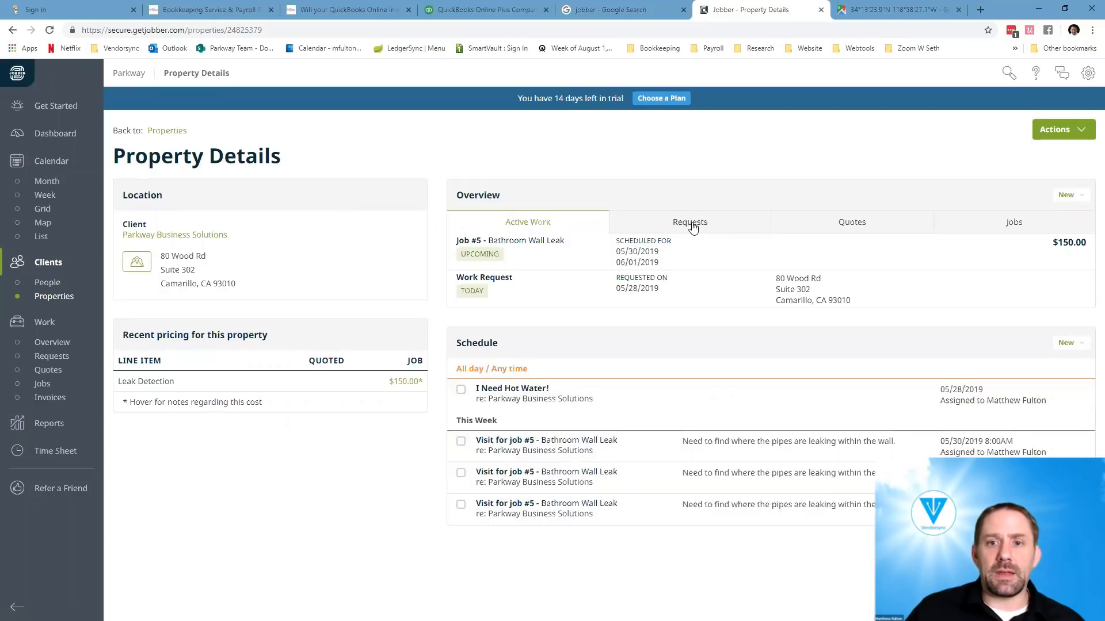
pyautogui.click(851, 222)
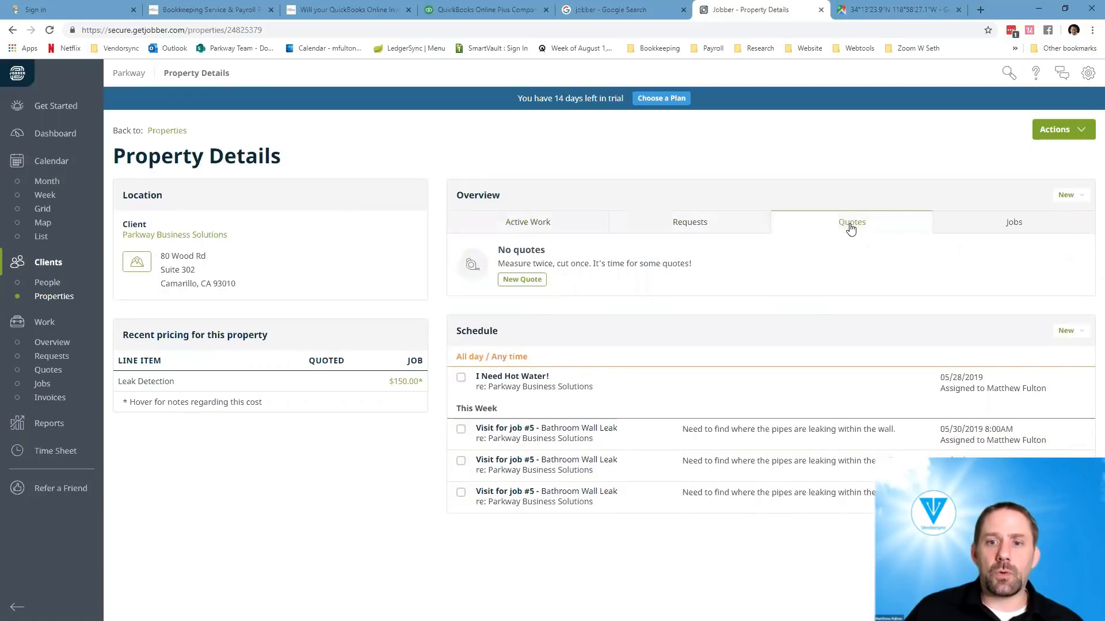
pyautogui.click(1013, 222)
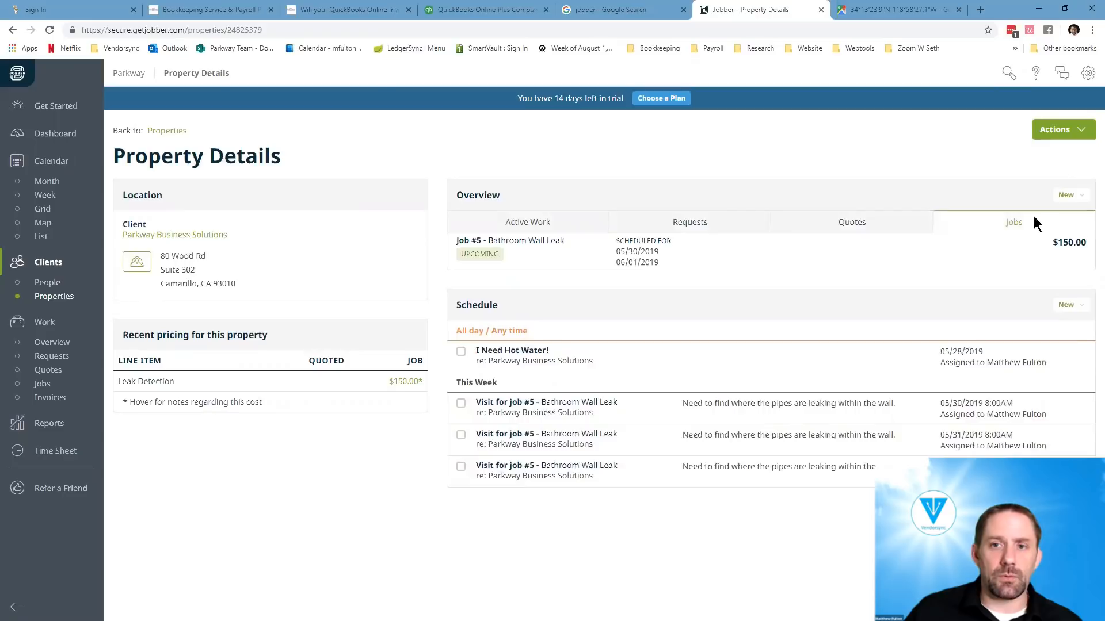
pyautogui.click(1060, 129)
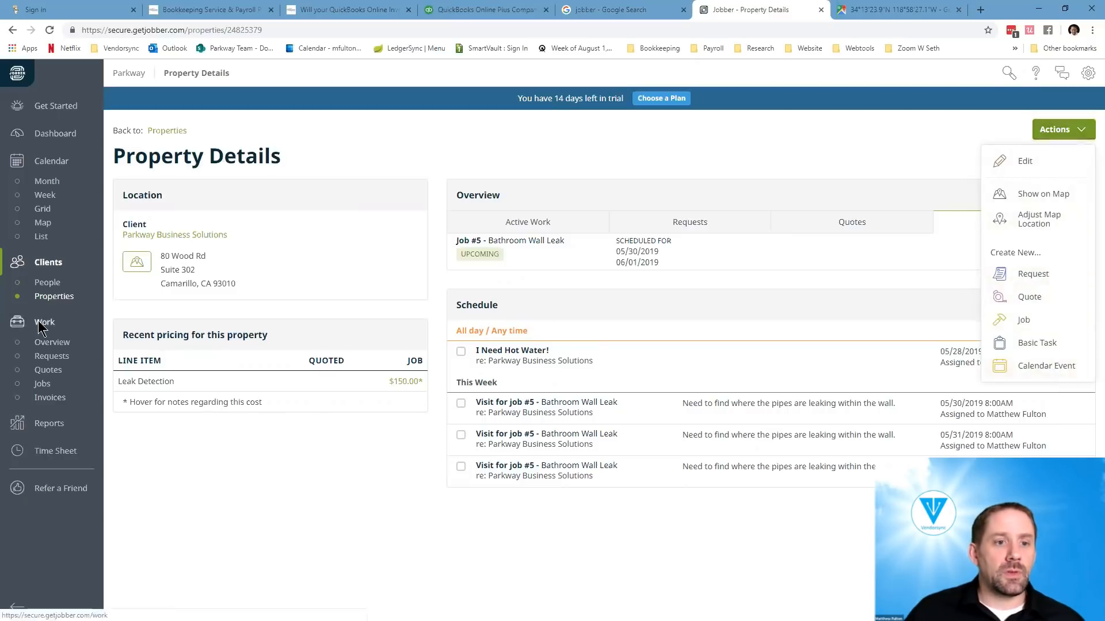
# - Show the Work Overview with five active jobs, invoices and quotes
pyautogui.click(45, 322)
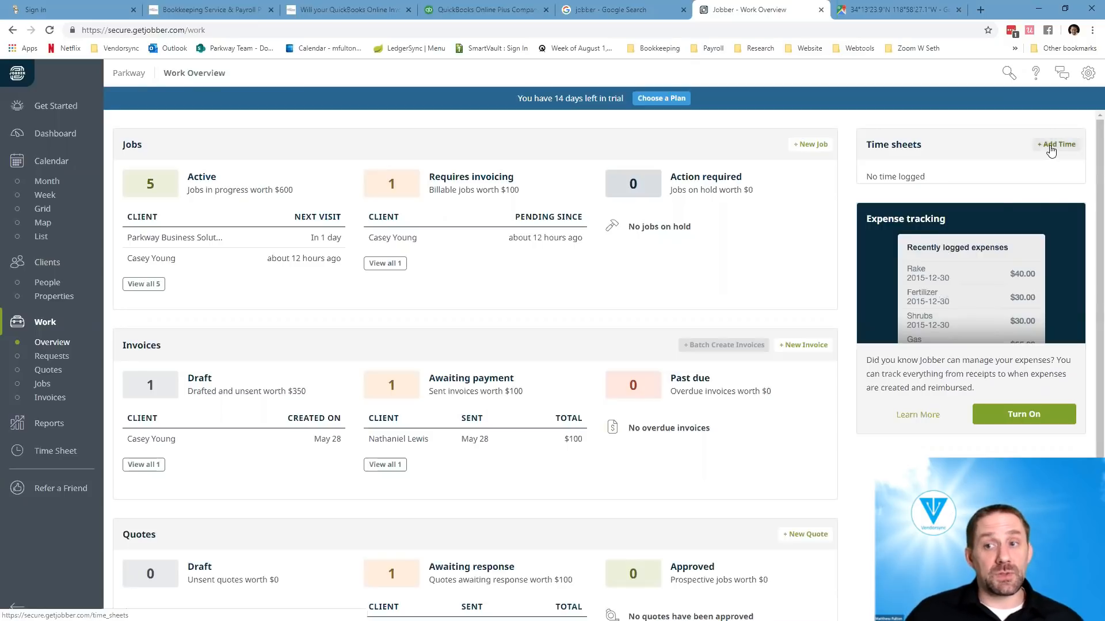
# - Log a time entry ending 3:00PM for job #5 Parkway Business Solutions with note 'test', then view approvals
pyautogui.click(1055, 145)
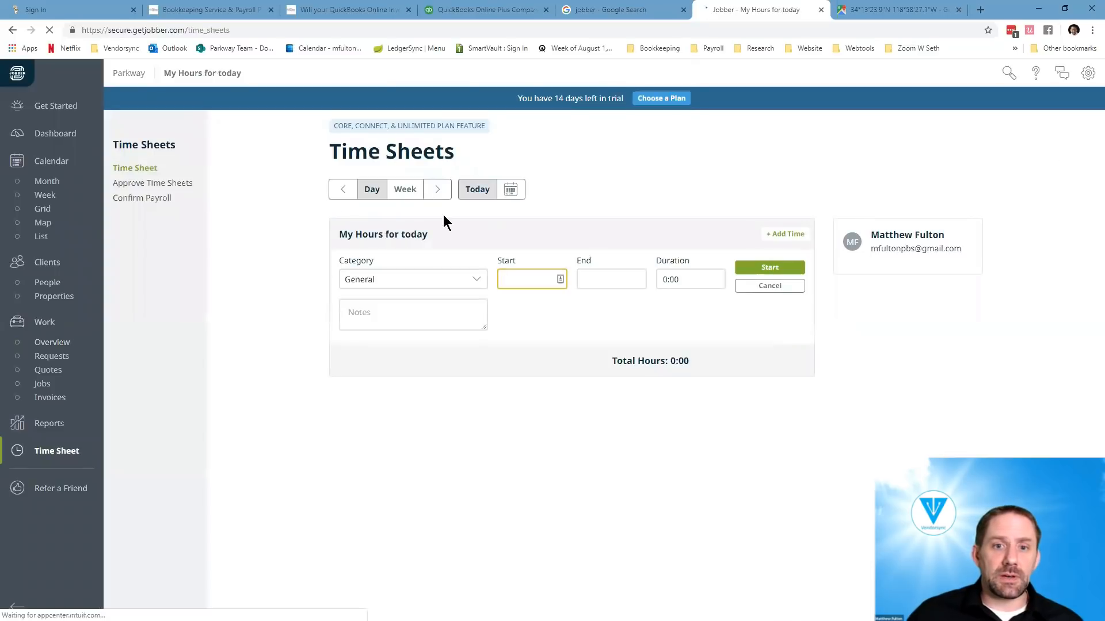
pyautogui.click(413, 279)
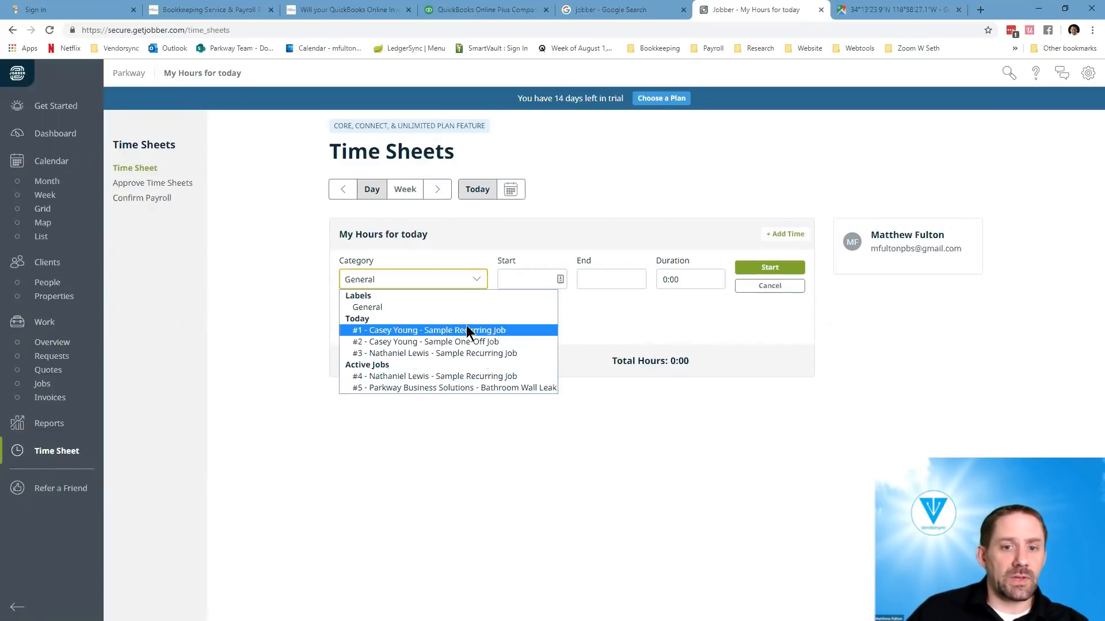
pyautogui.click(456, 388)
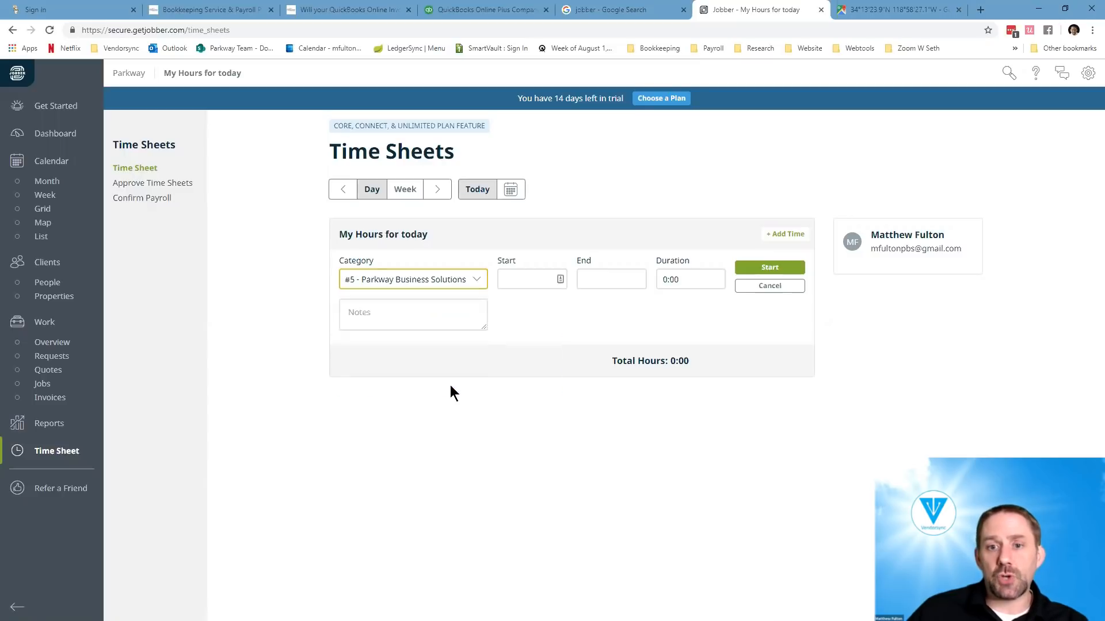
pyautogui.click(531, 279)
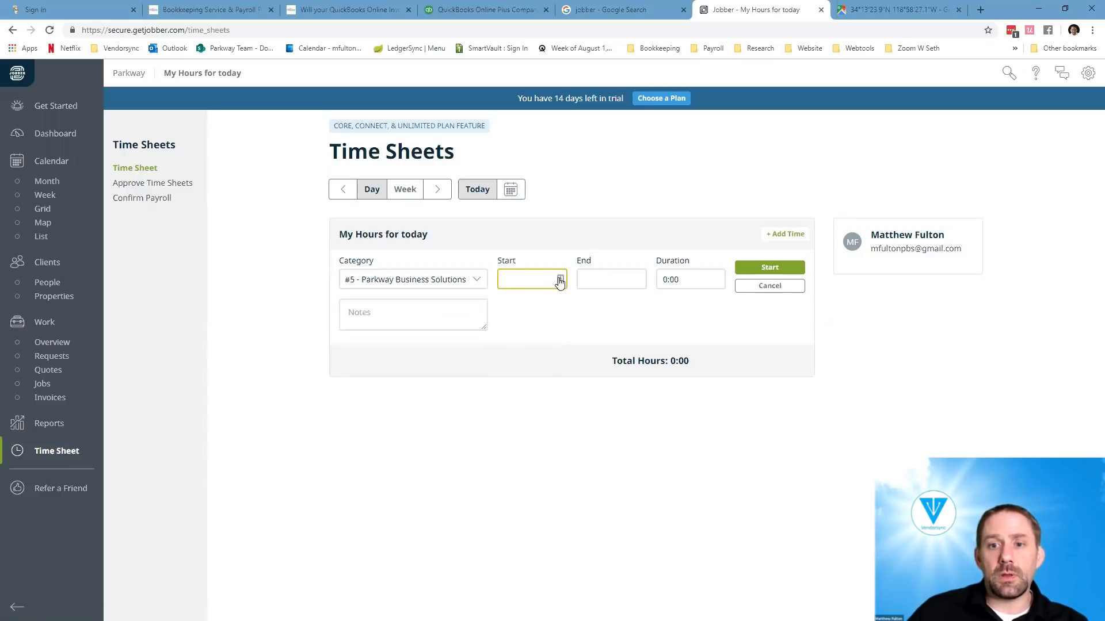
pyautogui.click(559, 279)
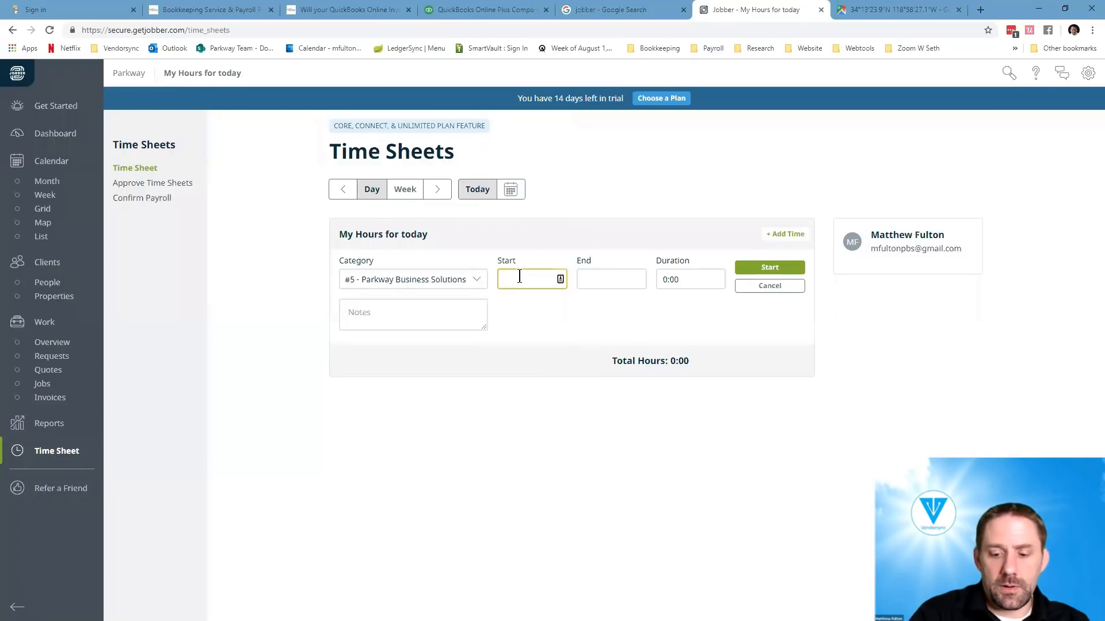
pyautogui.write('8:31 AM')
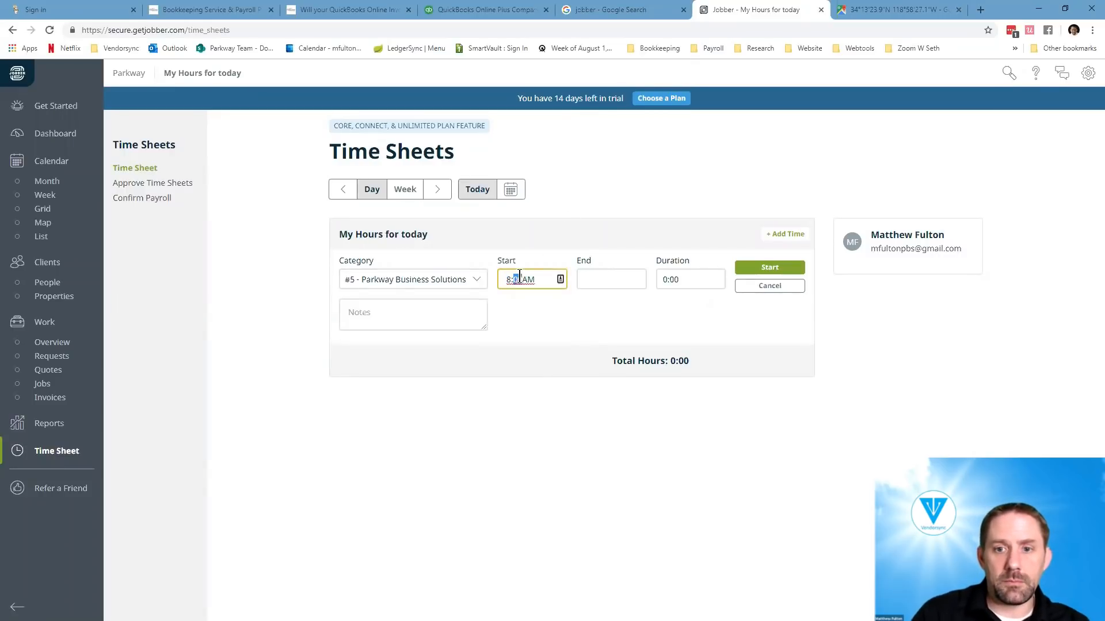
pyautogui.write('3:00PM')
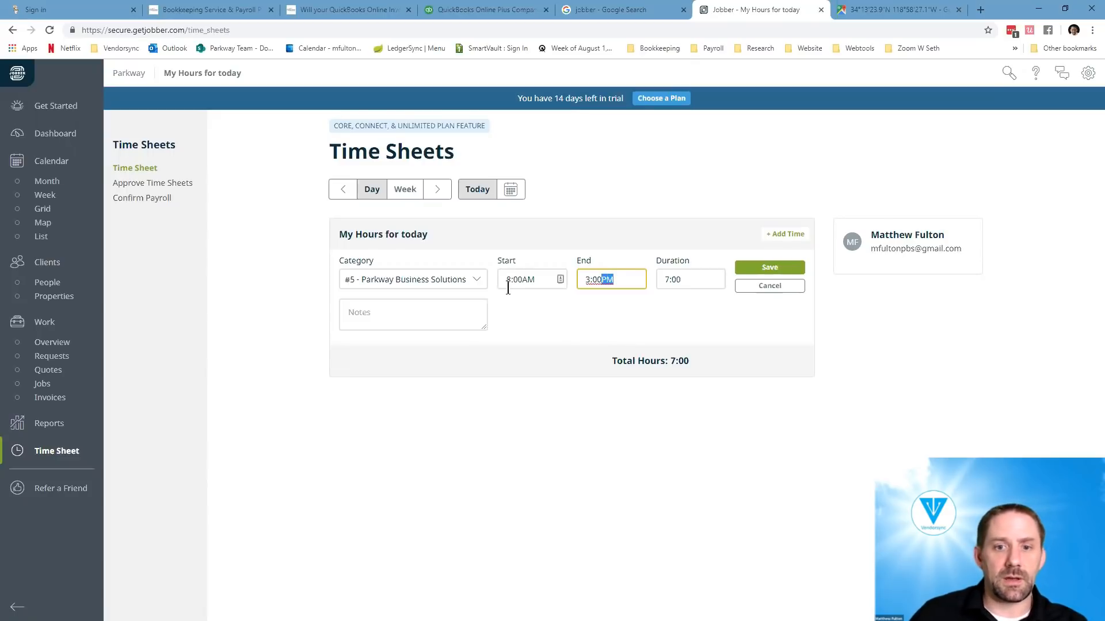
pyautogui.write('testing time')
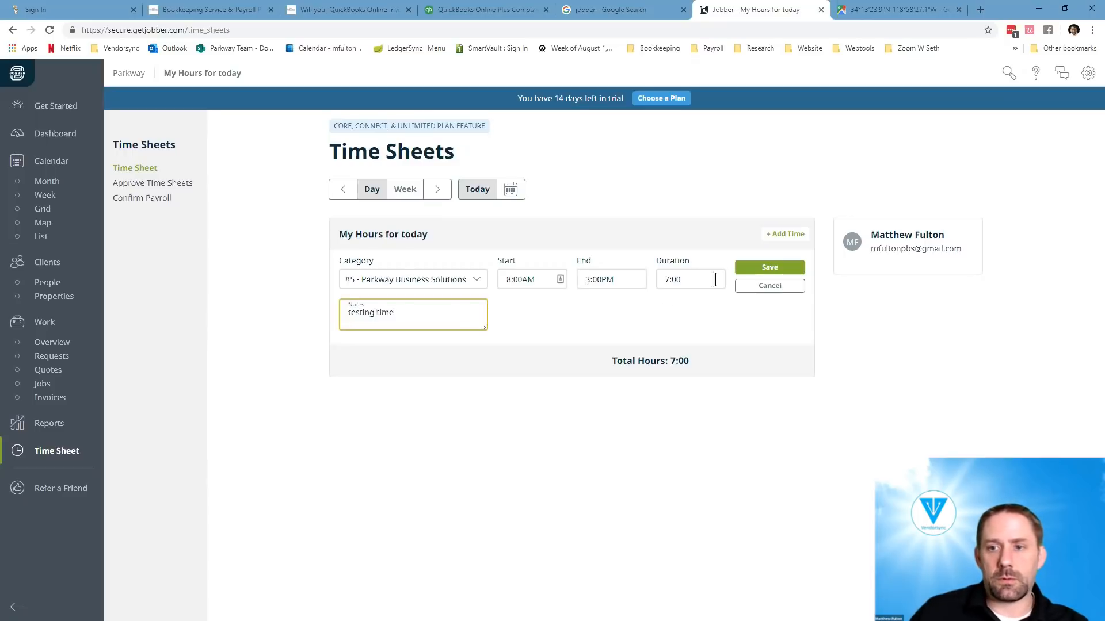
pyautogui.click(769, 267)
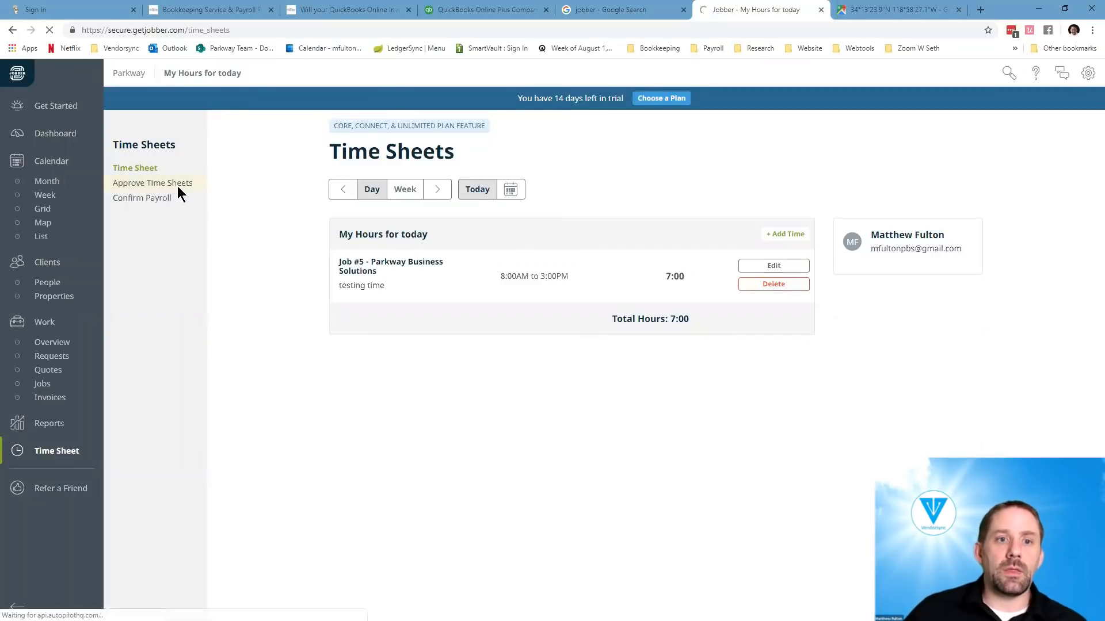
pyautogui.click(152, 183)
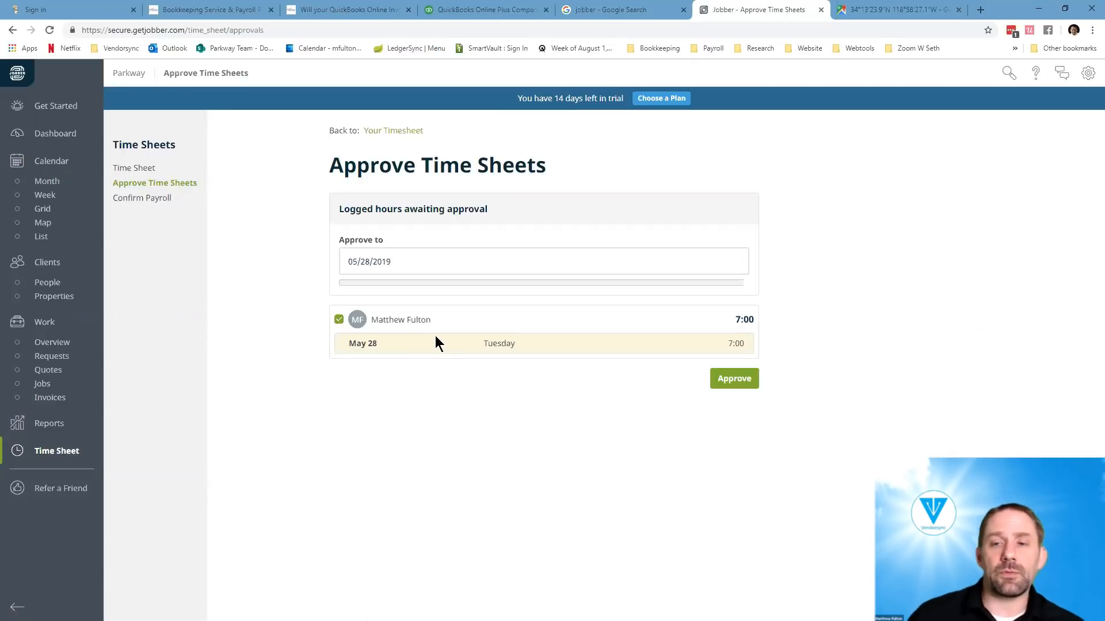
pyautogui.moveTo(136, 312)
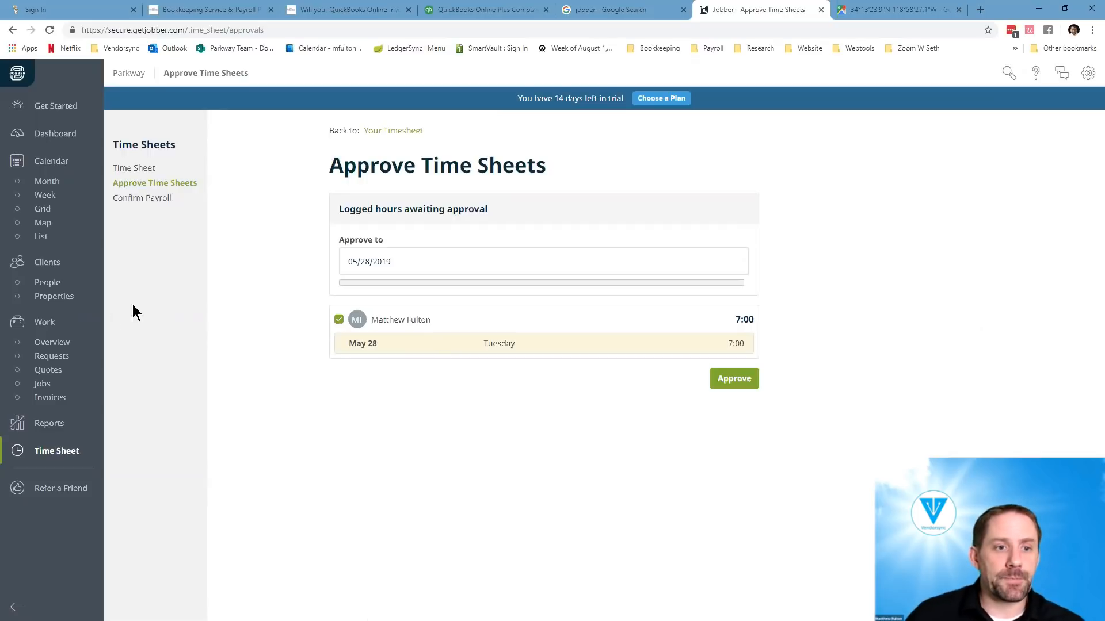
# - Scroll the Work Overview listing job #5's time sheet, then go to Requests
pyautogui.click(44, 322)
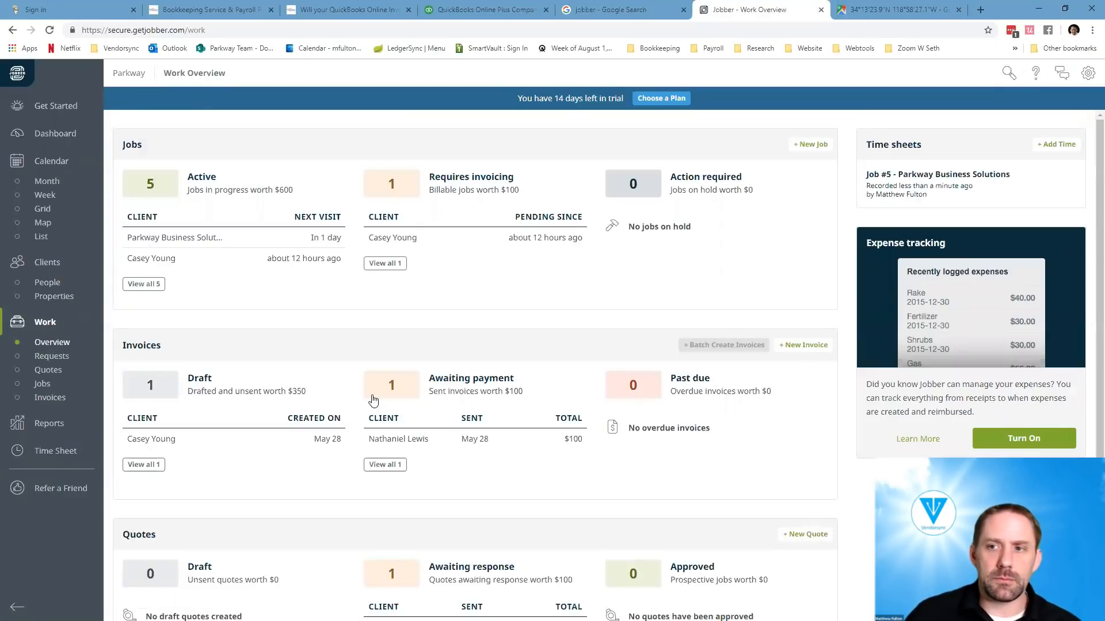
pyautogui.moveTo(608, 321)
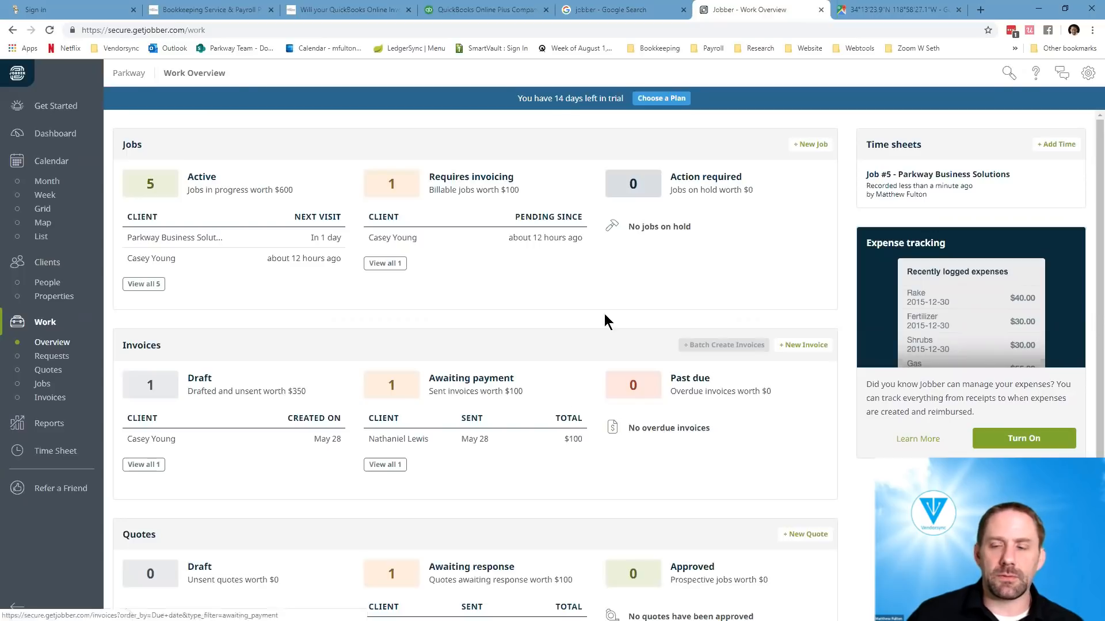
pyautogui.moveTo(811, 144)
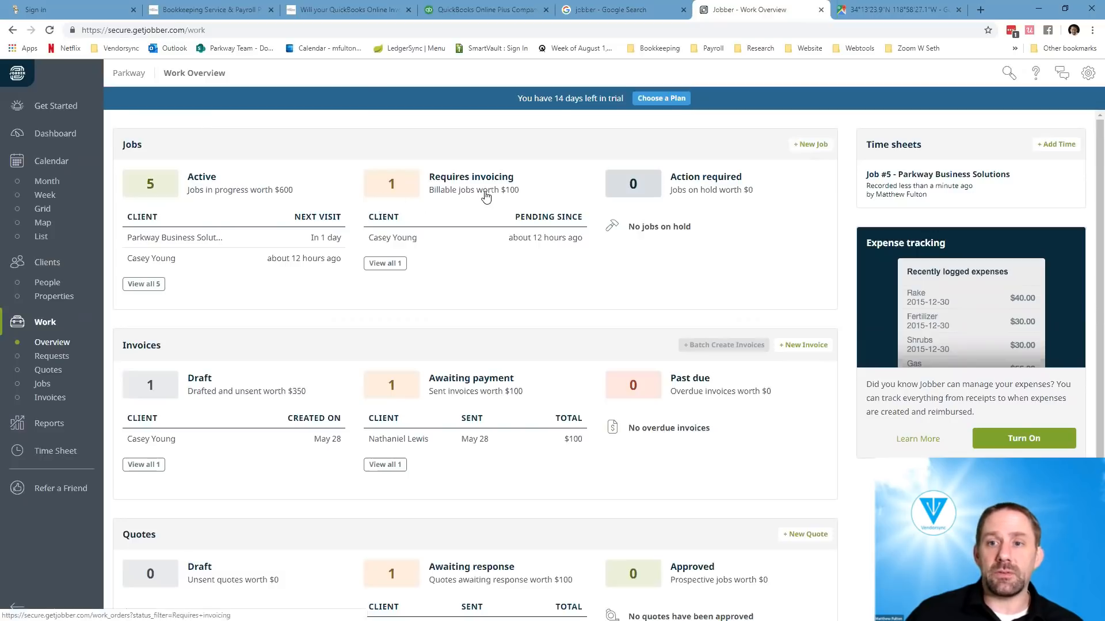
pyautogui.scroll(-3)
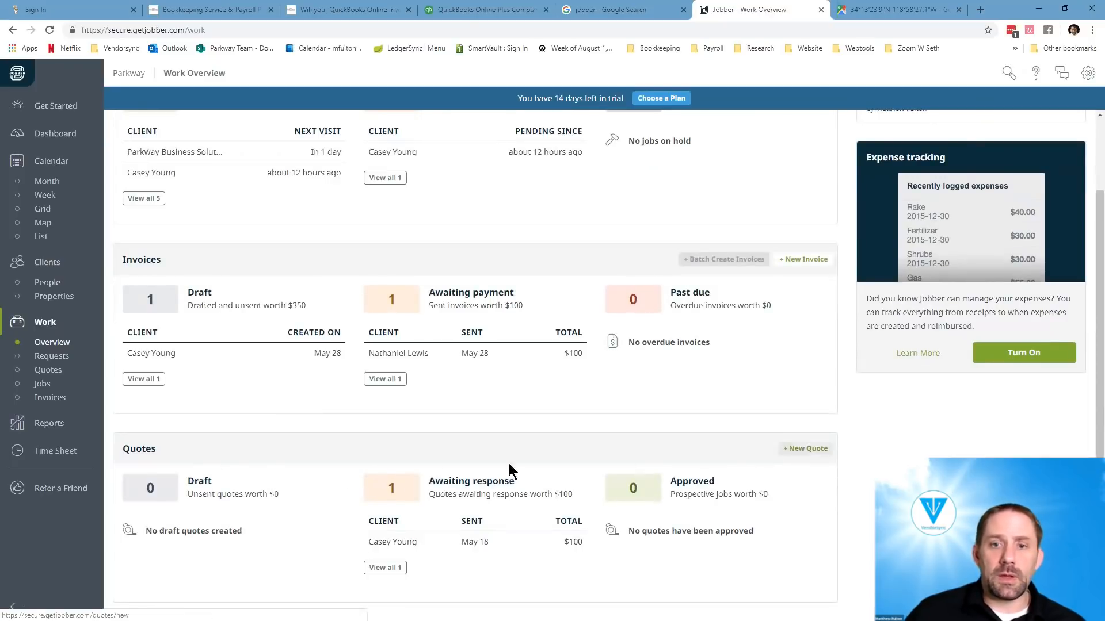
pyautogui.click(51, 356)
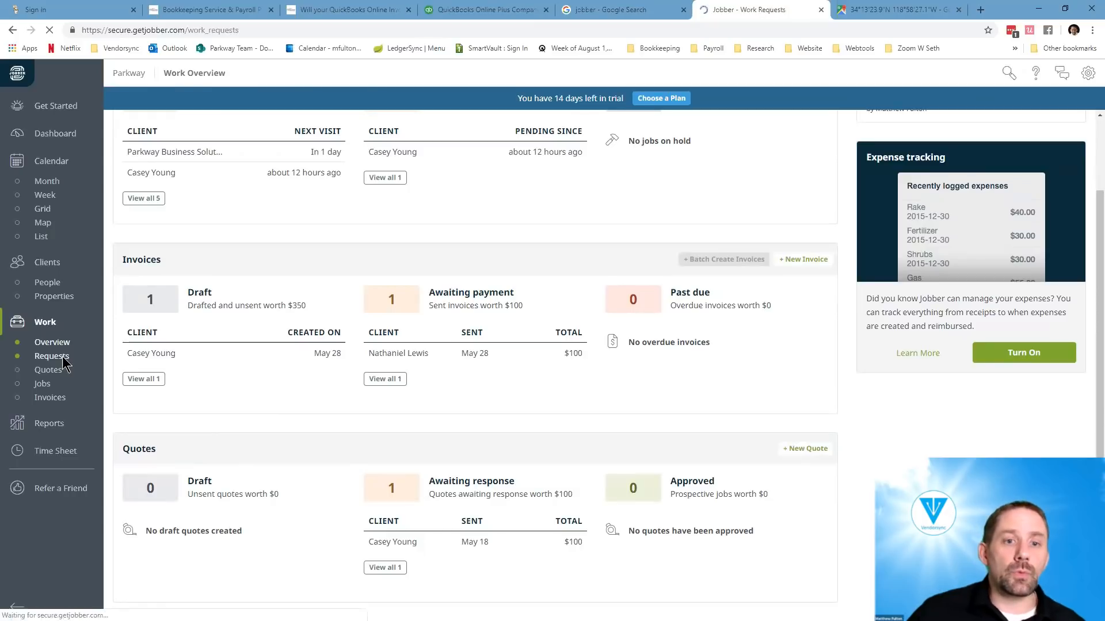
pyautogui.click(51, 355)
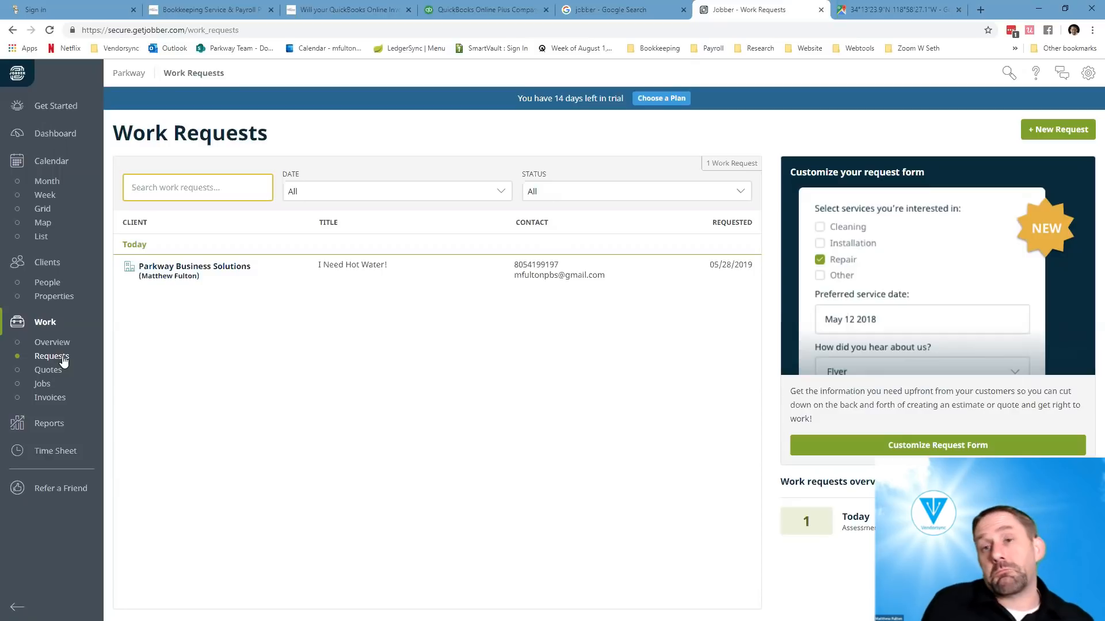
pyautogui.moveTo(47, 370)
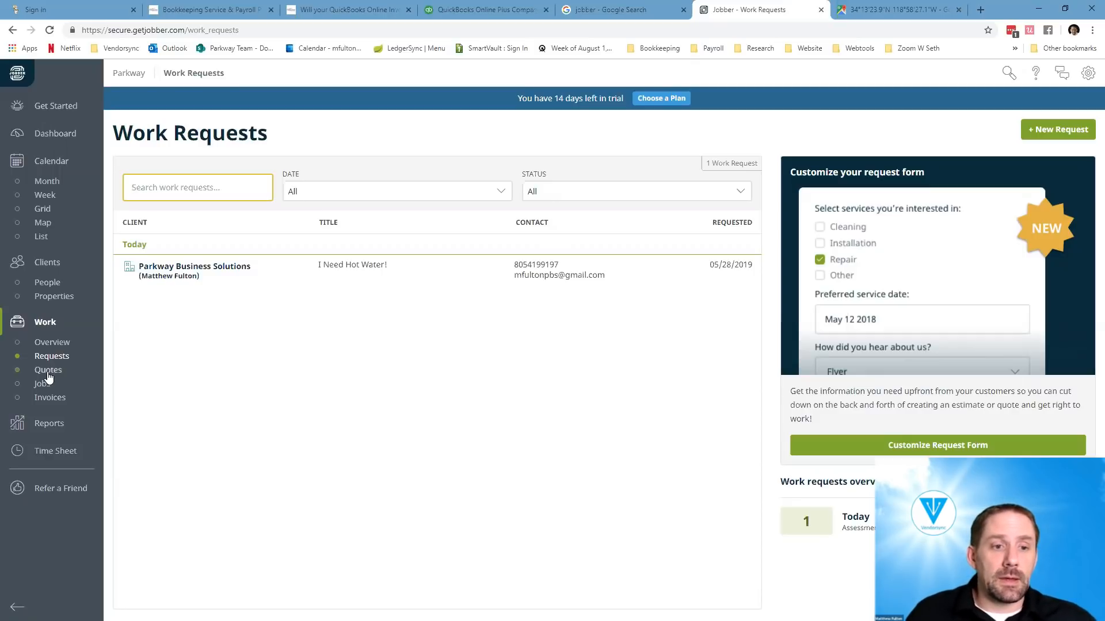
pyautogui.click(48, 370)
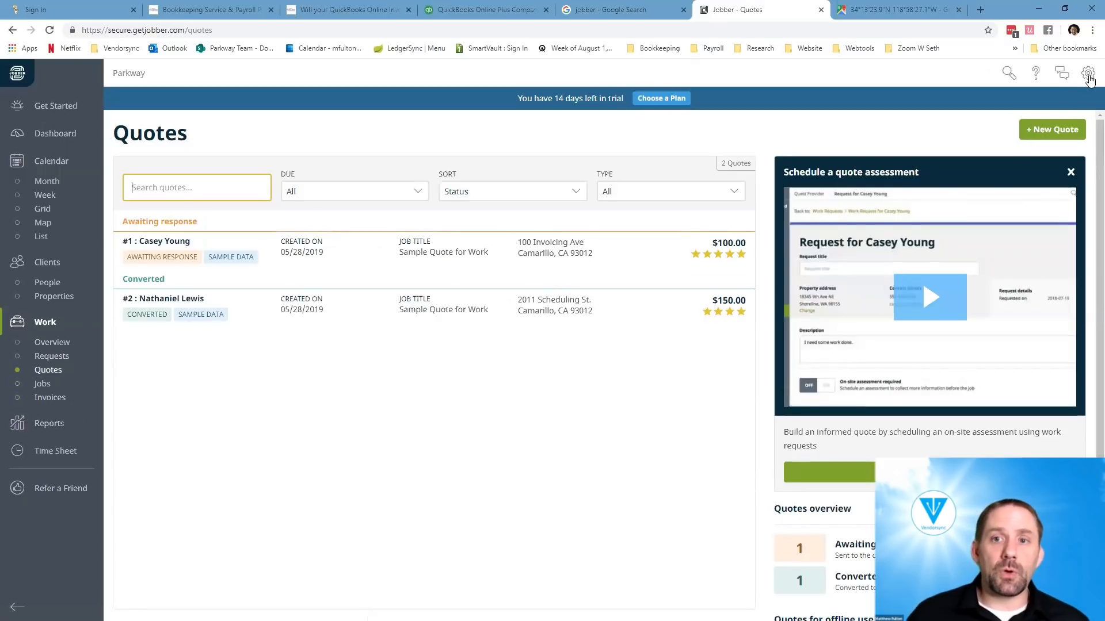
# - Open Settings > Branding and review Parkway's company info, logo and social links
pyautogui.click(1087, 73)
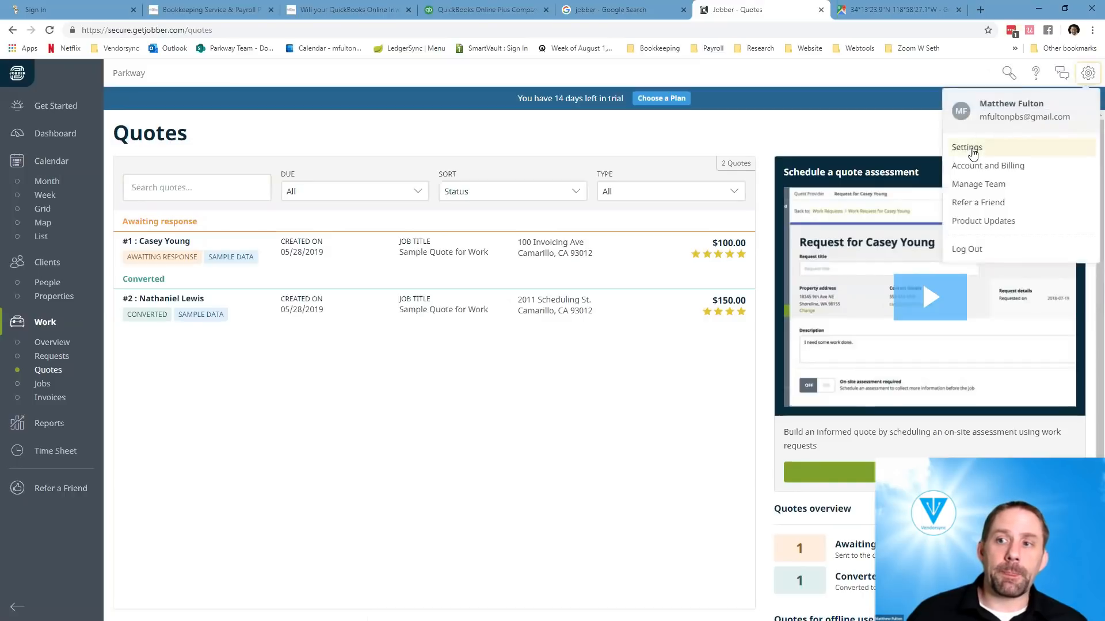
pyautogui.click(967, 147)
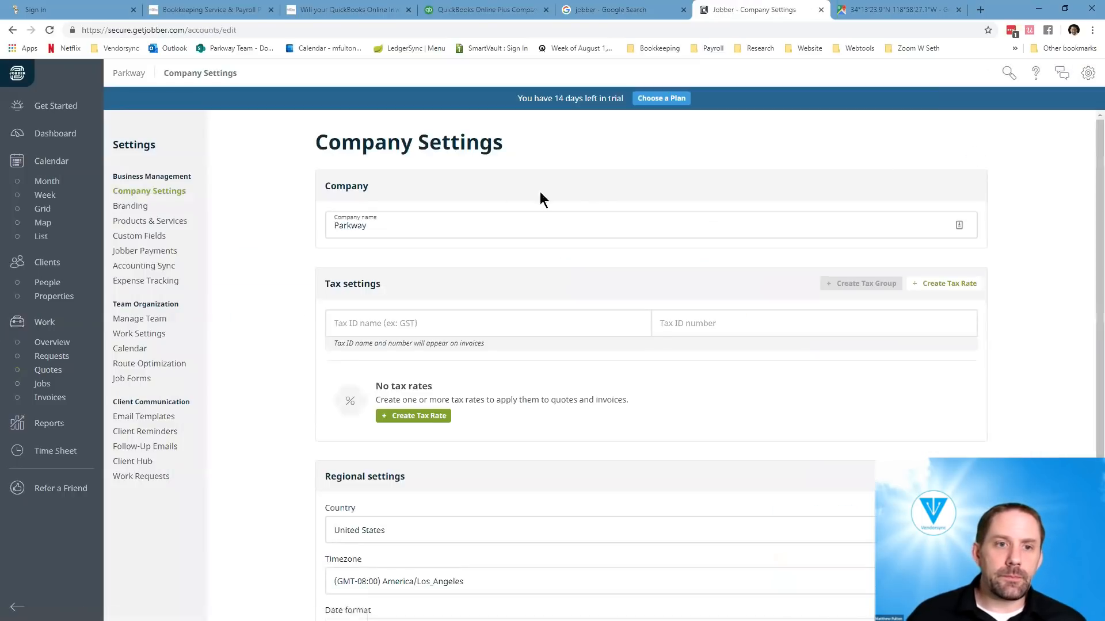
pyautogui.click(129, 206)
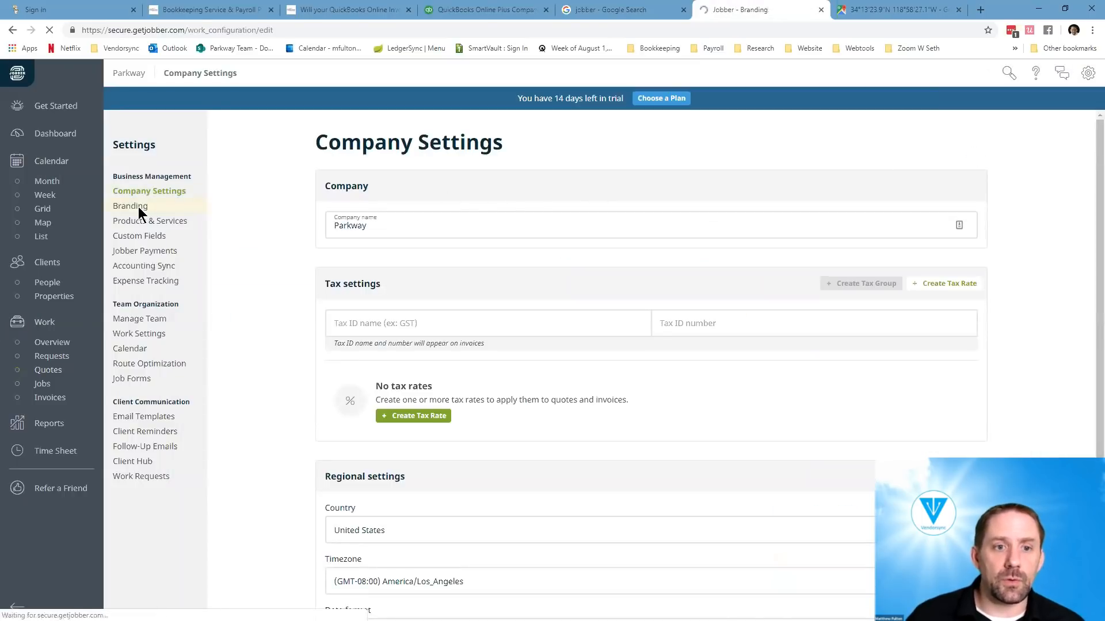
pyautogui.click(130, 206)
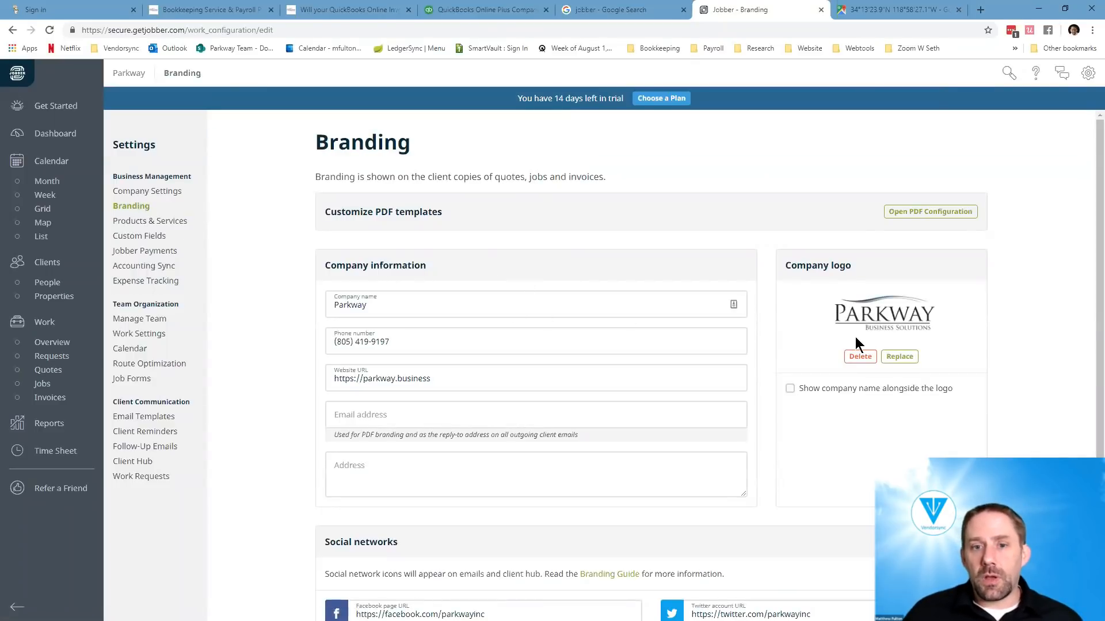
pyautogui.scroll(-3)
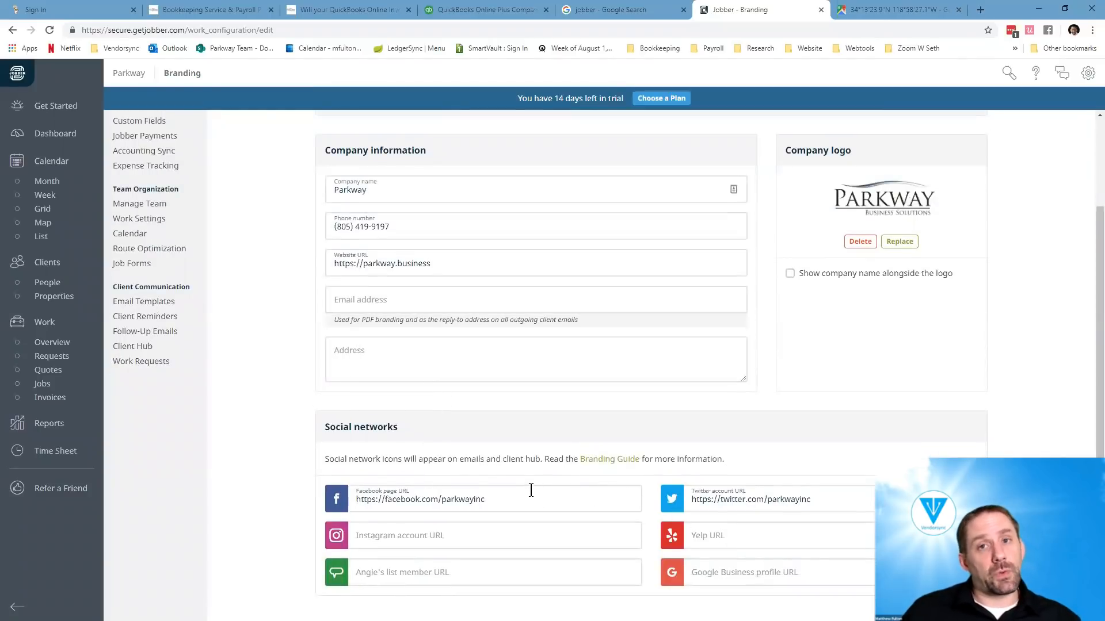
pyautogui.moveTo(721, 513)
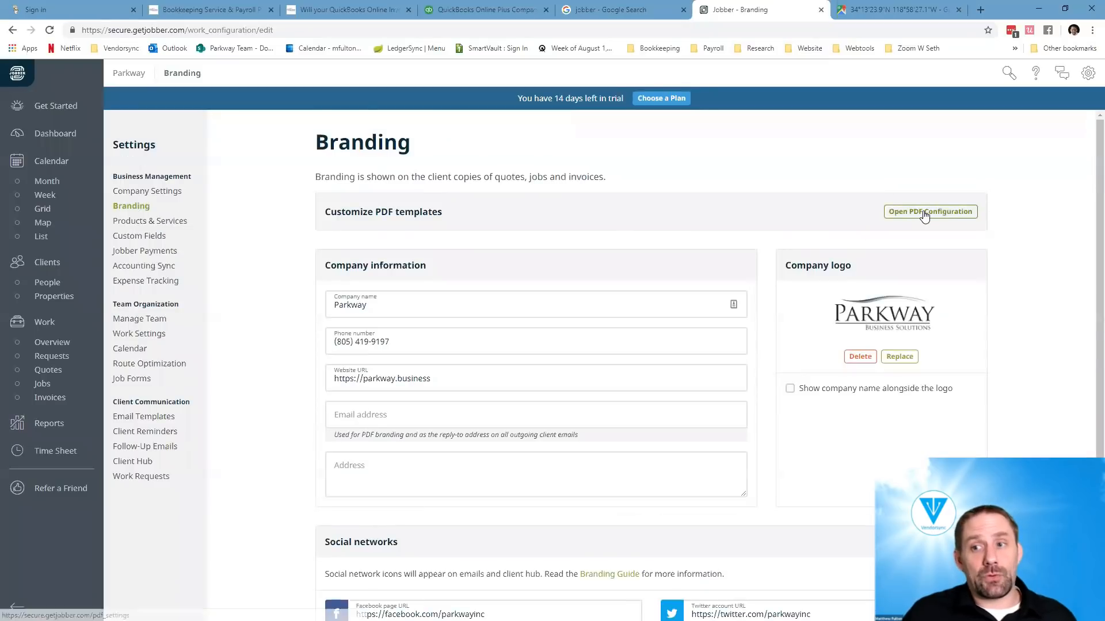
# - Open the PDF configuration's Invoices options and download an invoice PDF preview
pyautogui.click(929, 211)
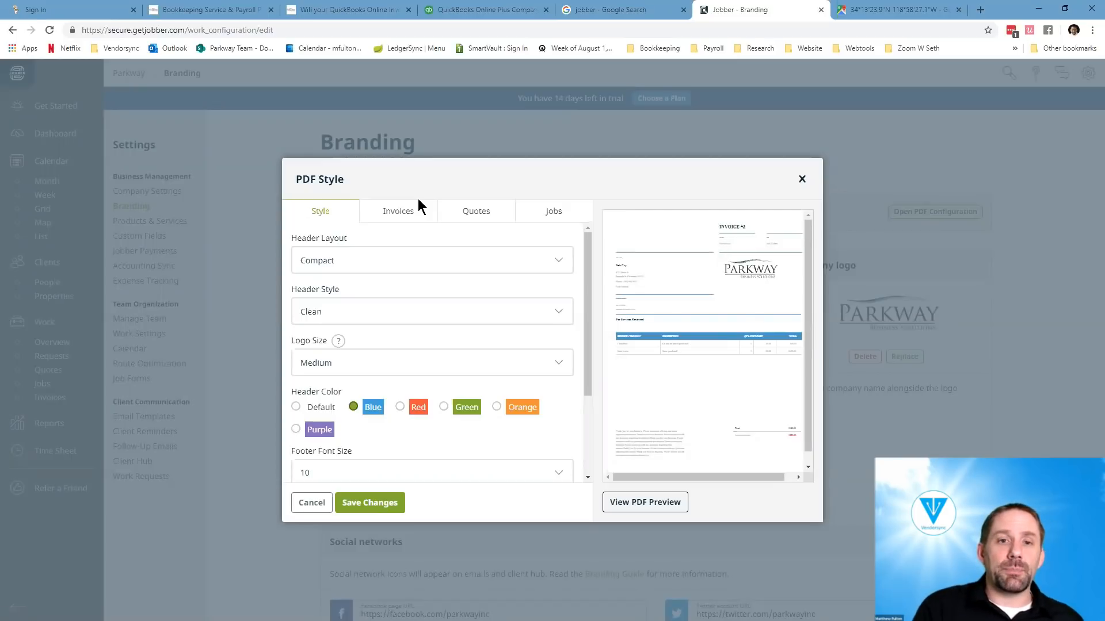
pyautogui.click(398, 211)
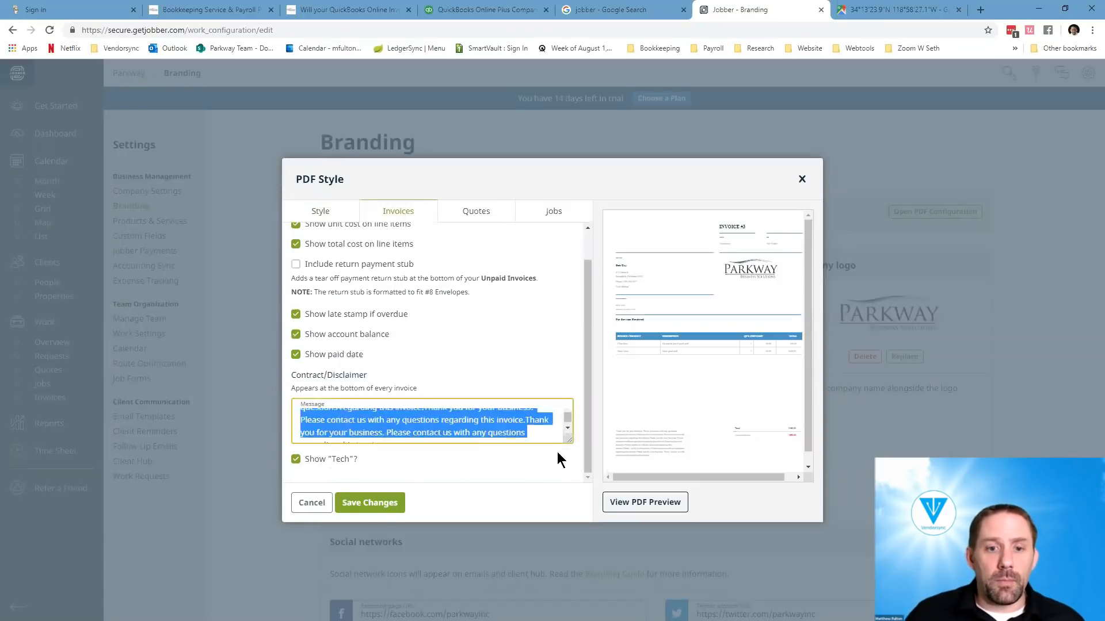
pyautogui.scroll(-3)
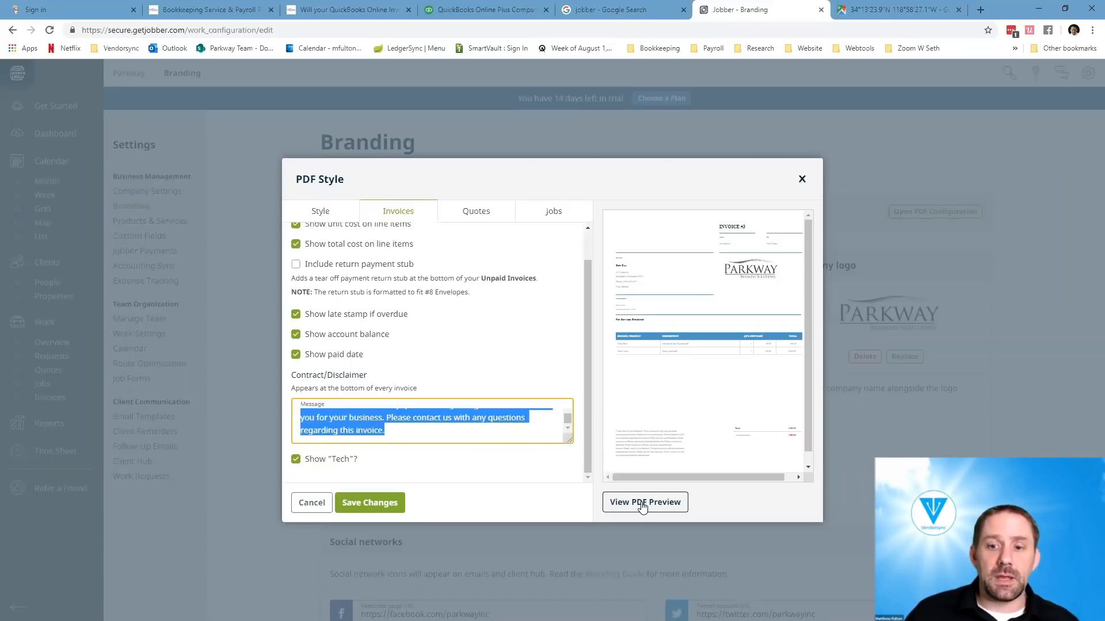
pyautogui.click(643, 502)
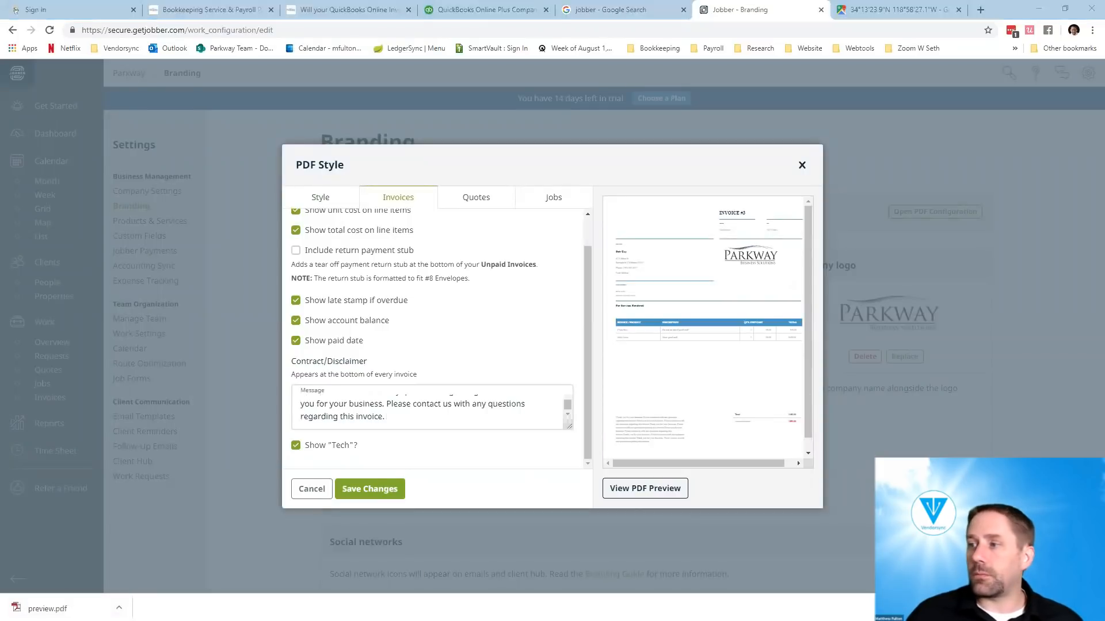
# - Open preview.pdf in Acrobat and maximize it to view Invoice #3 for Bob Guy
pyautogui.click(643, 488)
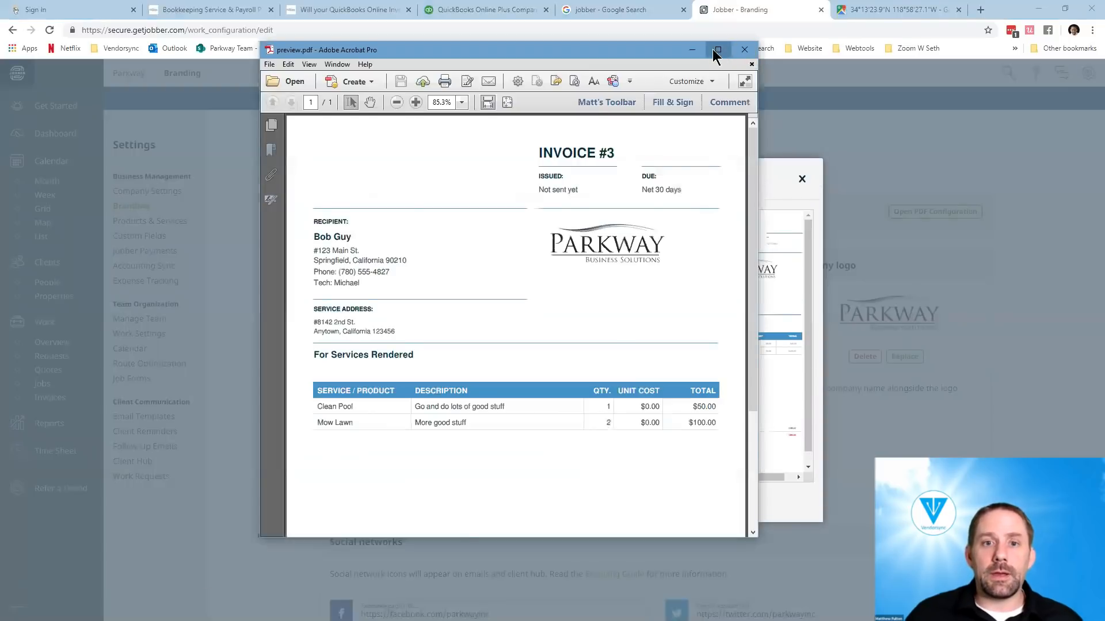
pyautogui.click(718, 50)
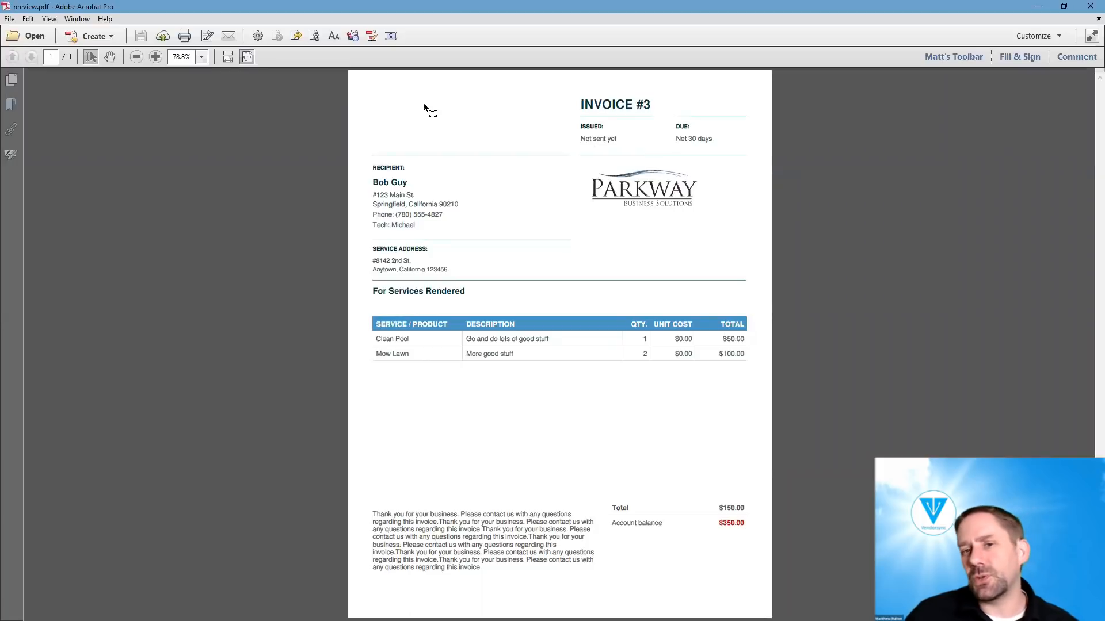
pyautogui.moveTo(482, 111)
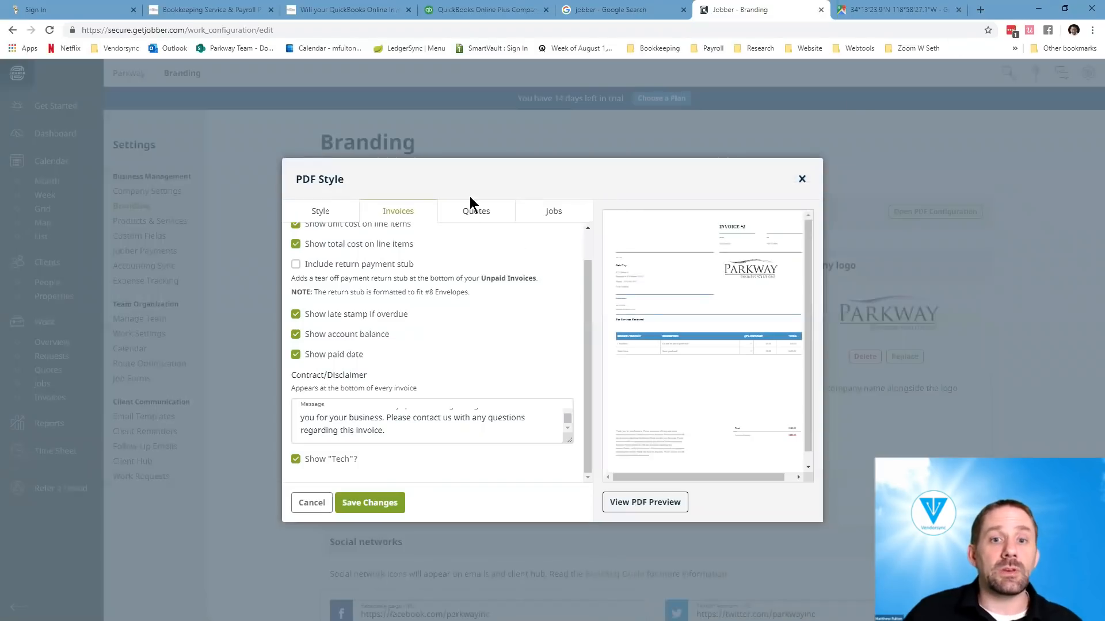
pyautogui.moveTo(476, 211)
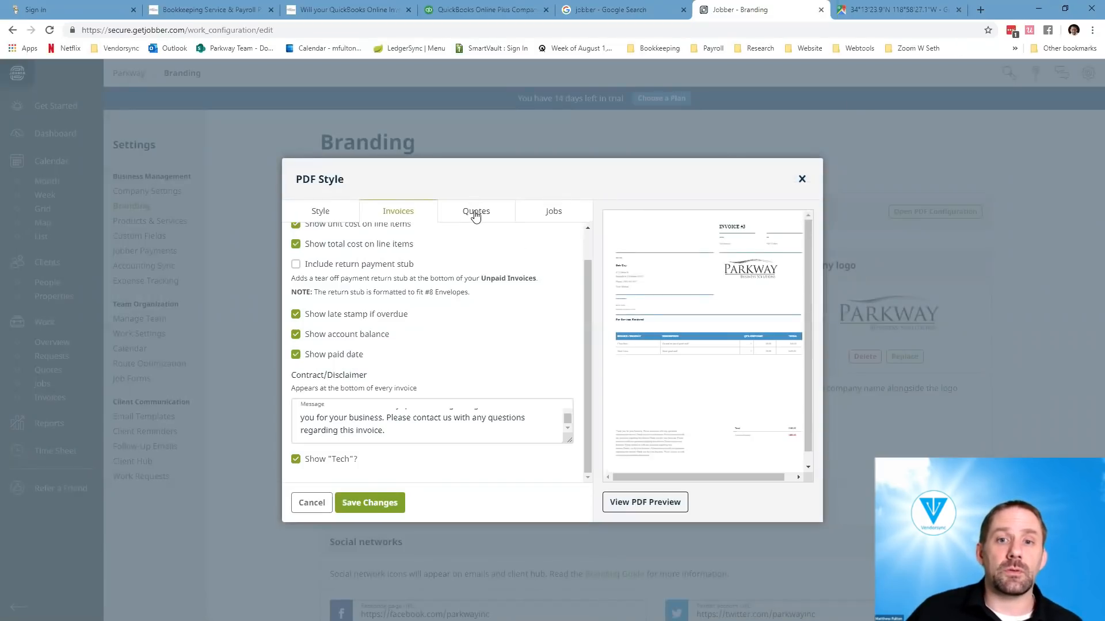
# - Set the PDF header style to Modern and the logo size to Small
pyautogui.click(553, 210)
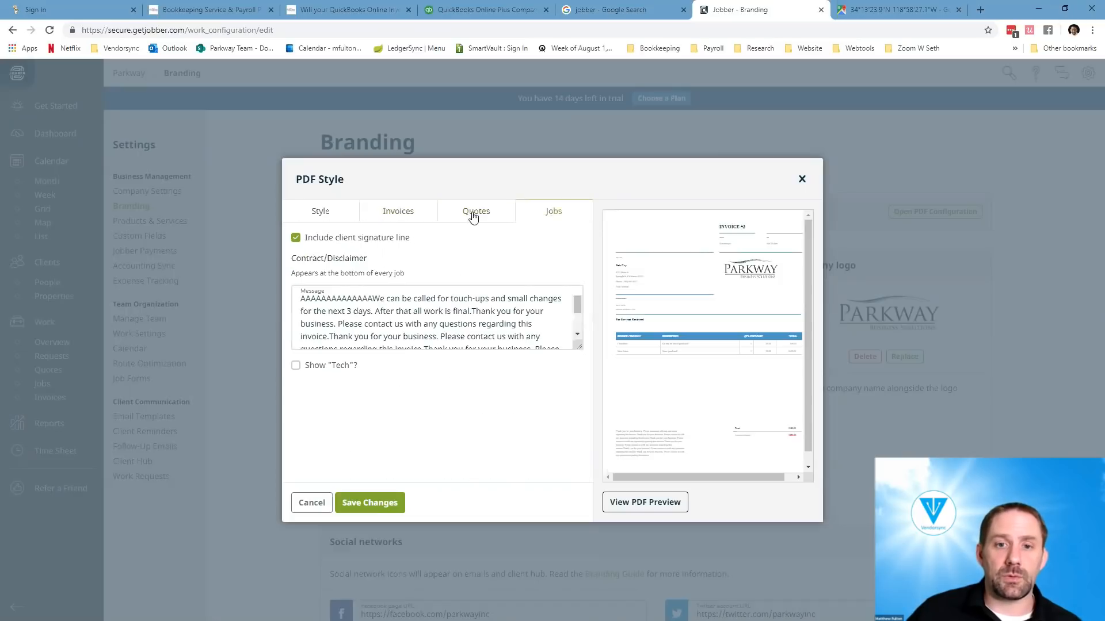
pyautogui.click(320, 212)
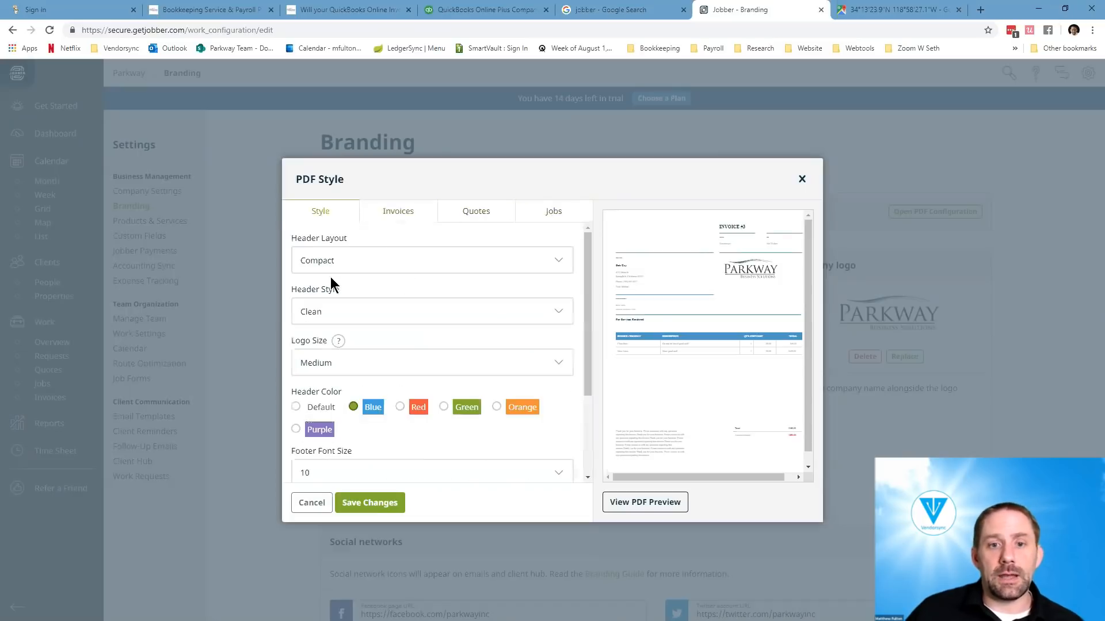
pyautogui.click(431, 260)
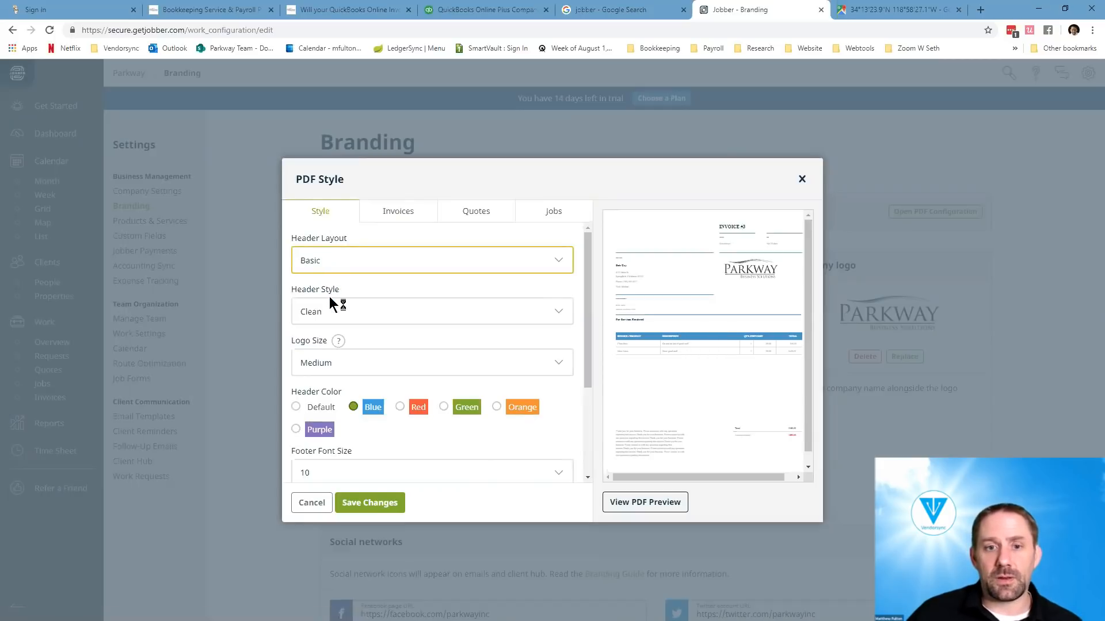
pyautogui.click(431, 310)
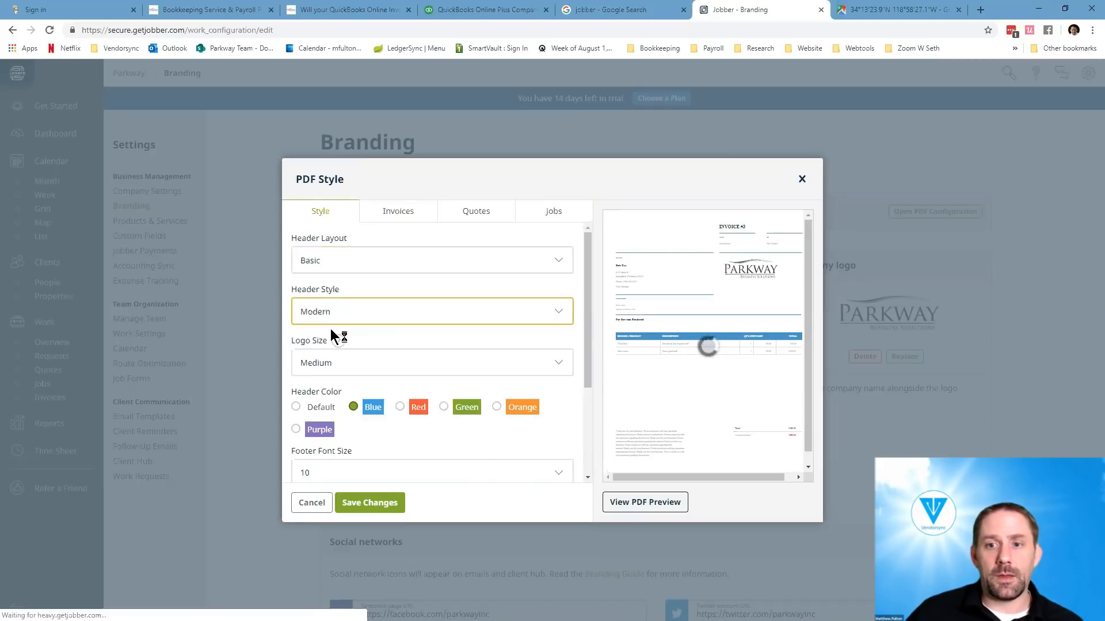
pyautogui.click(431, 362)
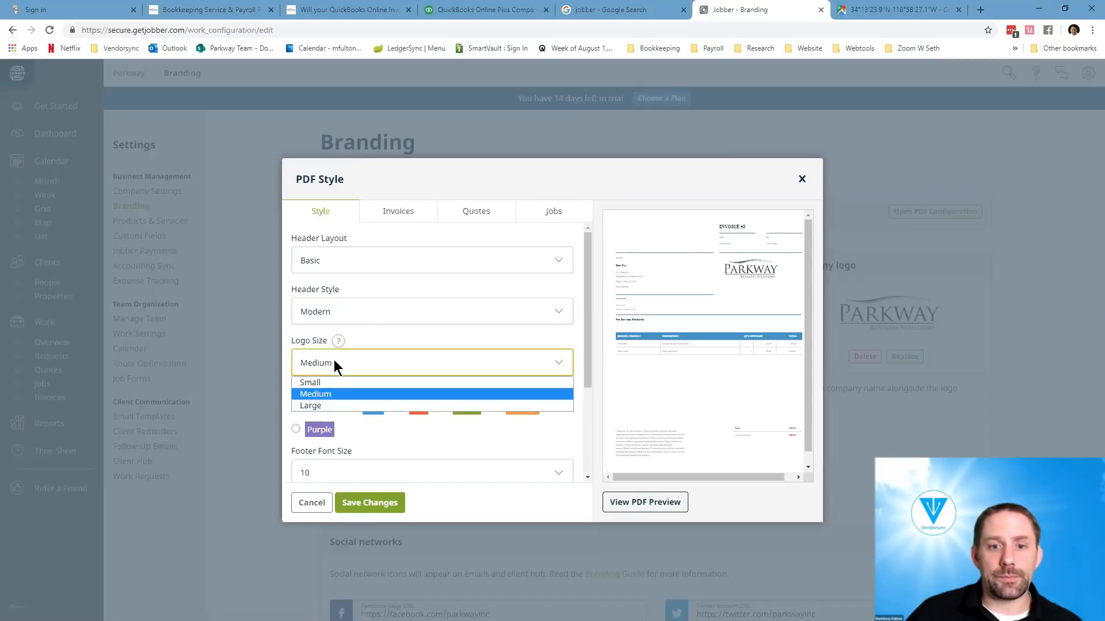
pyautogui.click(310, 382)
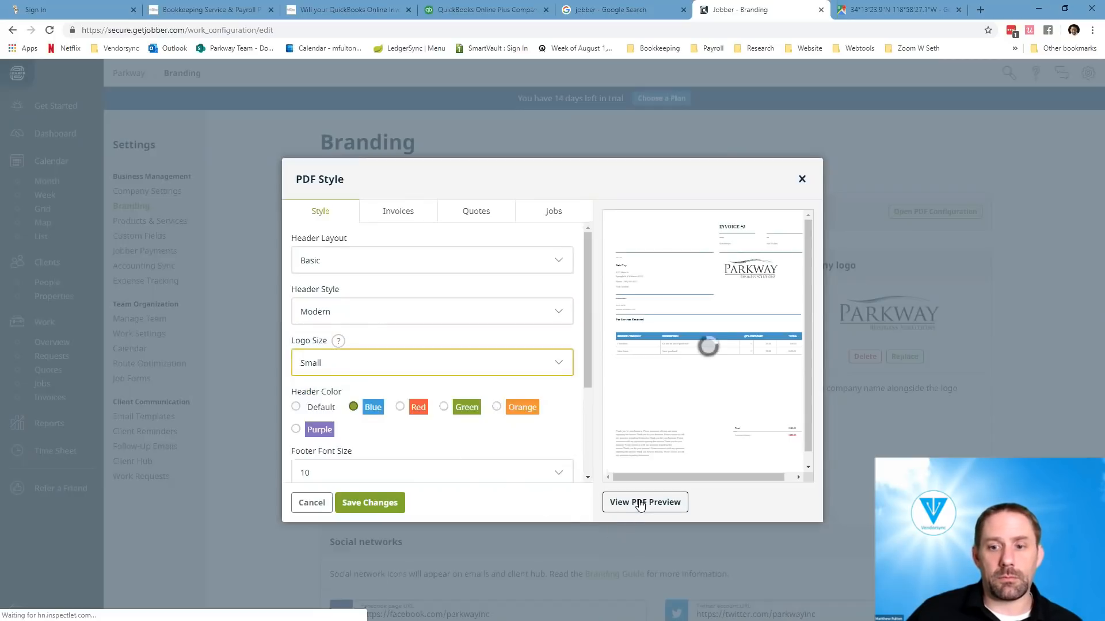
# - Preview the updated invoice PDF and save the PDF style changes
pyautogui.click(644, 502)
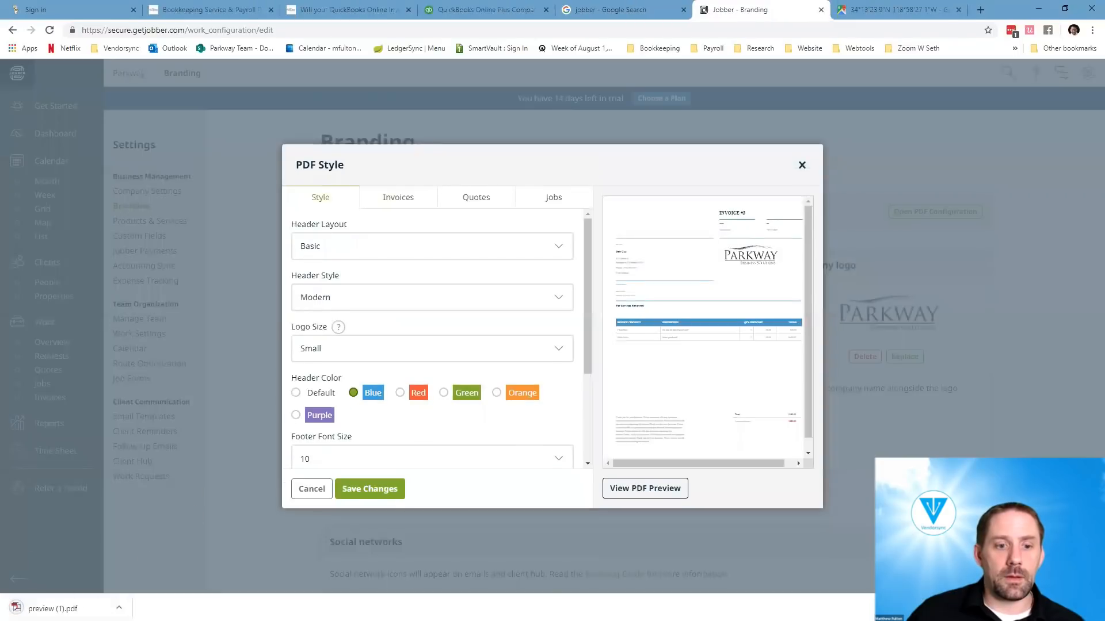
pyautogui.click(644, 488)
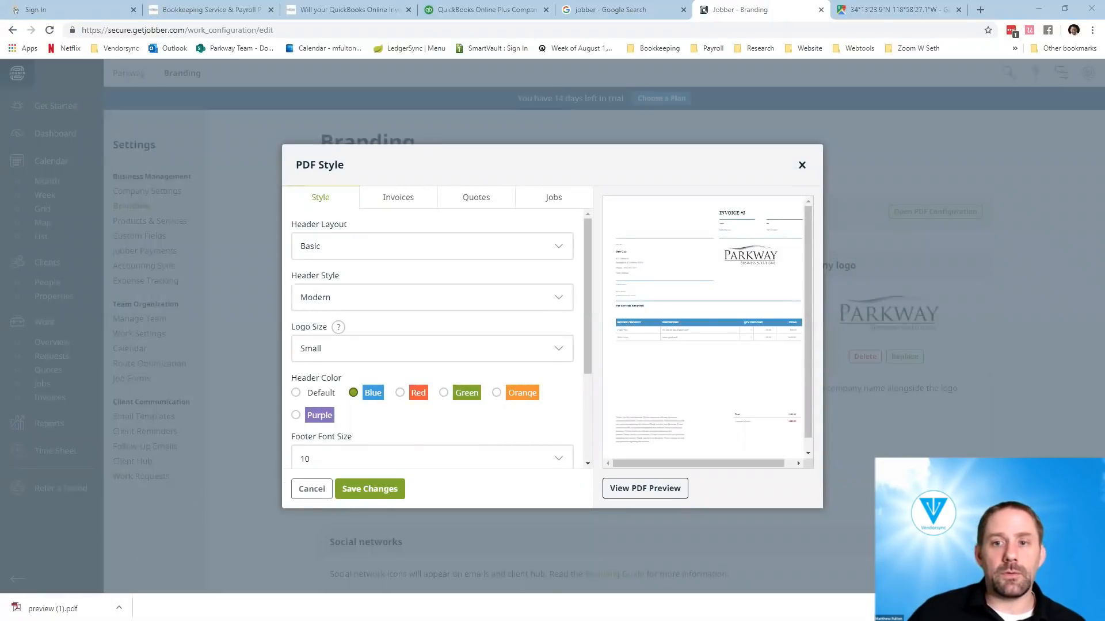
pyautogui.click(644, 488)
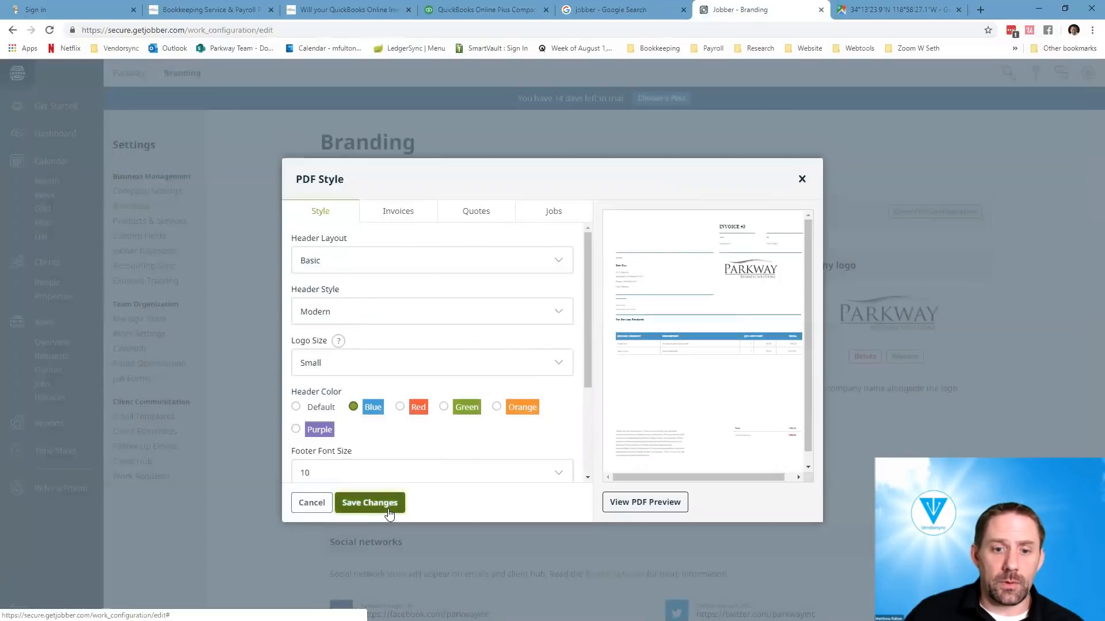
pyautogui.click(370, 502)
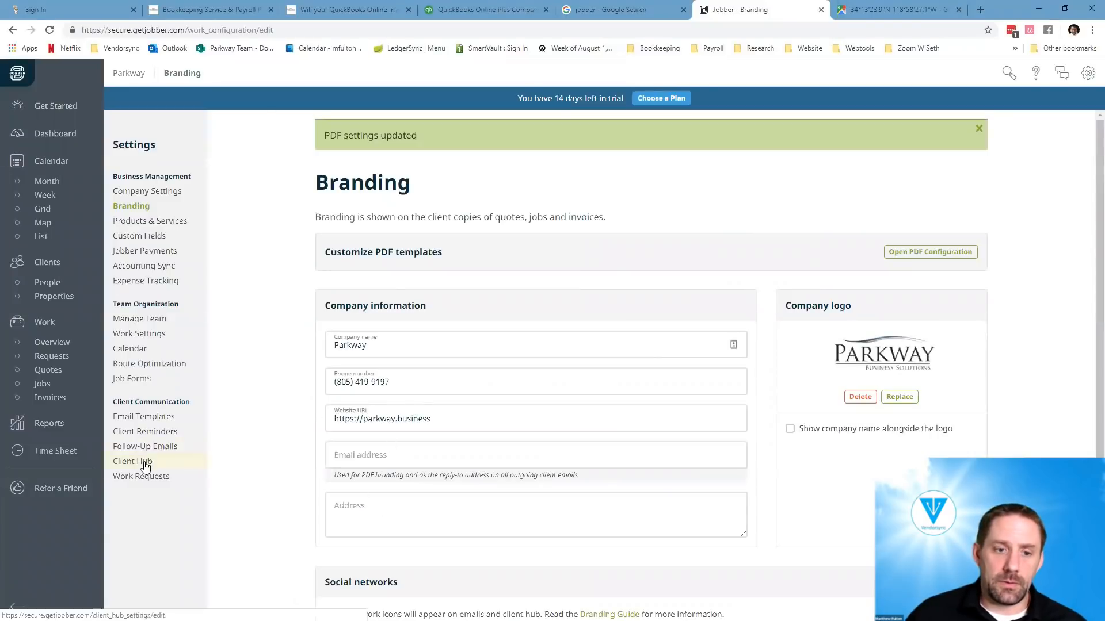
# - Open Client Hub settings and scroll down to the Share login page link
pyautogui.click(133, 461)
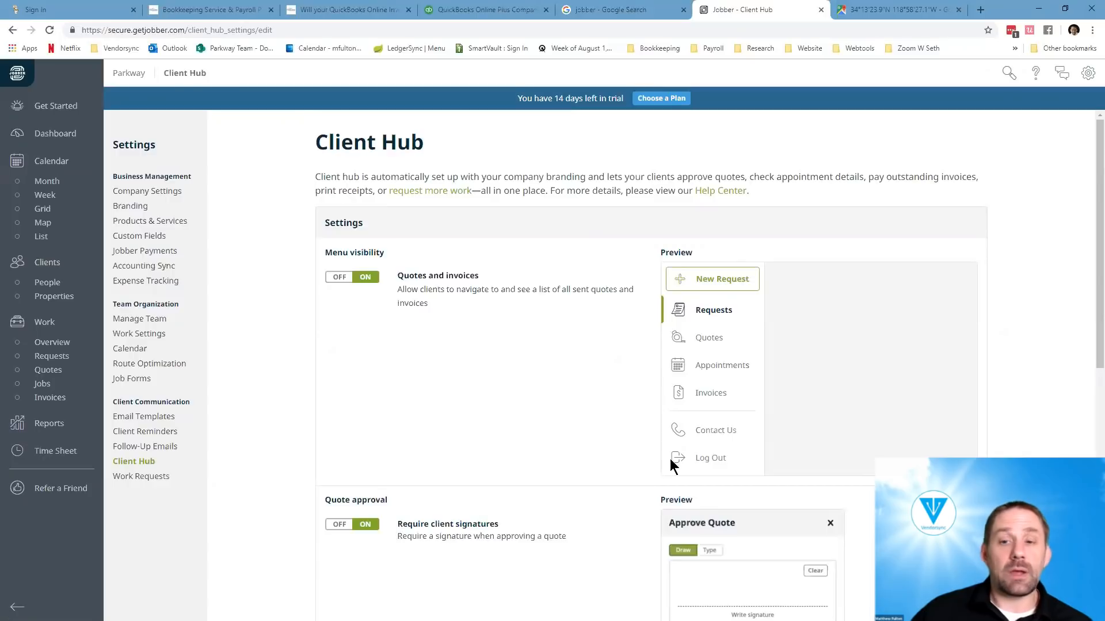
pyautogui.scroll(-3)
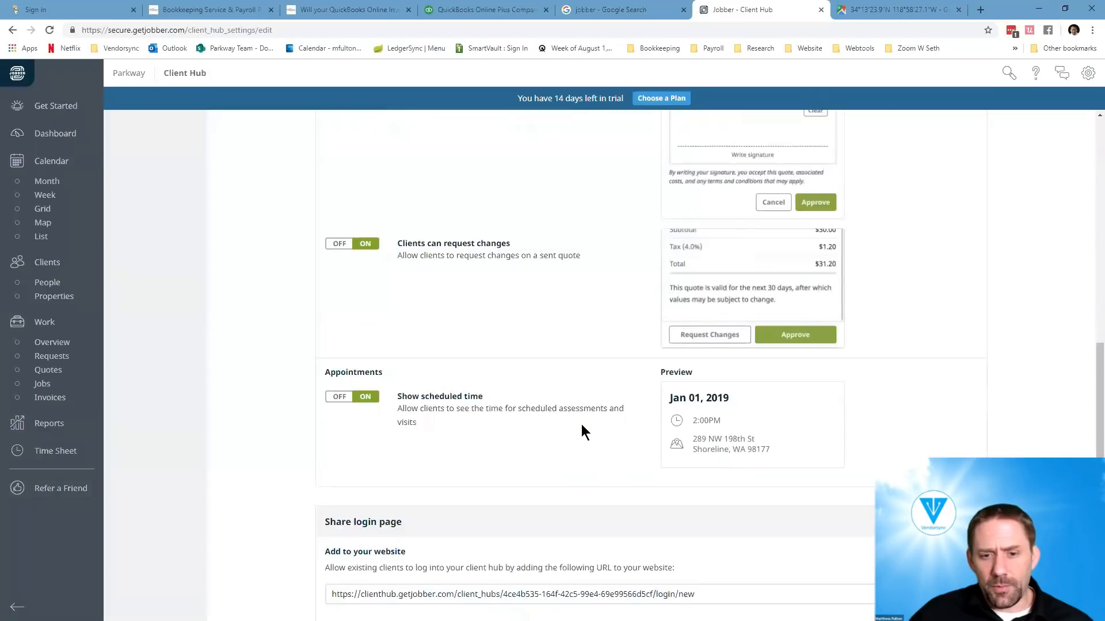
pyautogui.scroll(-3)
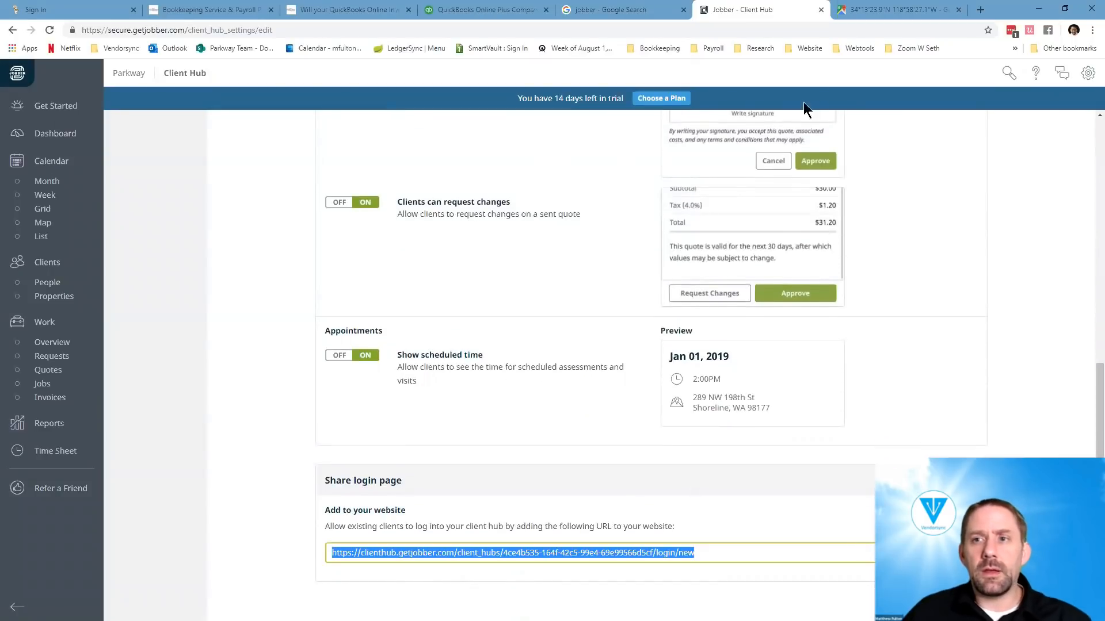
# - Load the Parkway client hub login URL in a new tab, then switch to Gmail
pyautogui.click(987, 9)
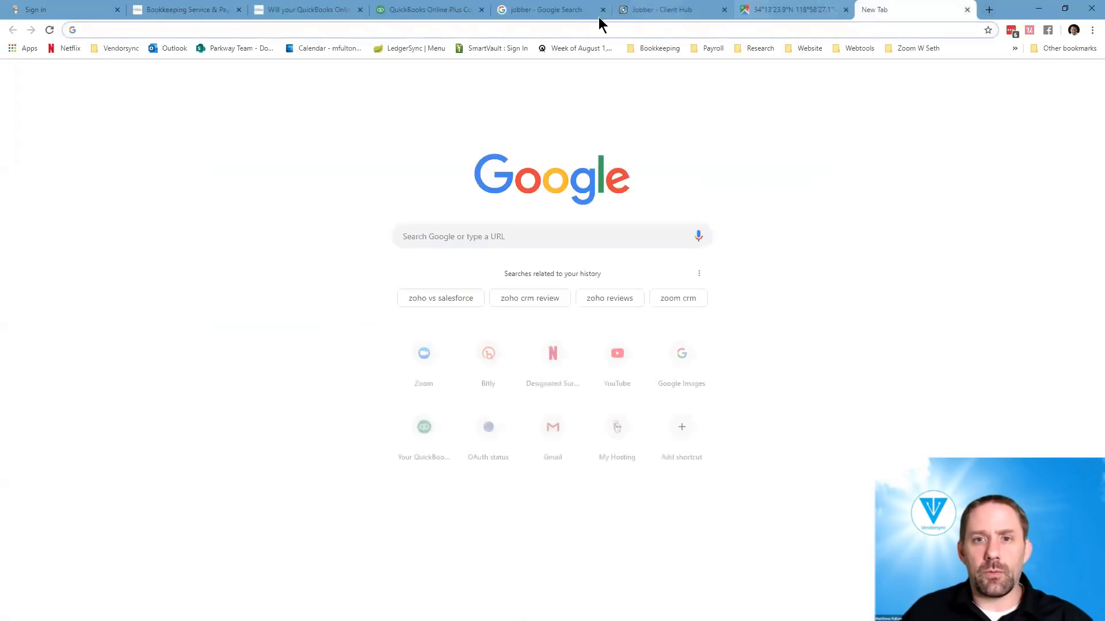
pyautogui.write('https://clienthub.getjobber.com/client_hubs/4ce4b535-164f-42c5-99e4-69e99566d5cf/login/new')
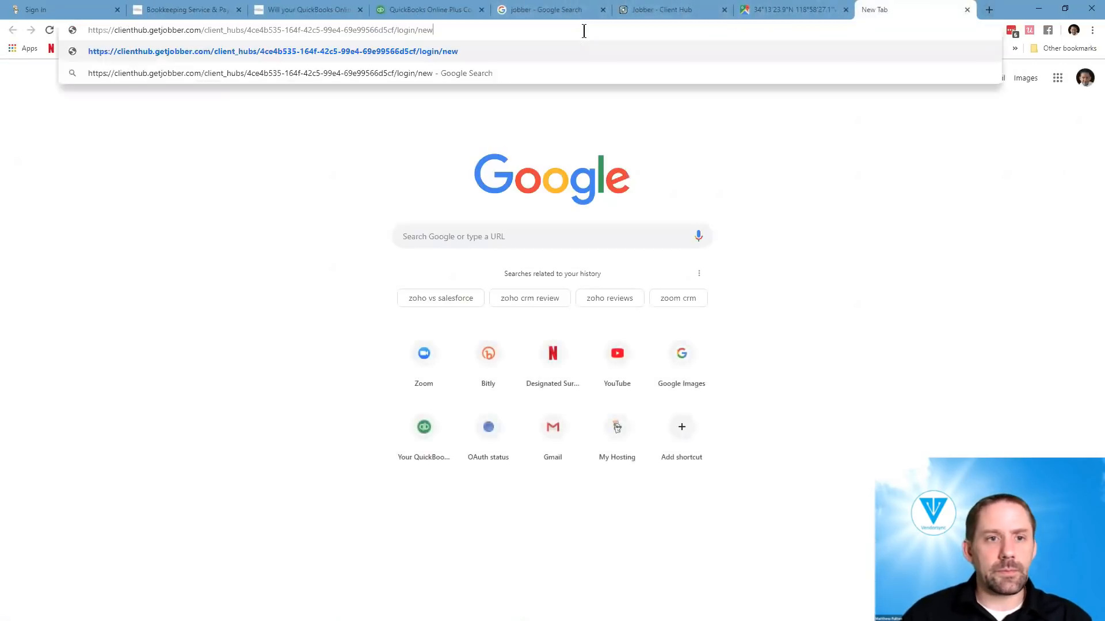
pyautogui.press('Enter')
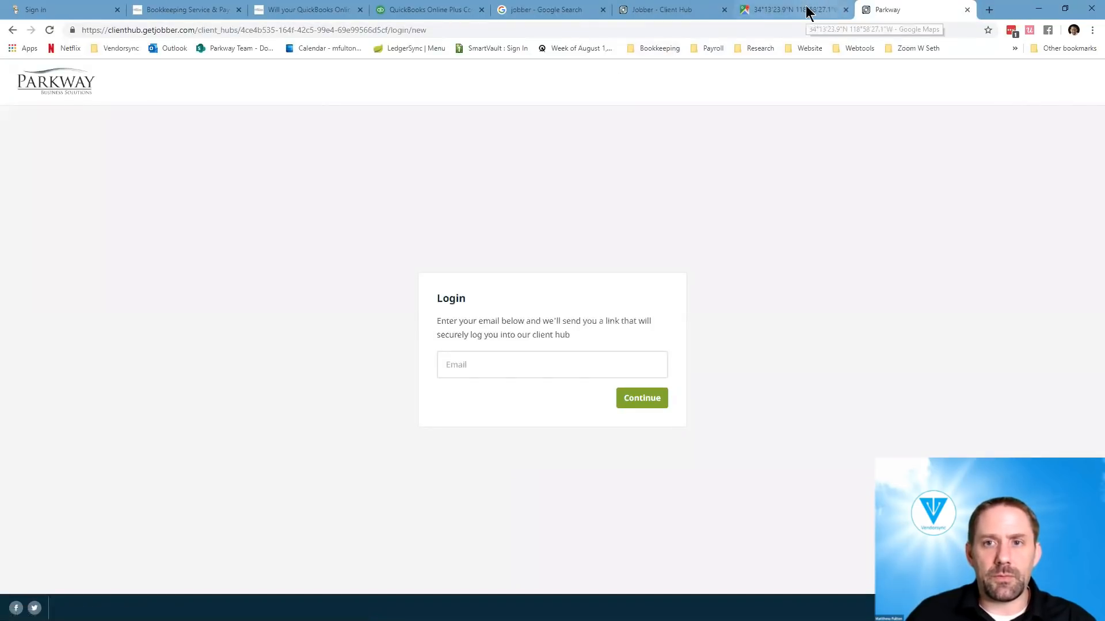
pyautogui.click(989, 9)
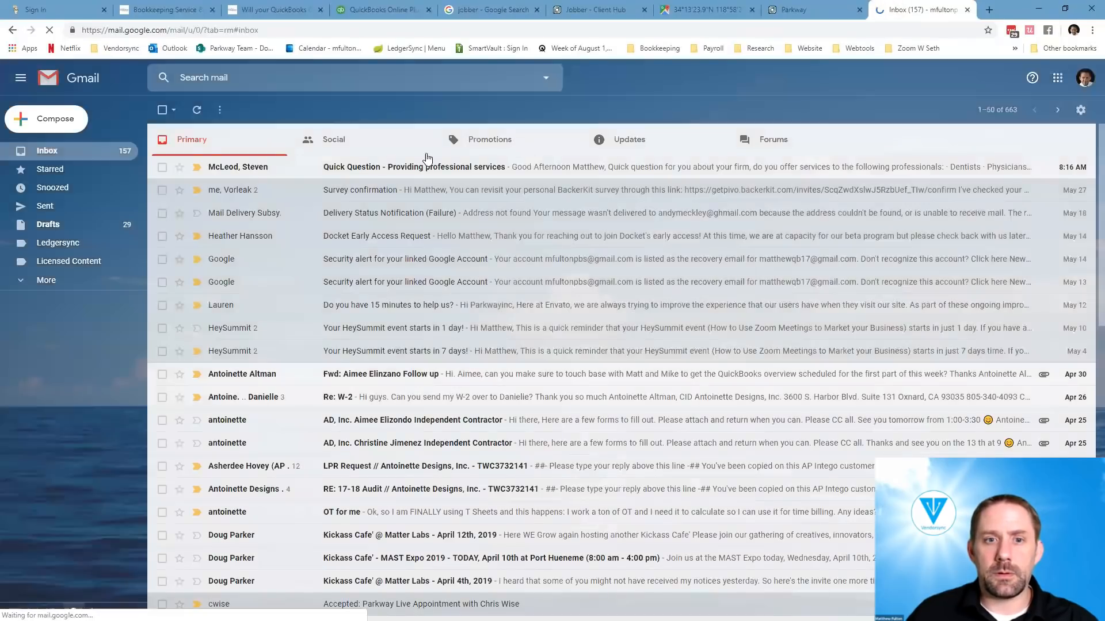
# - Check the Promotions and Updates tabs and open the 'Your login for Parkway' email
pyautogui.click(490, 139)
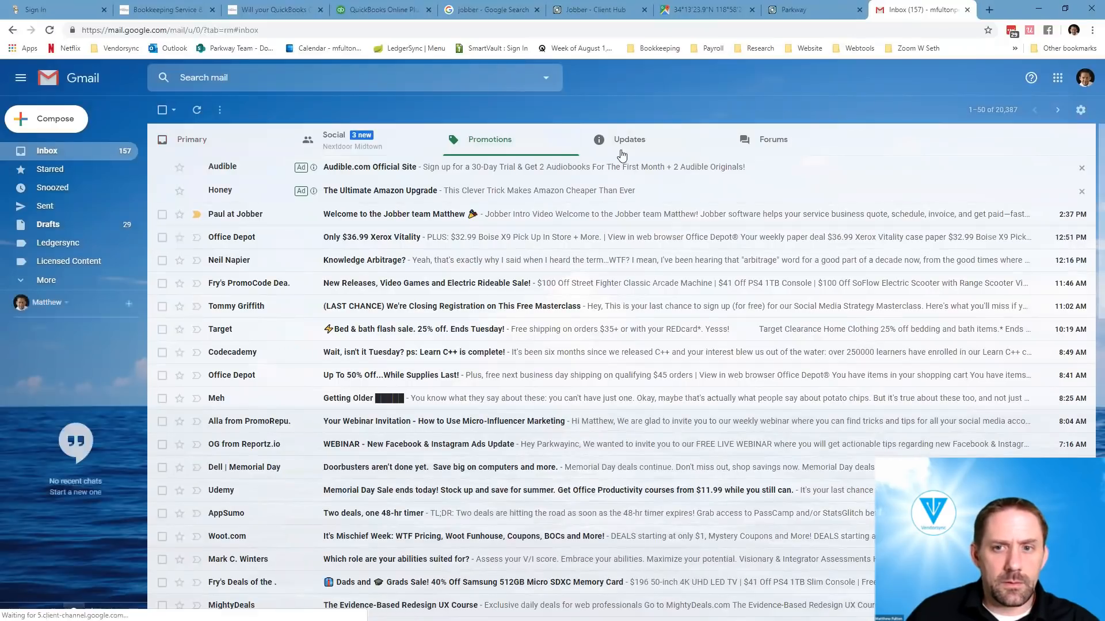
pyautogui.click(629, 139)
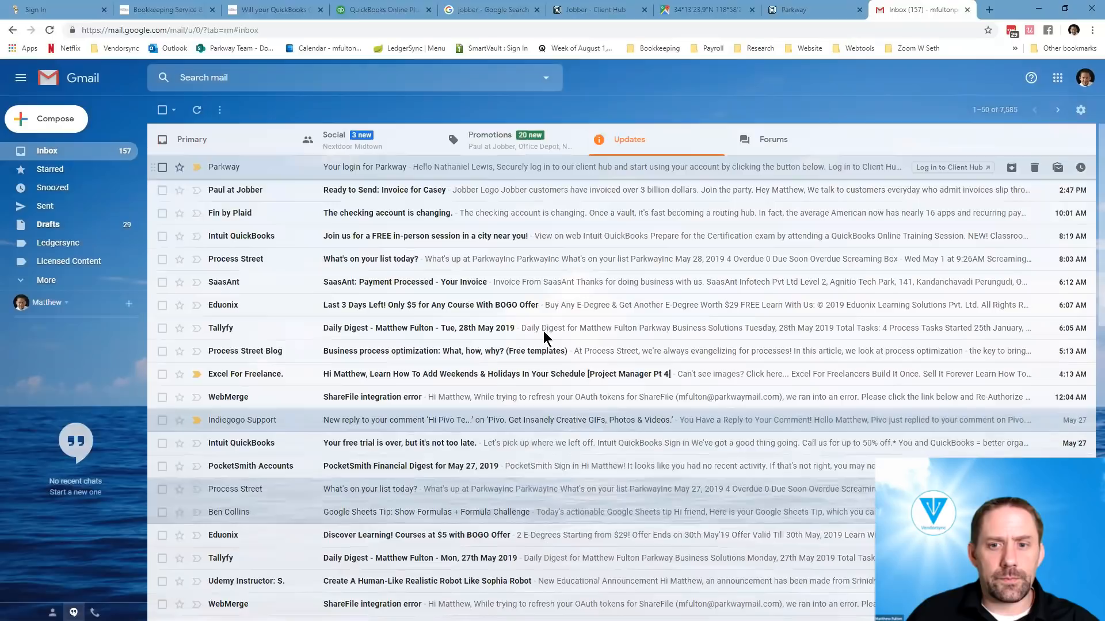
pyautogui.click(949, 167)
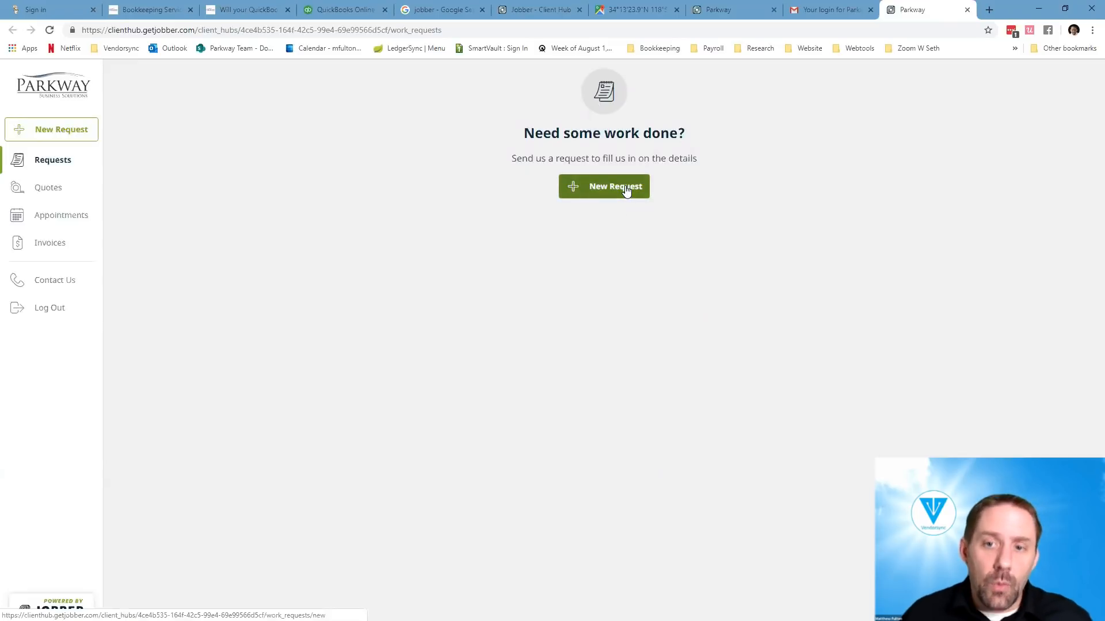
# - Send a client hub request reading 'Testing the client hub portal' and view Requests
pyautogui.click(603, 186)
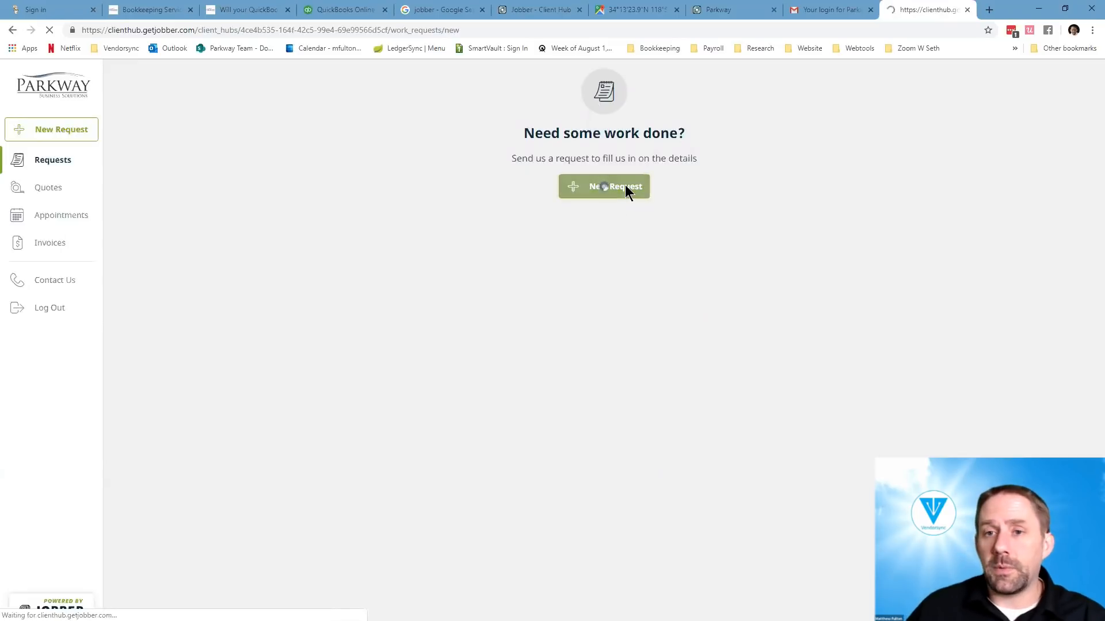
pyautogui.click(603, 186)
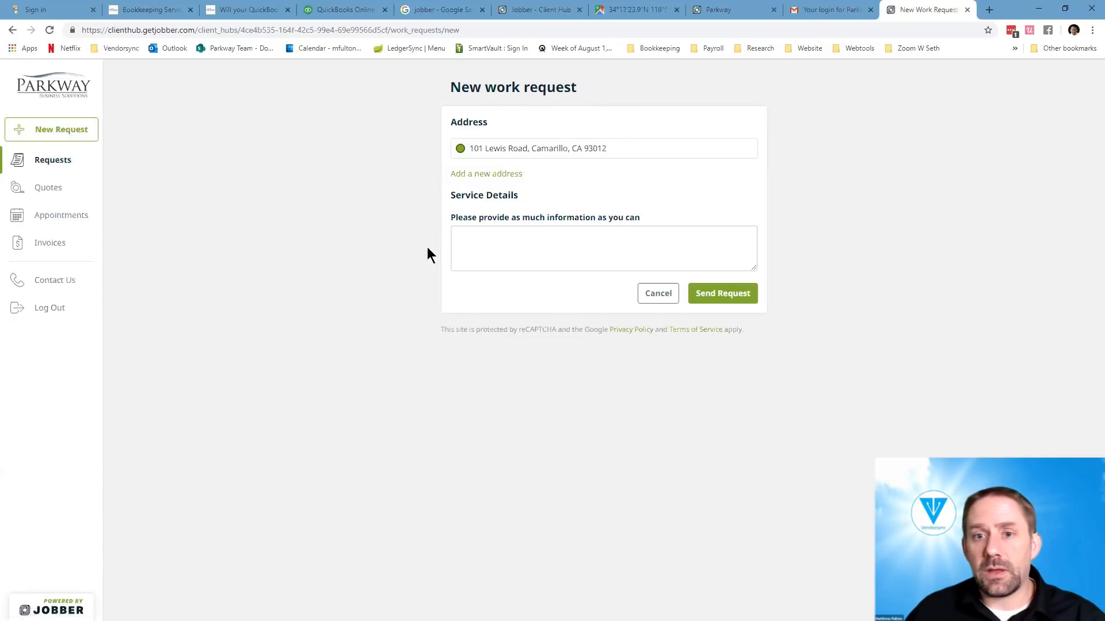
pyautogui.write('T')
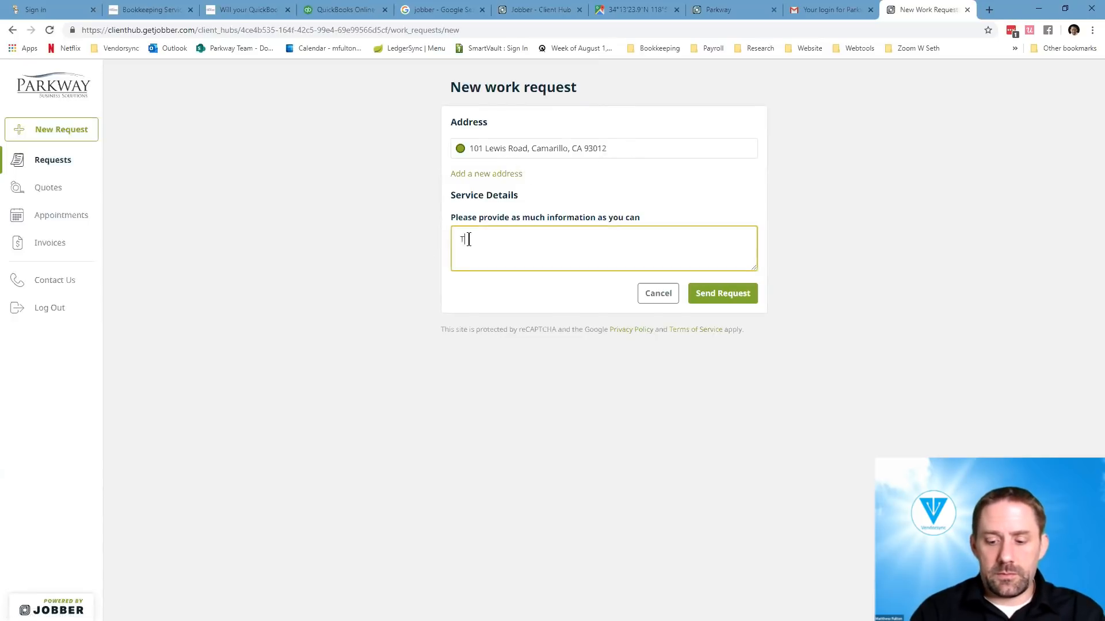
pyautogui.write('esting the client h')
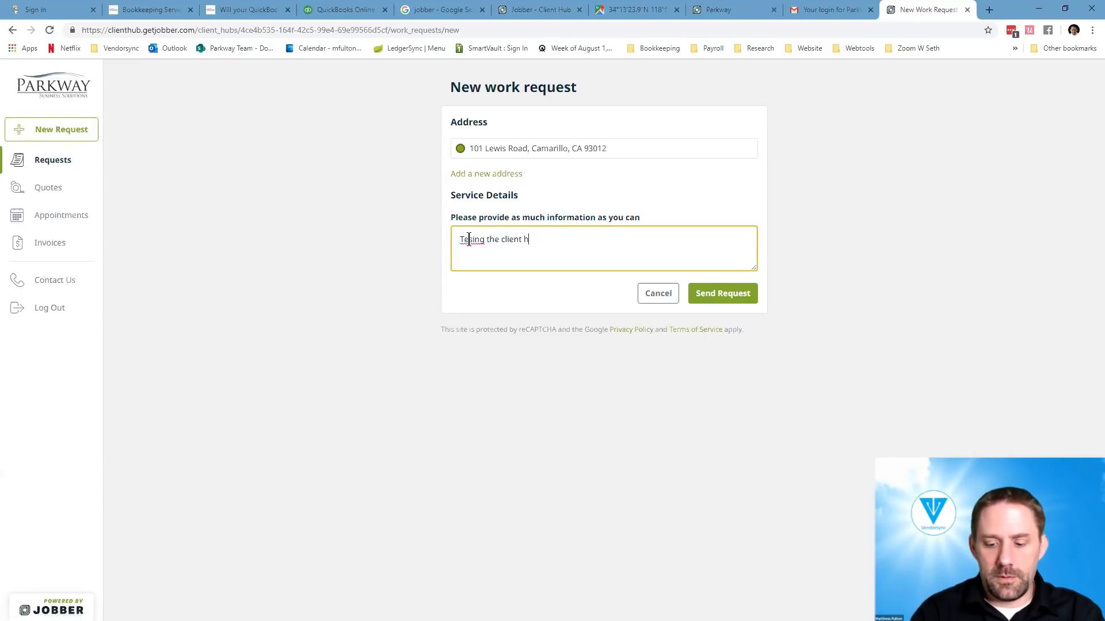
pyautogui.write('ub portal')
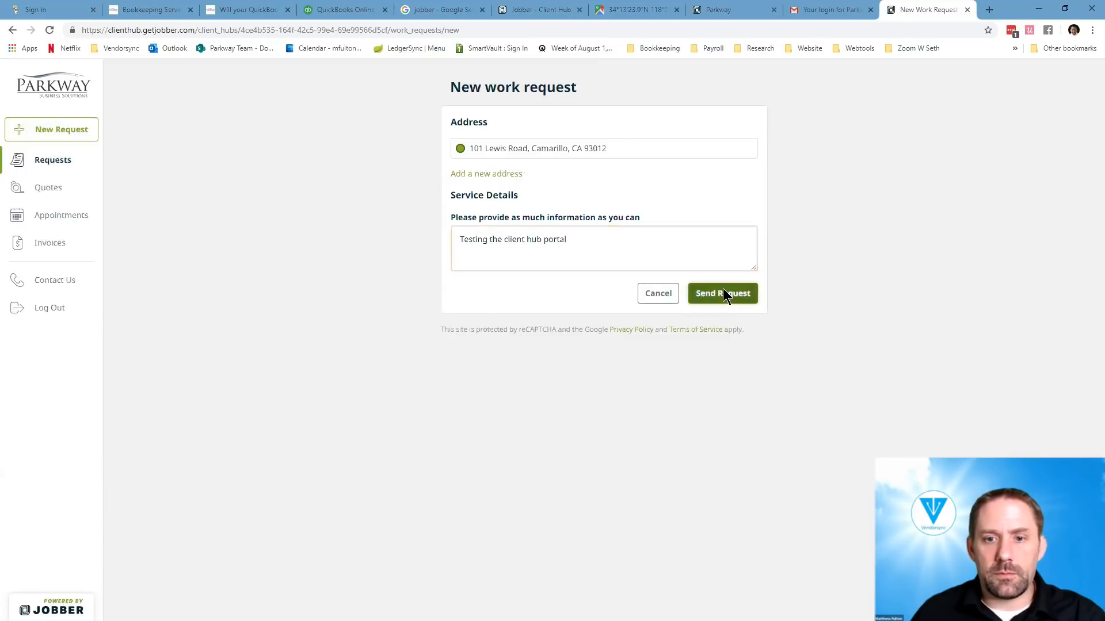
pyautogui.click(722, 293)
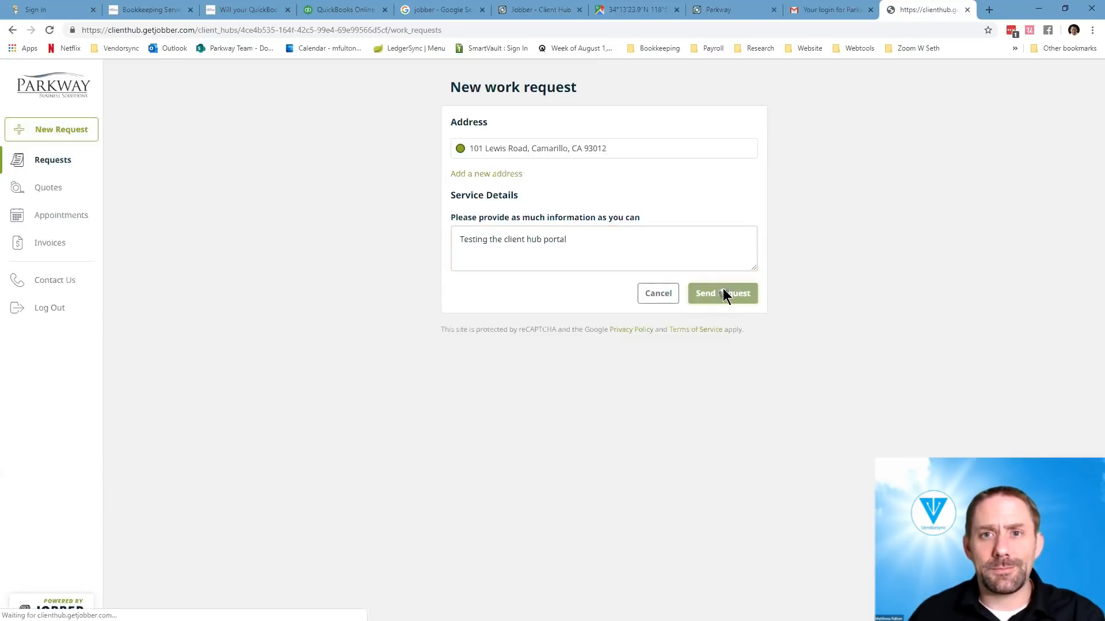
pyautogui.click(722, 293)
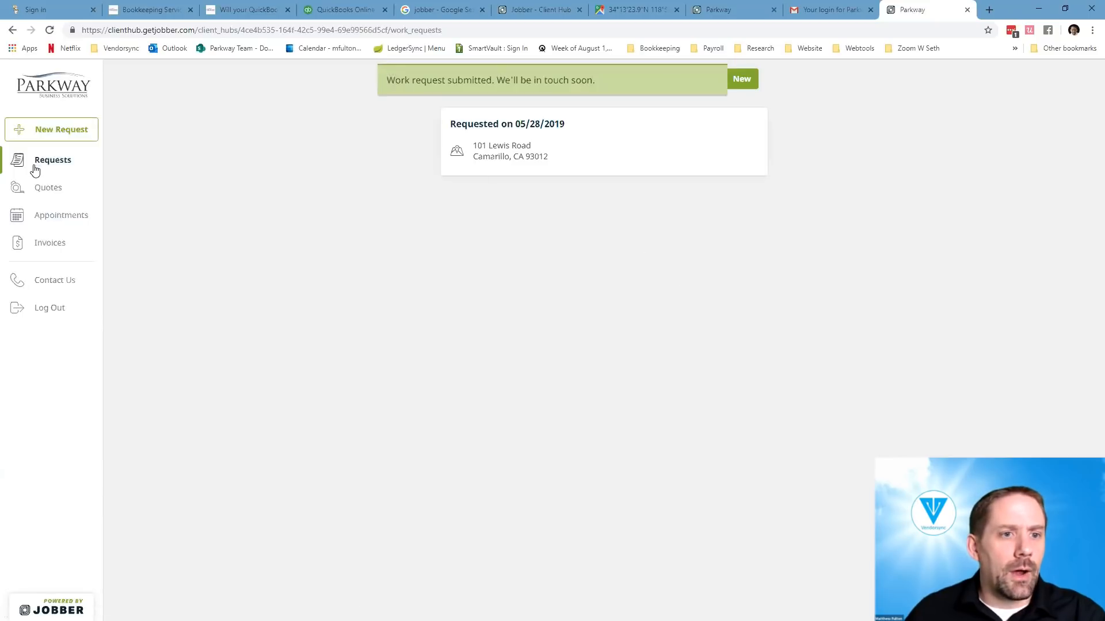
pyautogui.click(53, 160)
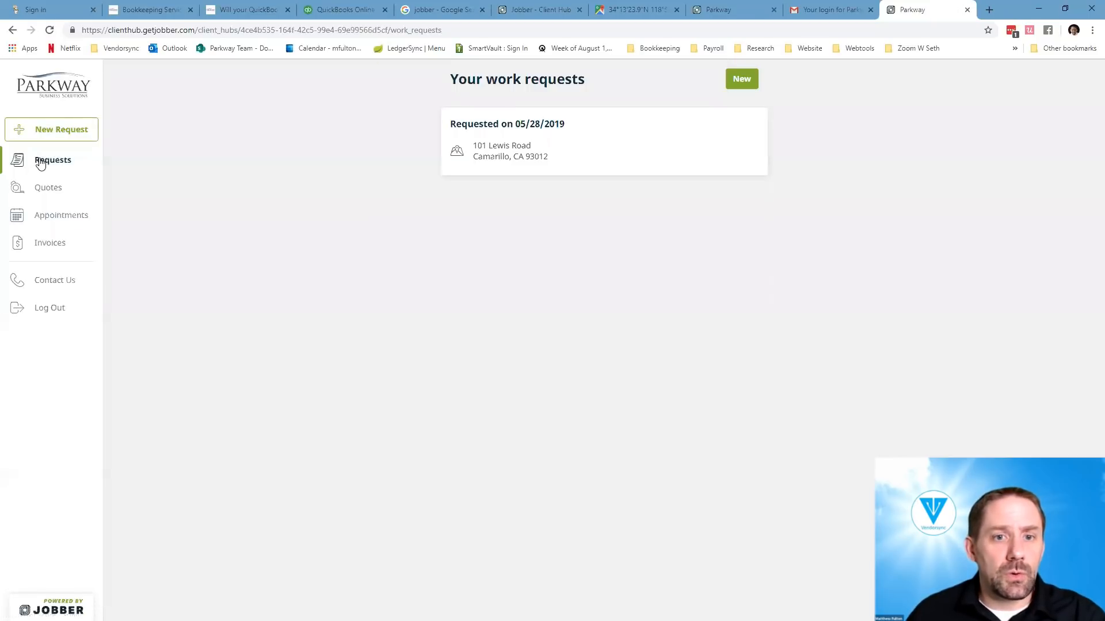
# - Open the approved $150 Quote #2 from the client hub Quotes list
pyautogui.click(48, 188)
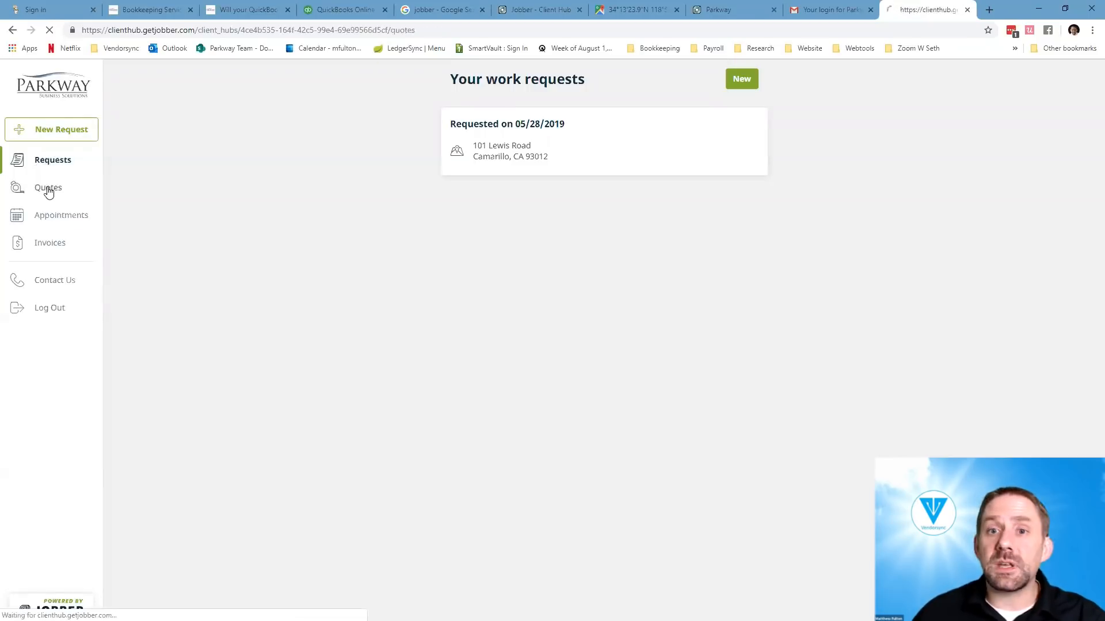
pyautogui.click(48, 187)
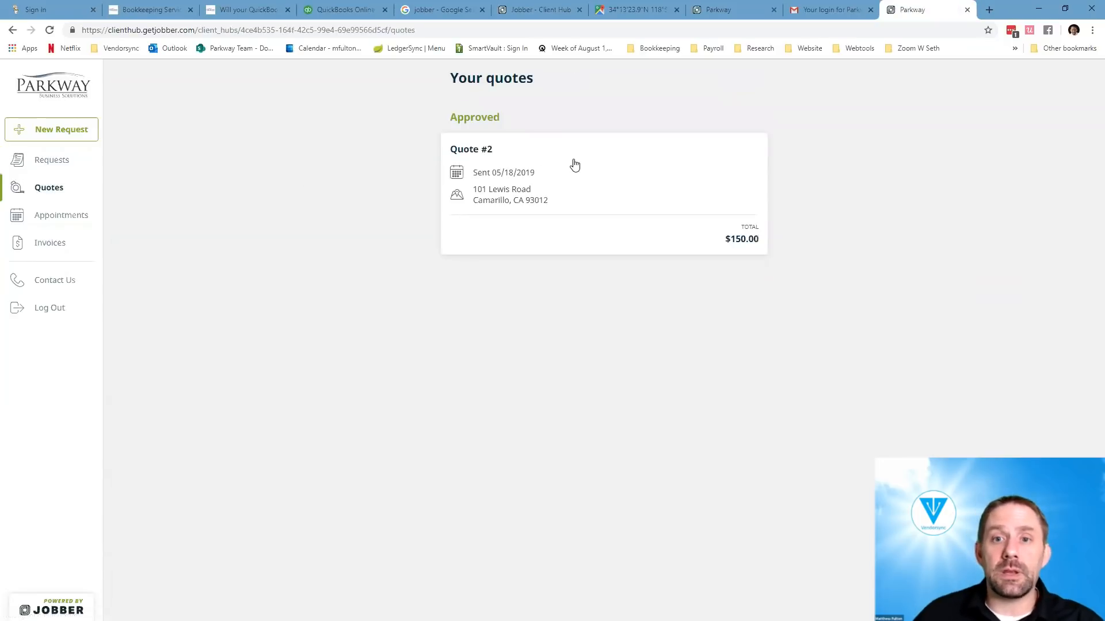
pyautogui.click(603, 176)
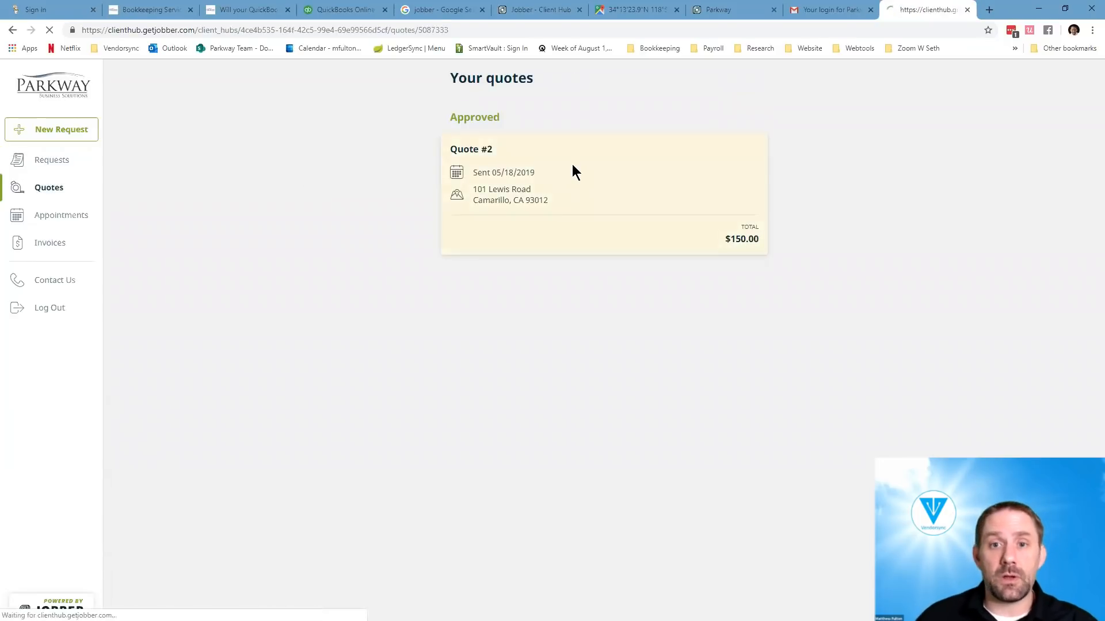
pyautogui.click(603, 191)
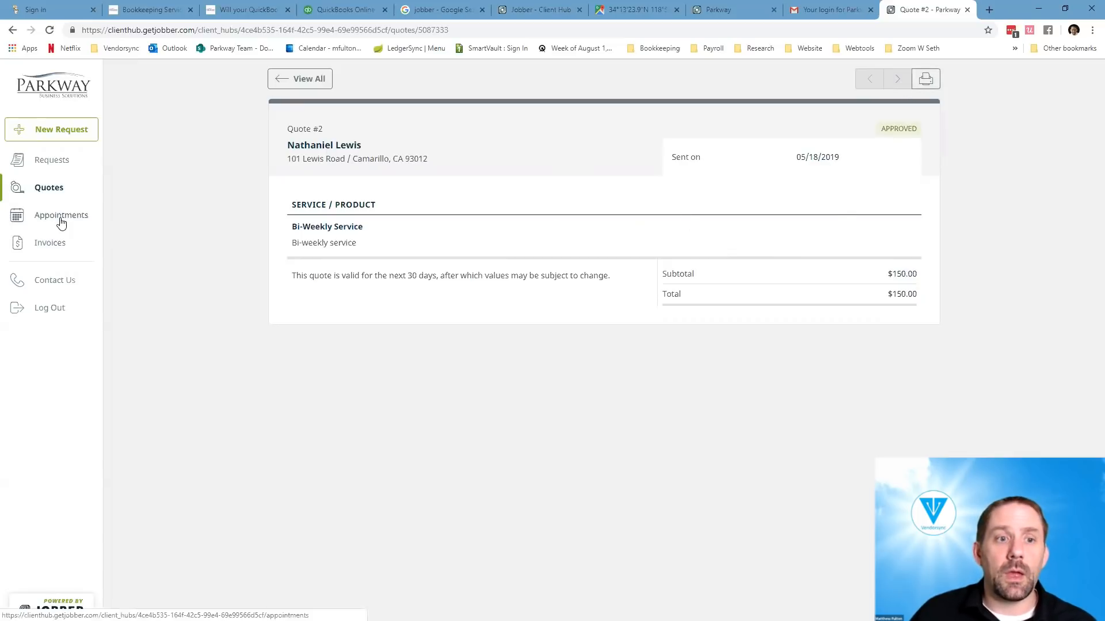
# - Open the 05/29/2019 3:00PM appointment with Matthew, then go to Invoices
pyautogui.click(61, 214)
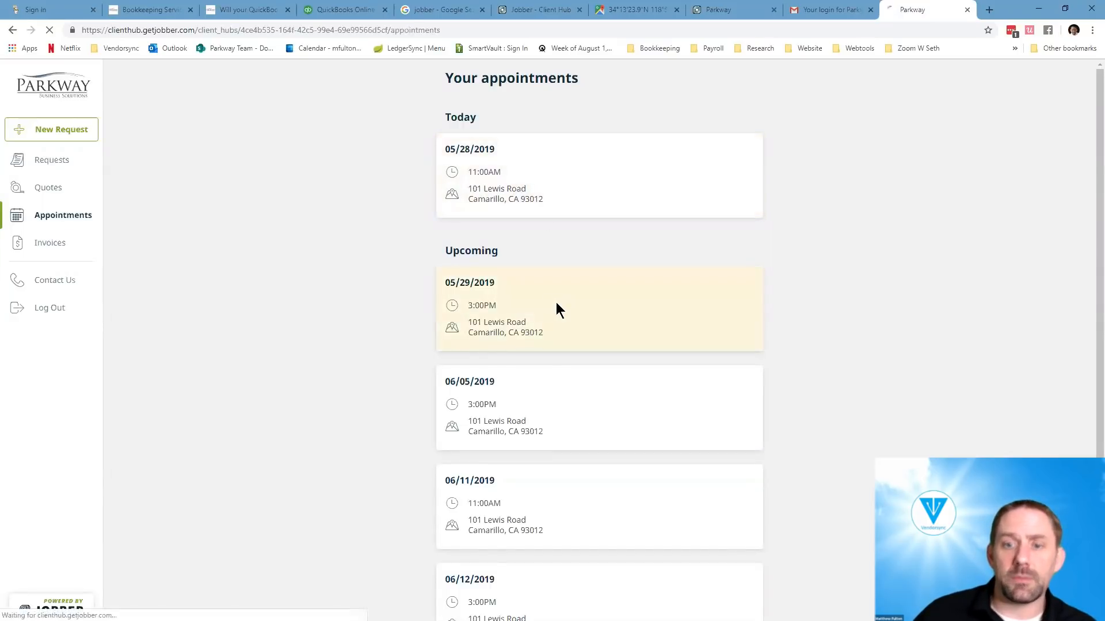
pyautogui.click(599, 308)
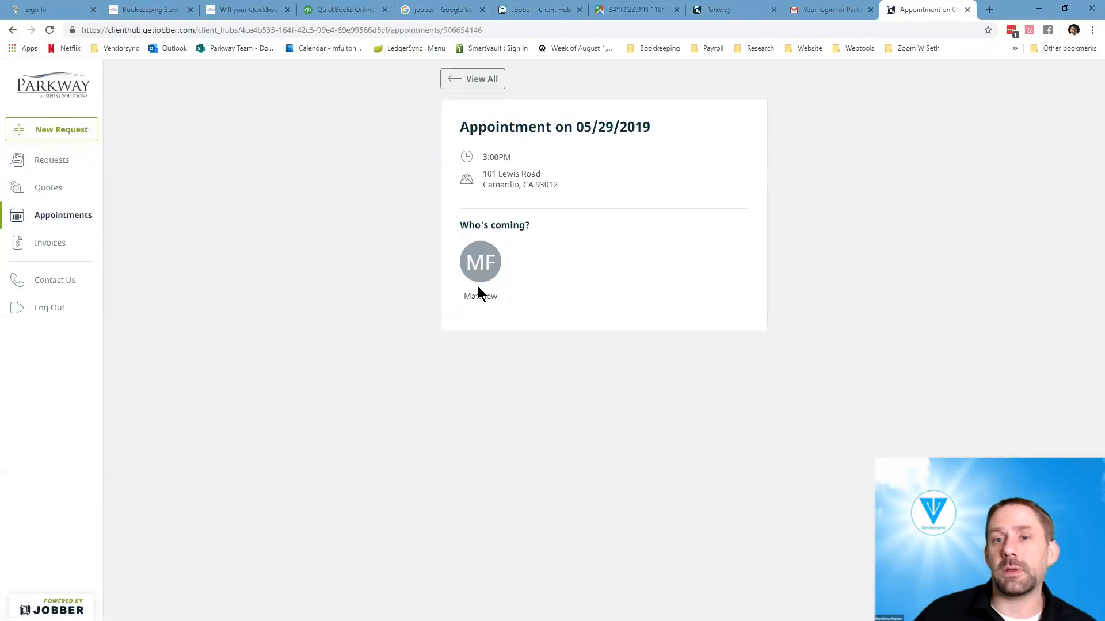
pyautogui.moveTo(503, 262)
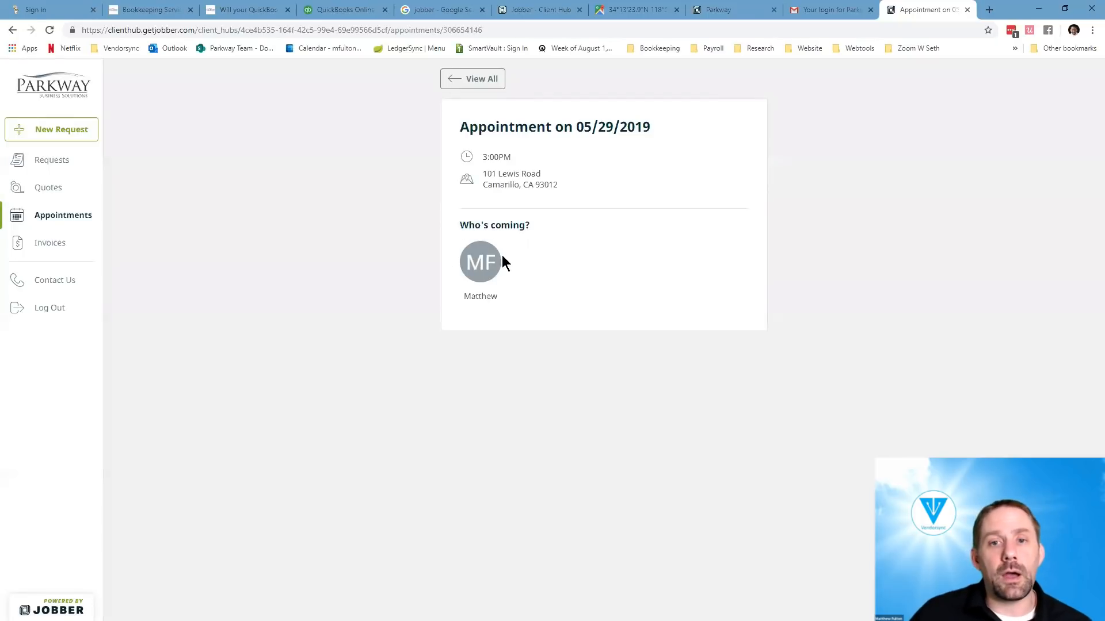
pyautogui.moveTo(477, 230)
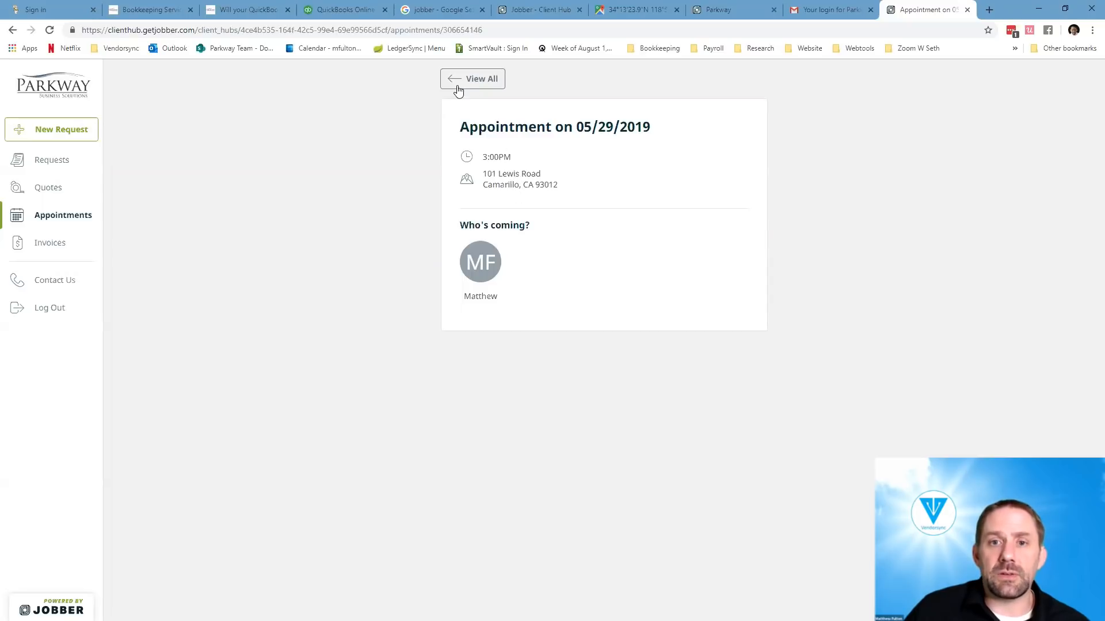
pyautogui.click(50, 243)
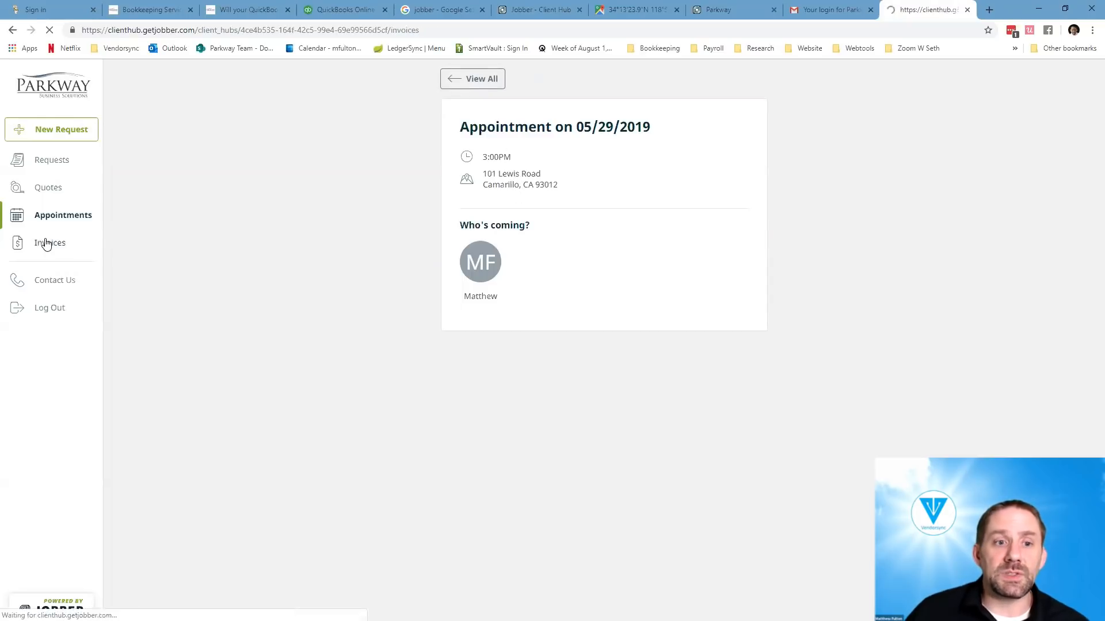
# - Open the $100 Invoice #2 awaiting payment, then visit Parkway's Facebook page
pyautogui.click(50, 243)
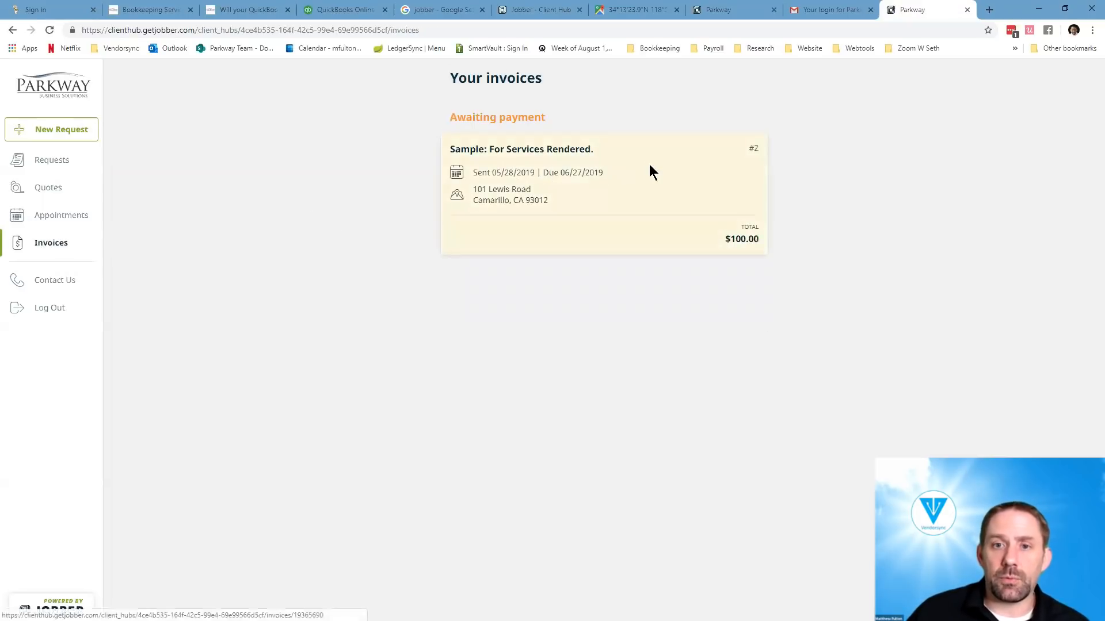
pyautogui.click(603, 194)
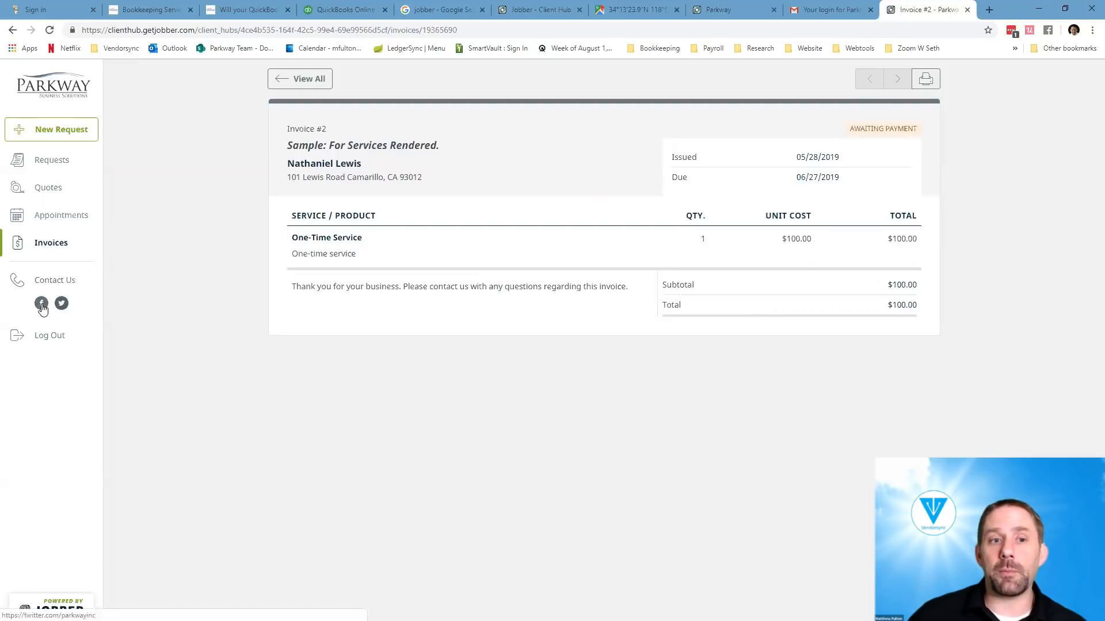
pyautogui.click(41, 304)
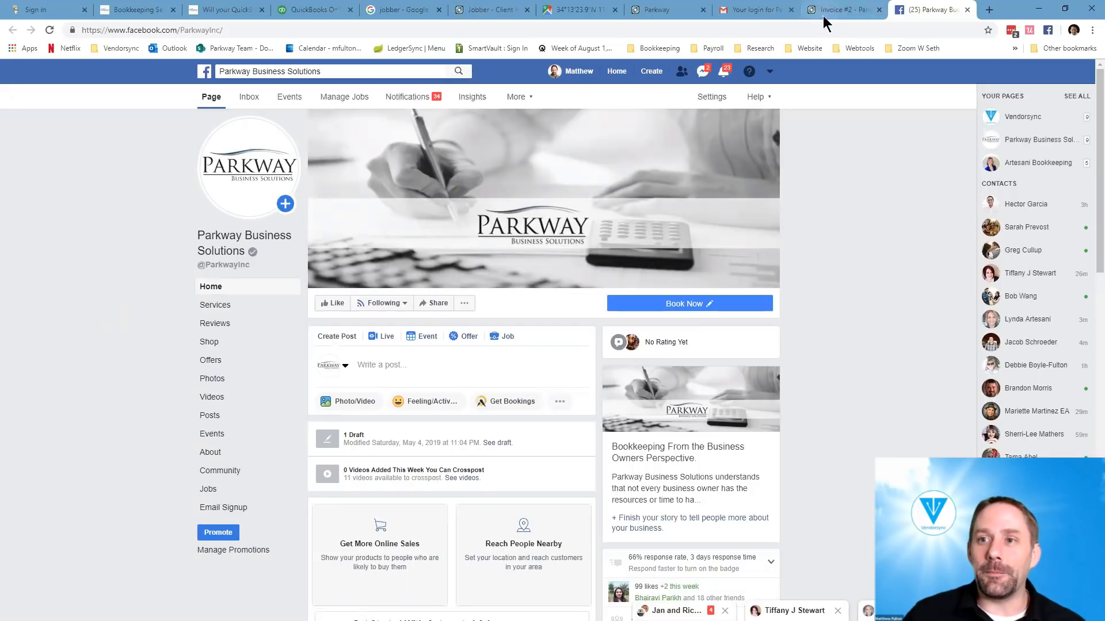
# - Leave Facebook for the Invoice #2 tab and view Parkway's full invoices list
pyautogui.click(839, 9)
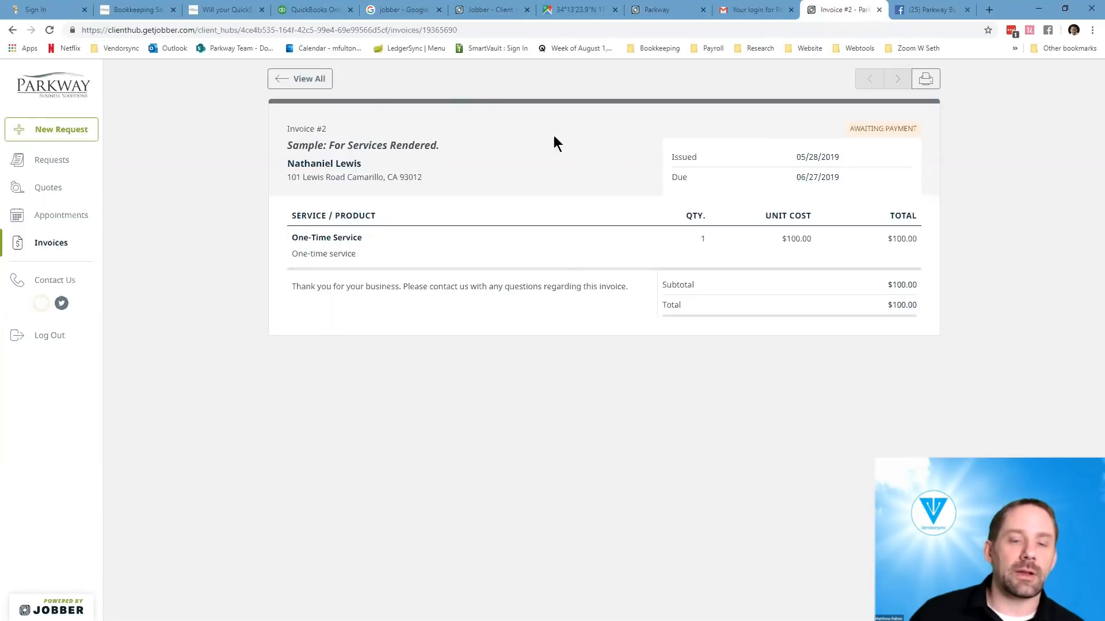
pyautogui.click(299, 78)
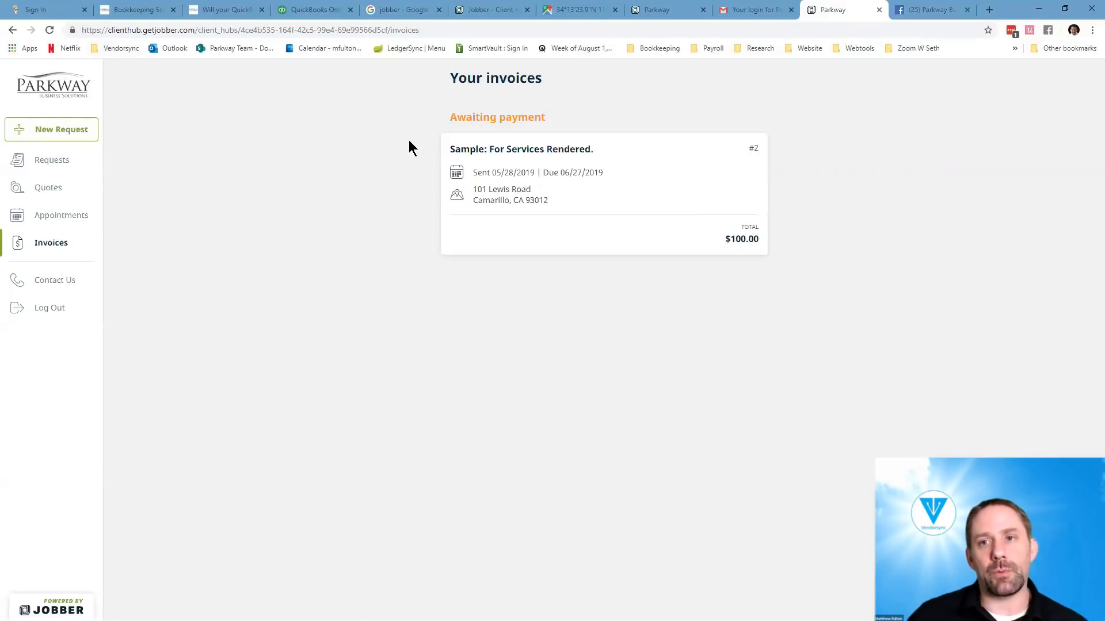
# - Switch back to the Jobber admin tab with the Client Hub Share login page link
pyautogui.click(491, 10)
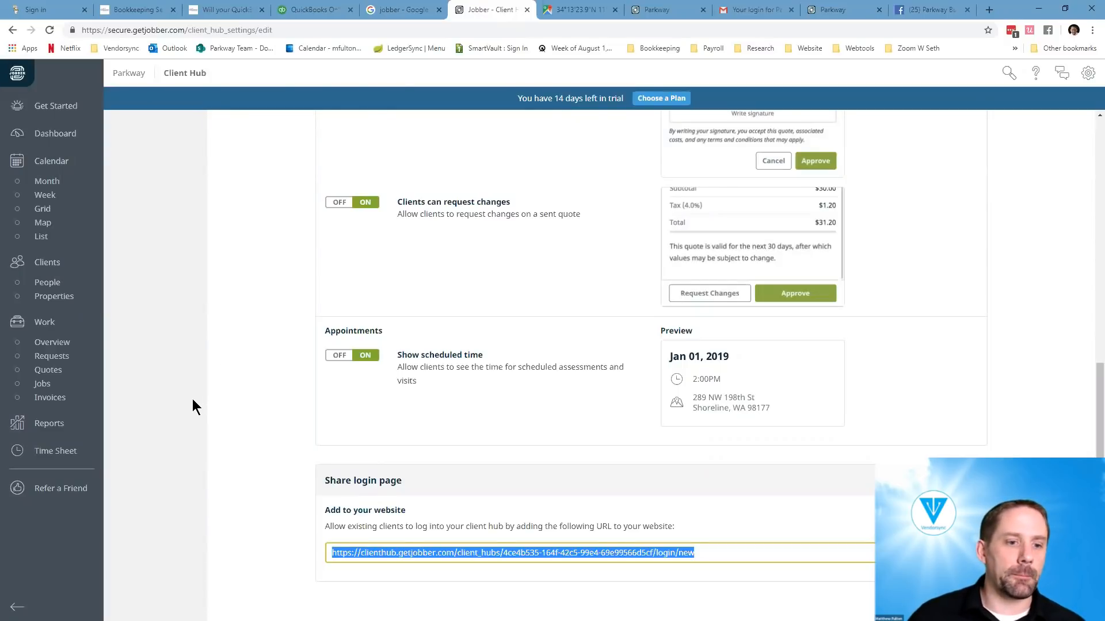
pyautogui.moveTo(175, 149)
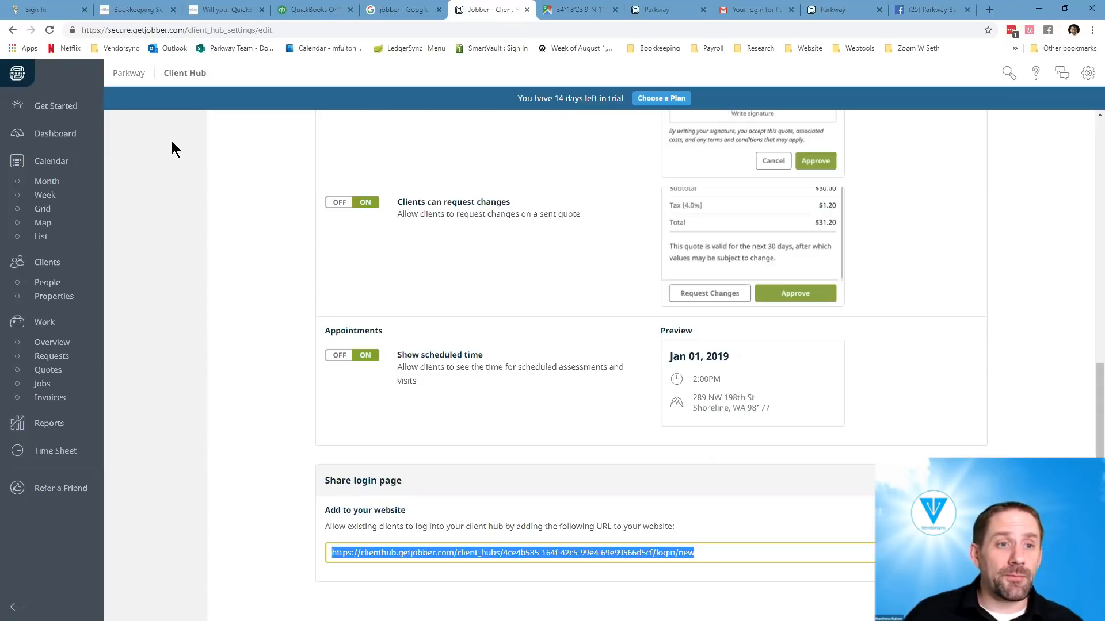
pyautogui.moveTo(50, 427)
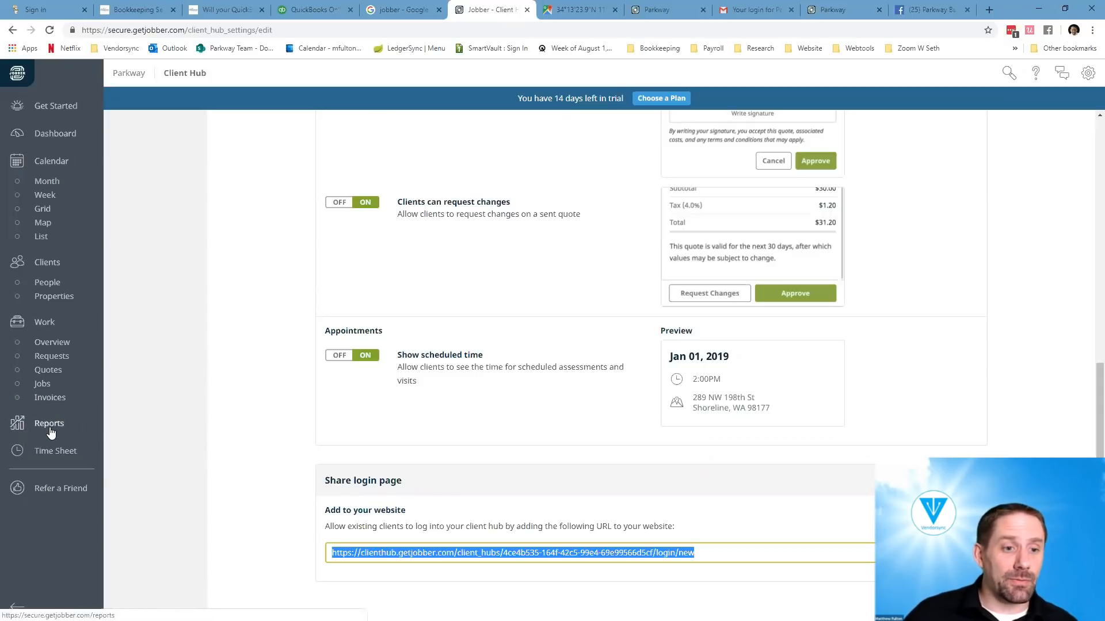
pyautogui.click(49, 424)
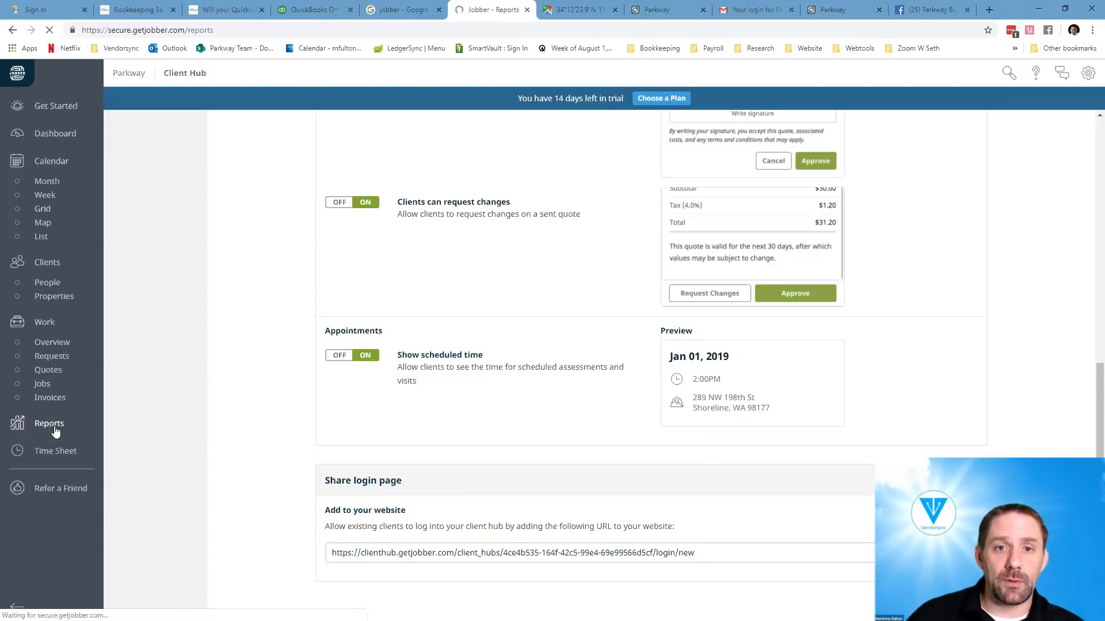
pyautogui.click(49, 423)
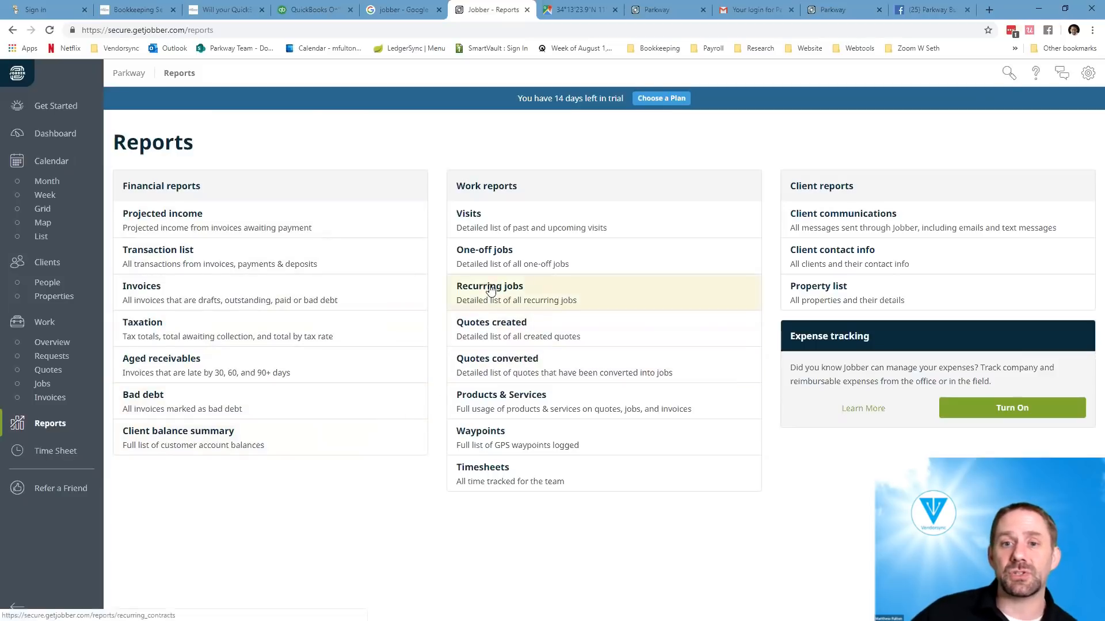
pyautogui.click(484, 250)
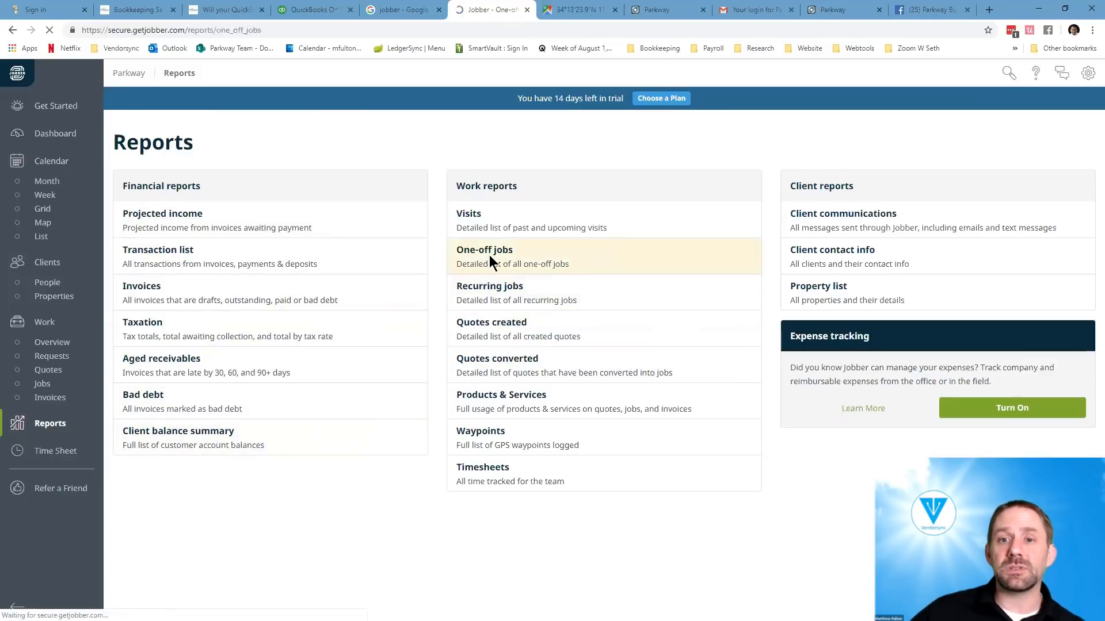
pyautogui.click(484, 249)
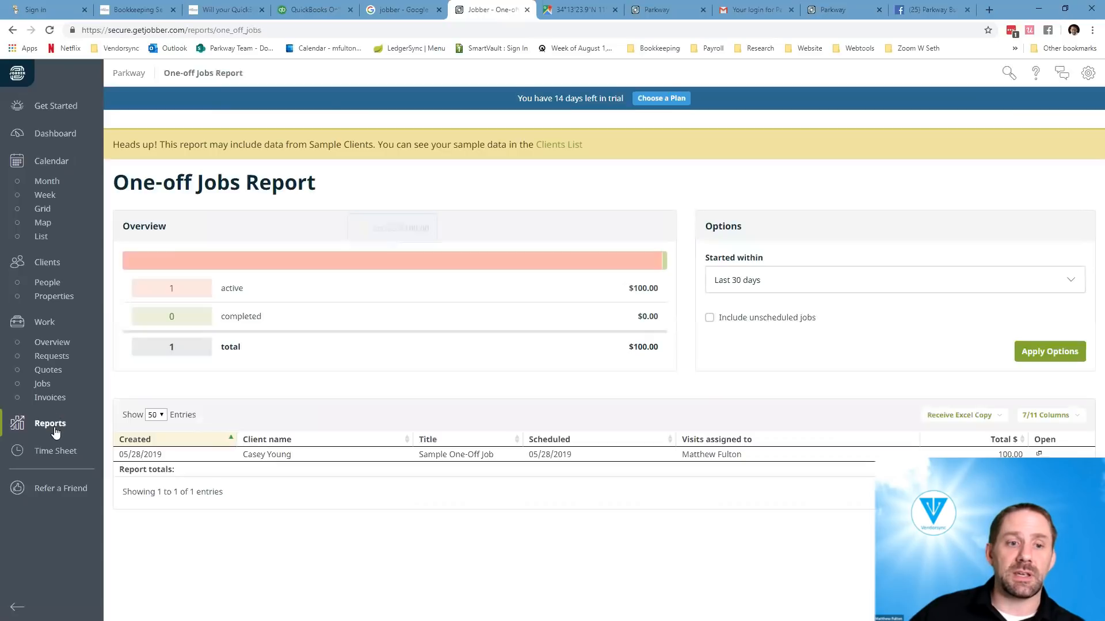
pyautogui.click(50, 423)
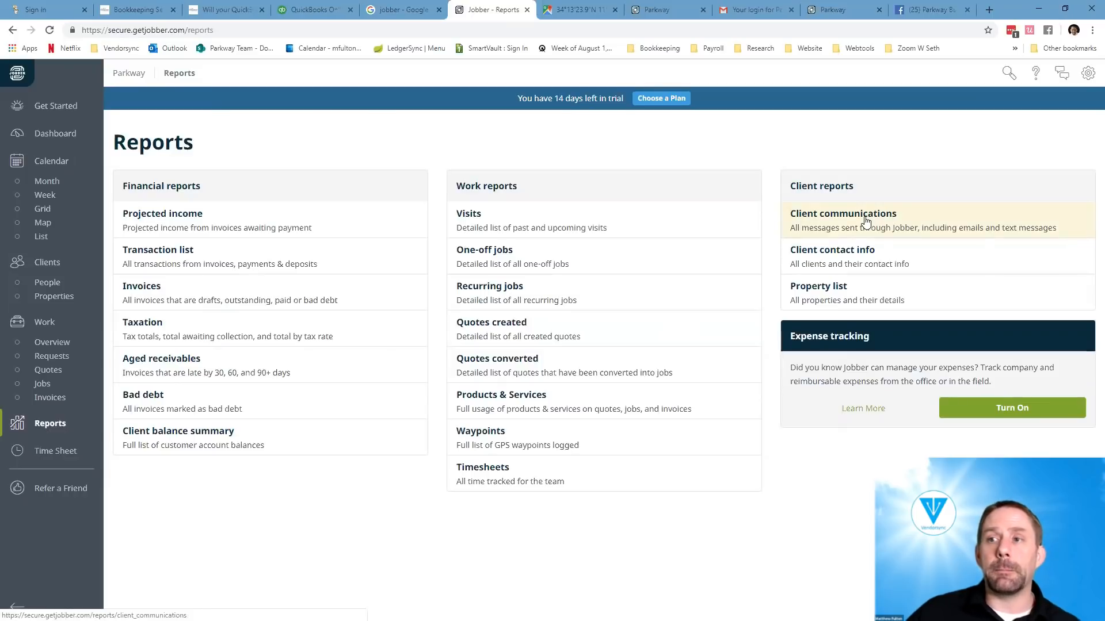
pyautogui.click(1088, 72)
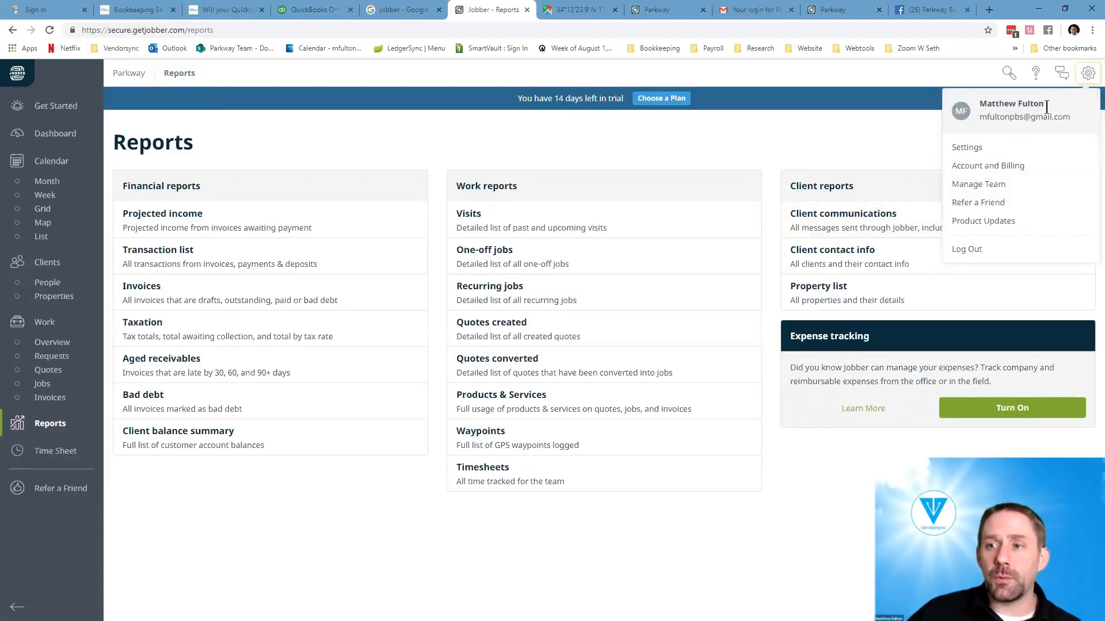
# - Open Settings and go to Accounting Sync for QuickBooks Online and Xero
pyautogui.click(966, 147)
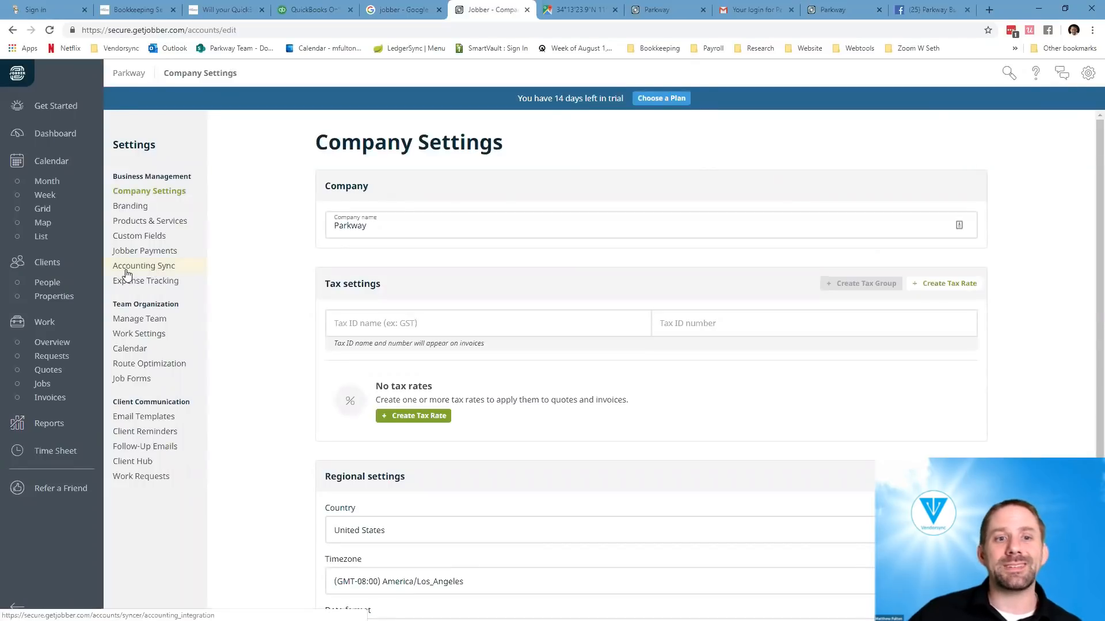
pyautogui.click(144, 266)
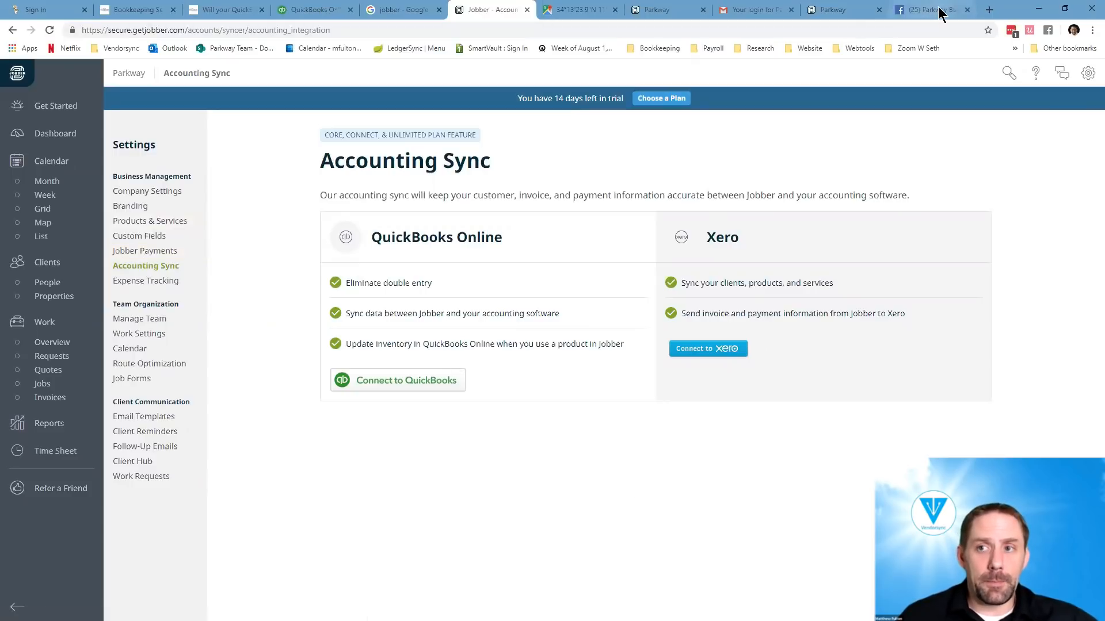
# - In Facebook, go to the news feed and open the QB Community Live! group shortcut
pyautogui.click(930, 9)
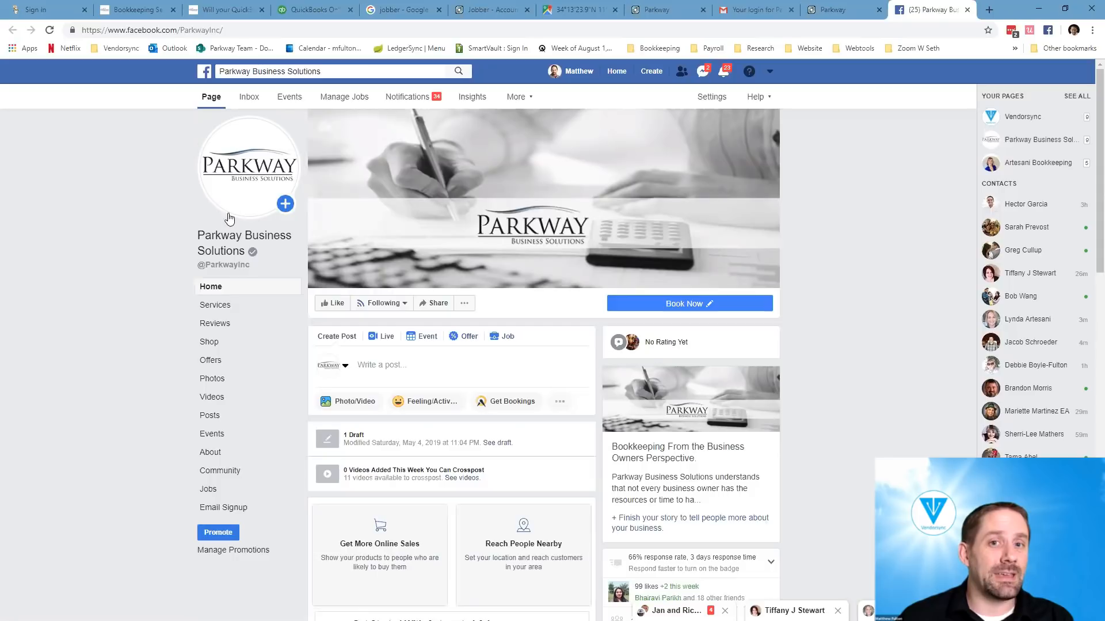
pyautogui.click(615, 71)
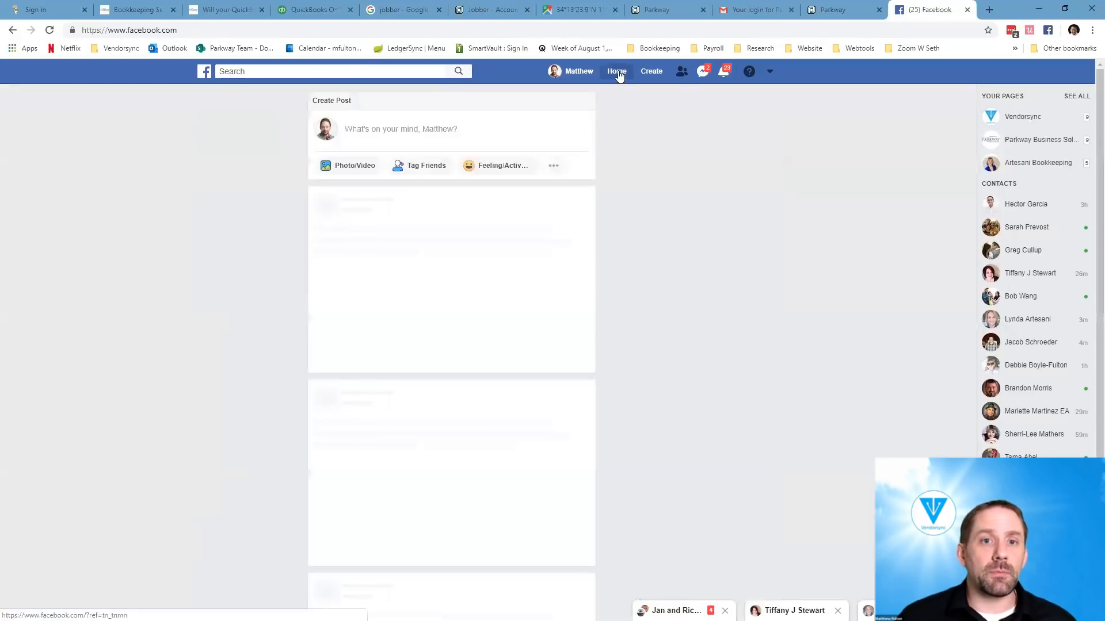
pyautogui.click(615, 70)
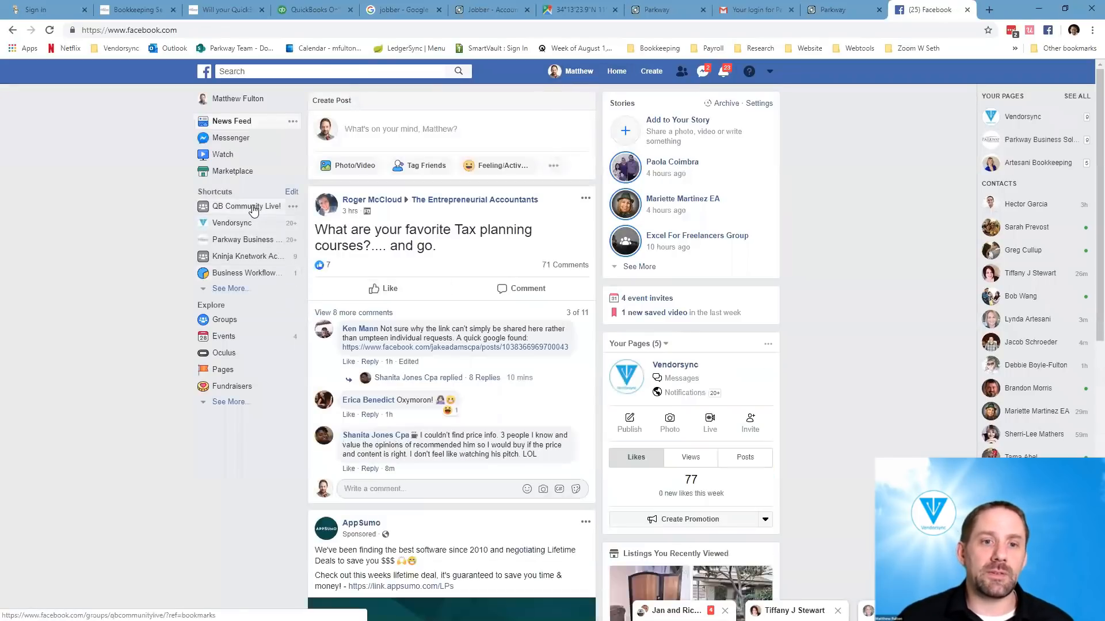
pyautogui.click(248, 206)
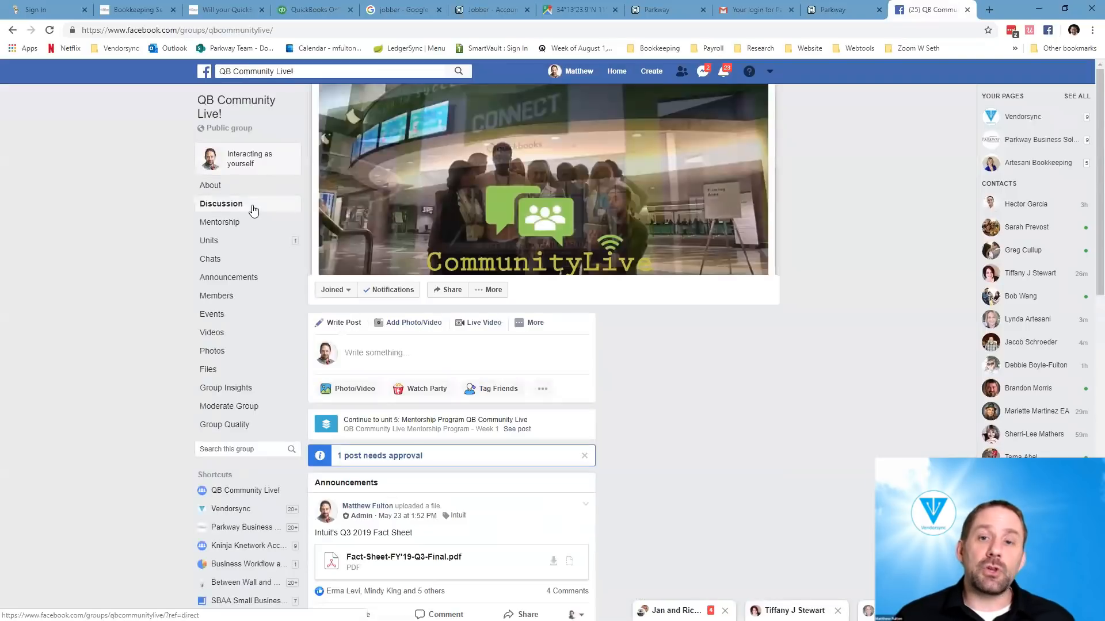